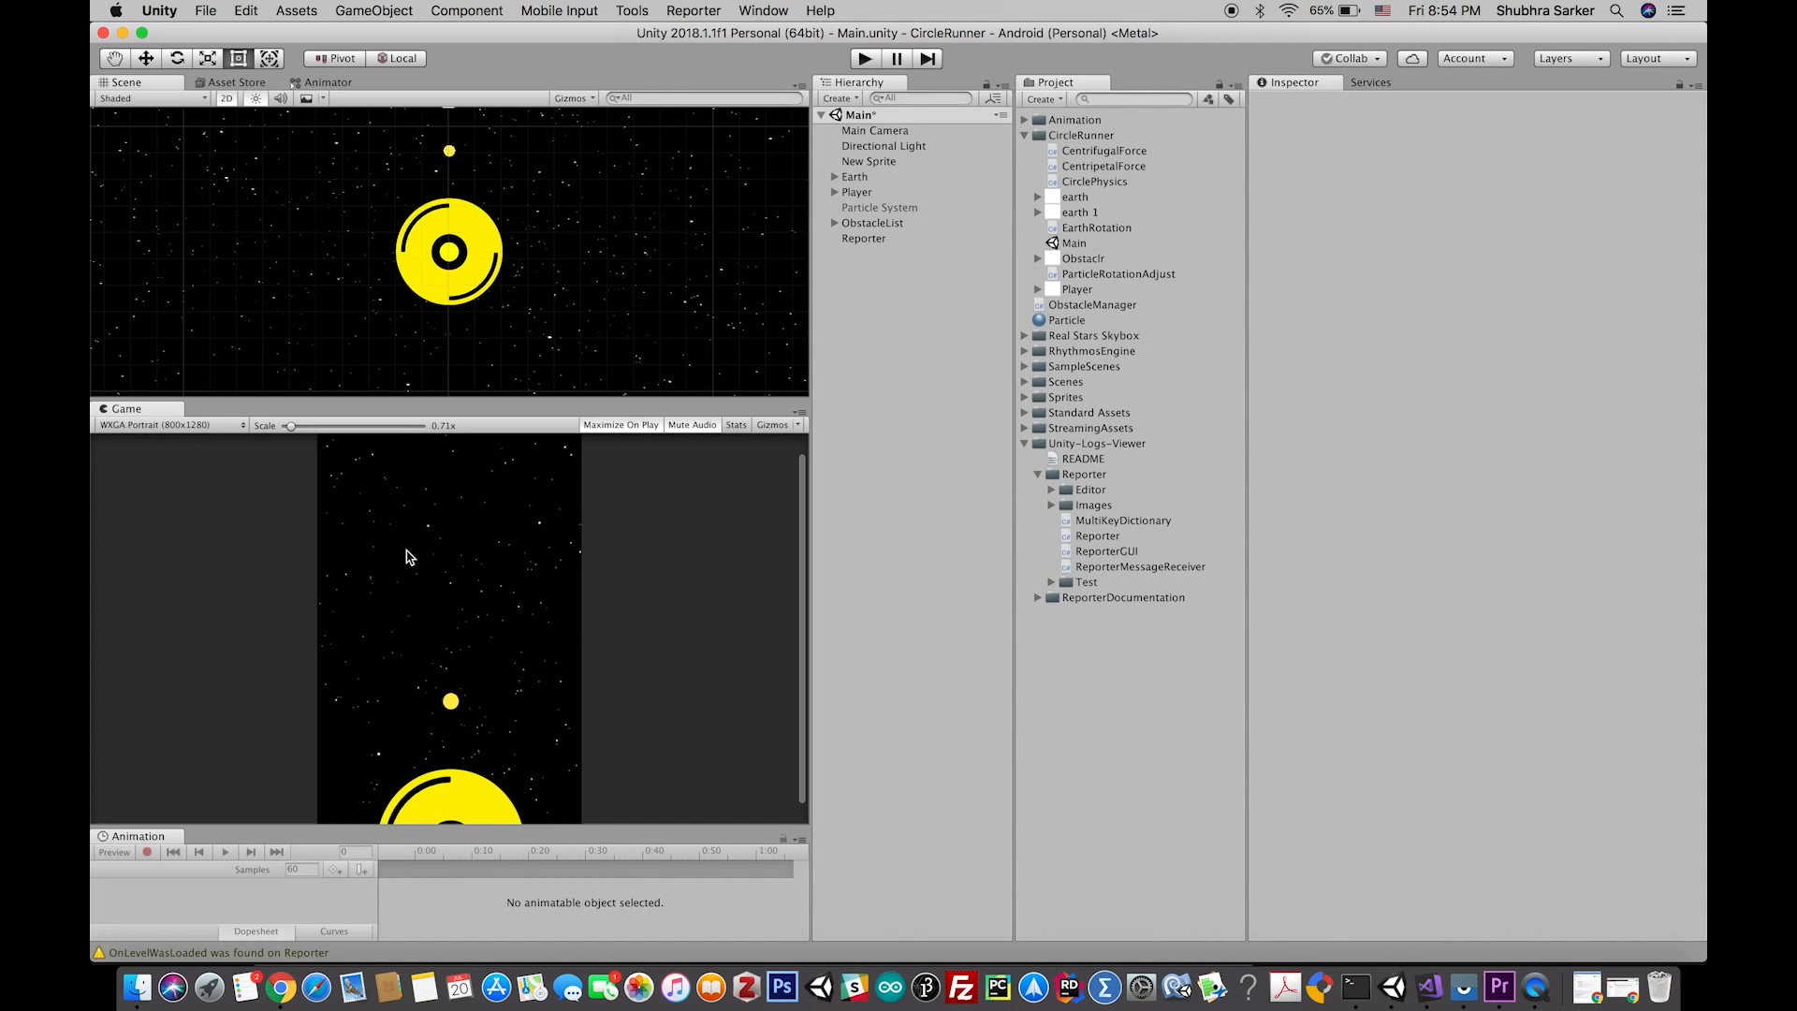
{"action": "mouse_move", "coordinate": [927, 392]}
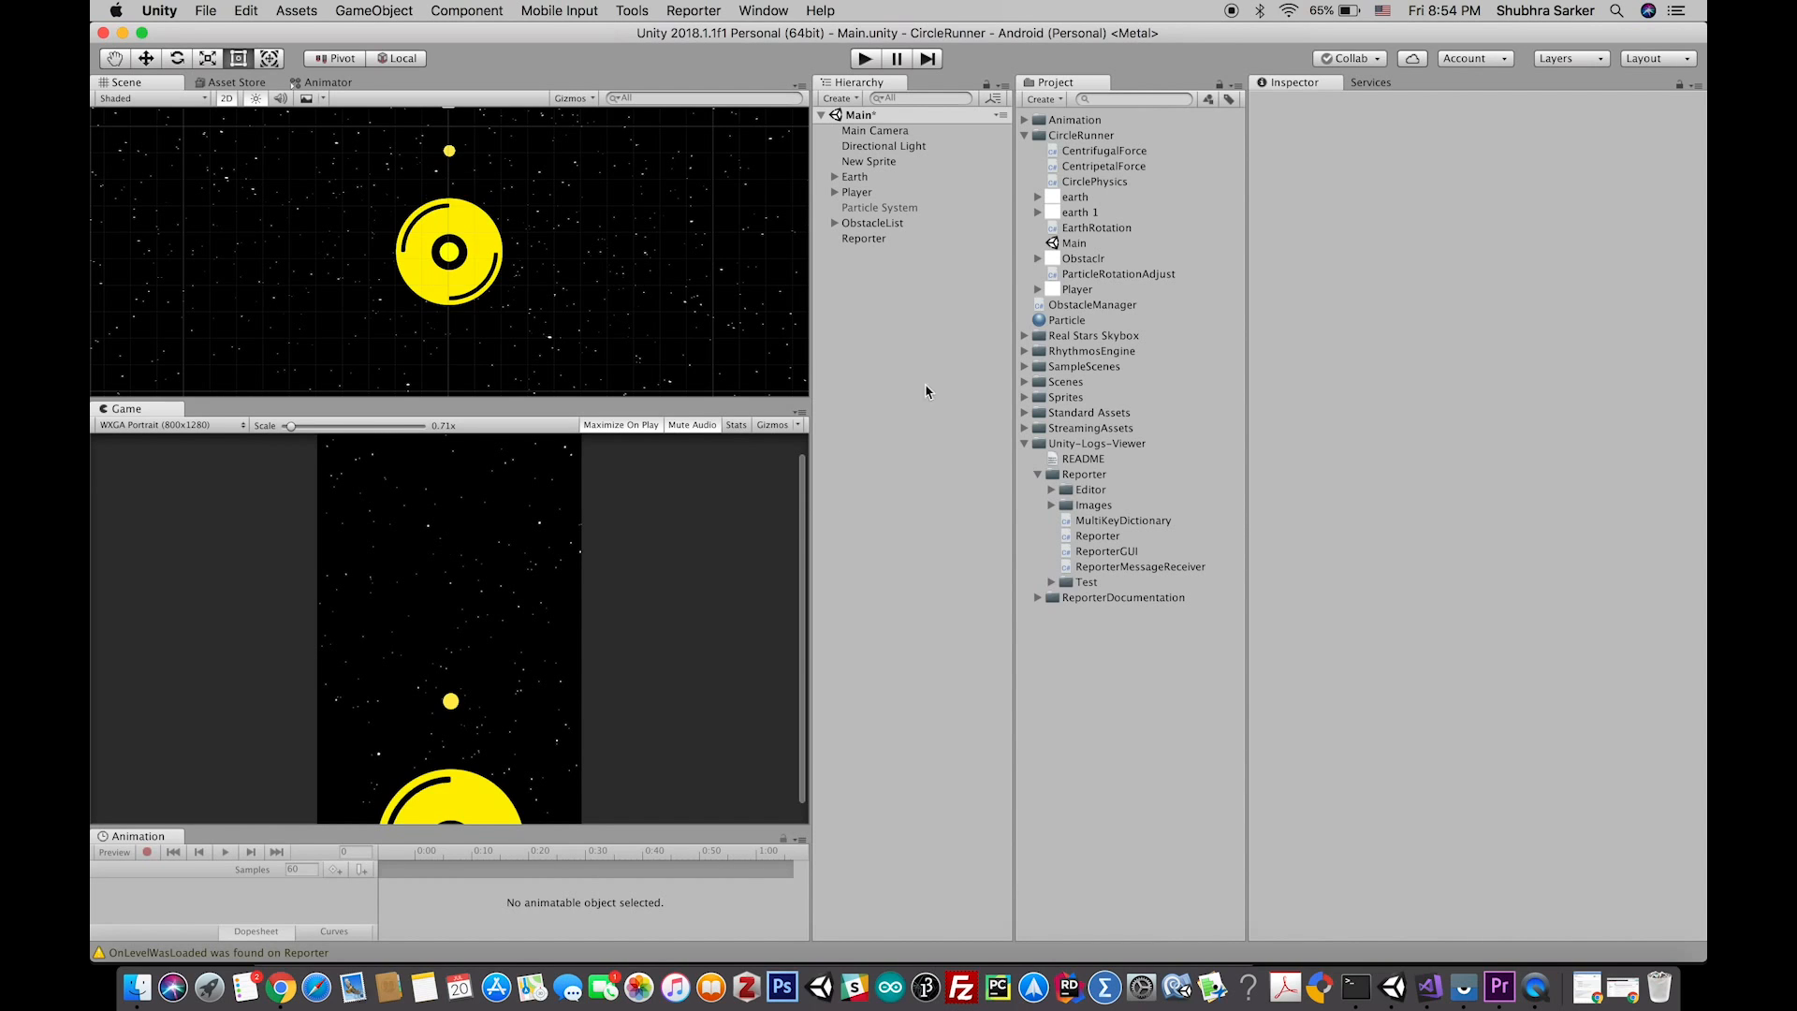
Reduce the Game view scale to about 0.63x, then bring up Reporter.cs in Visual Studio
{"action": "left_click_drag", "start_coordinate": [293, 425], "coordinate": [286, 425]}
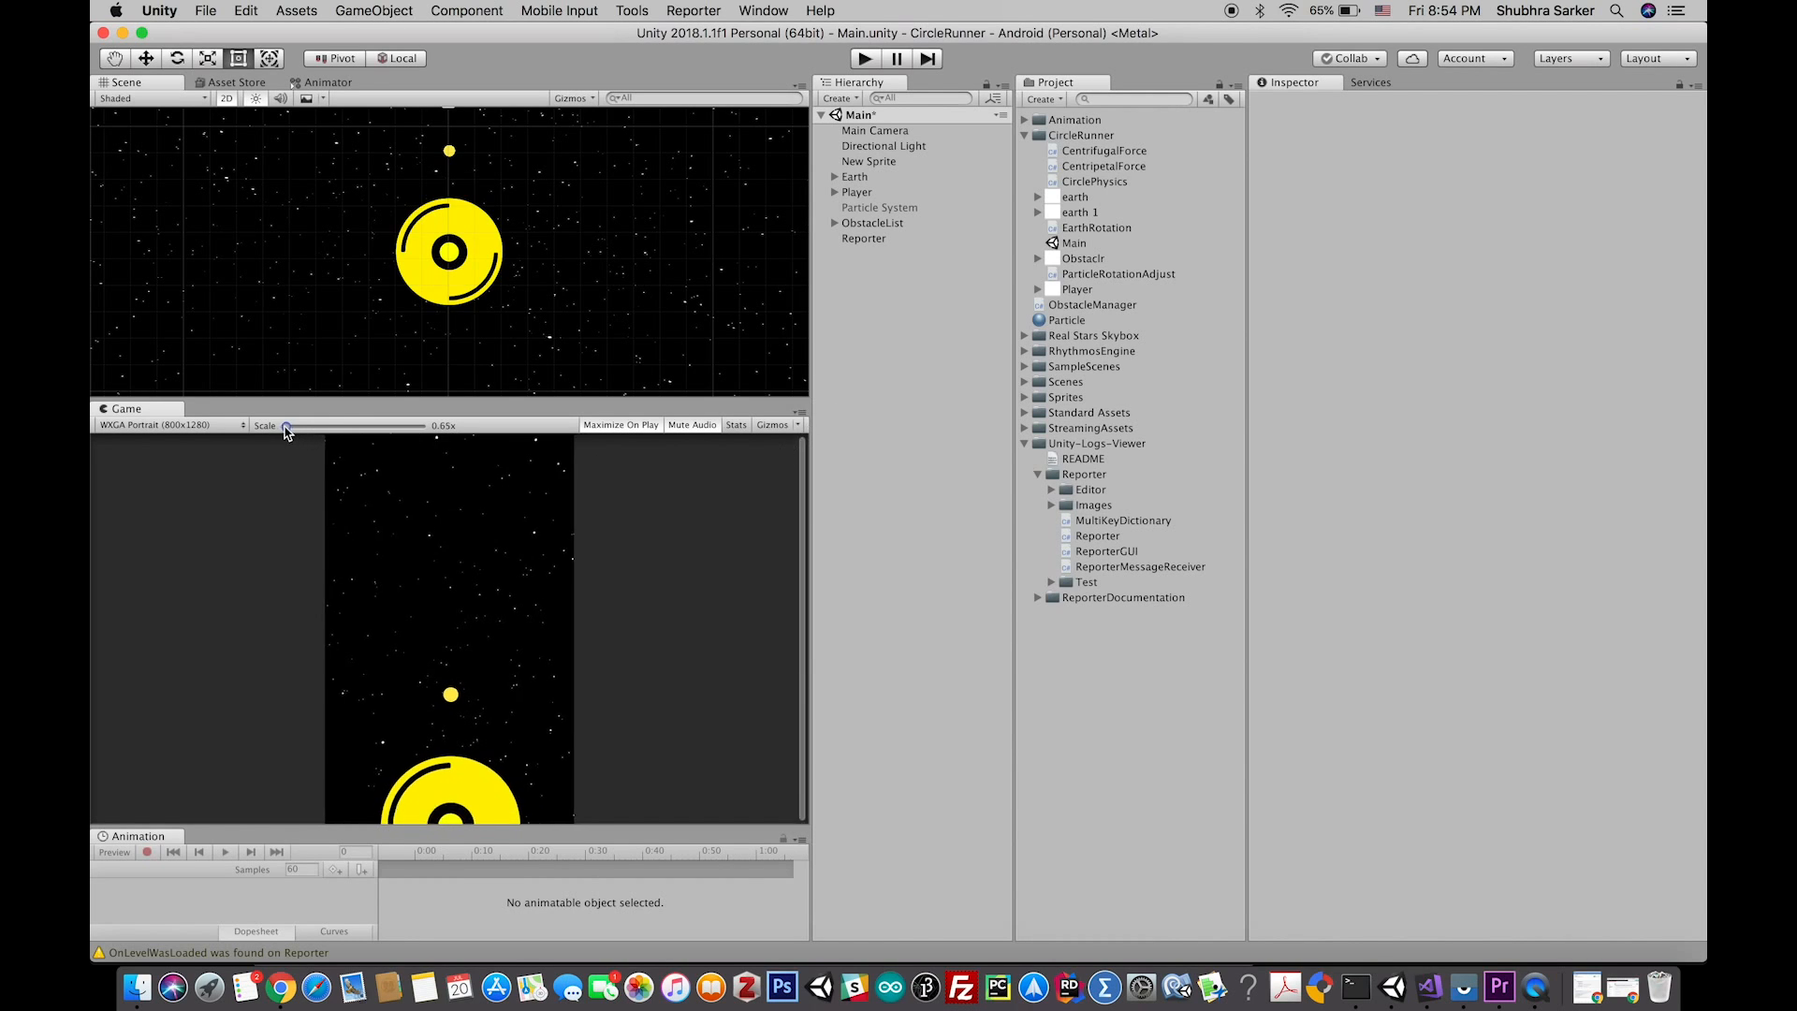
{"action": "left_click_drag", "start_coordinate": [288, 427], "coordinate": [285, 427]}
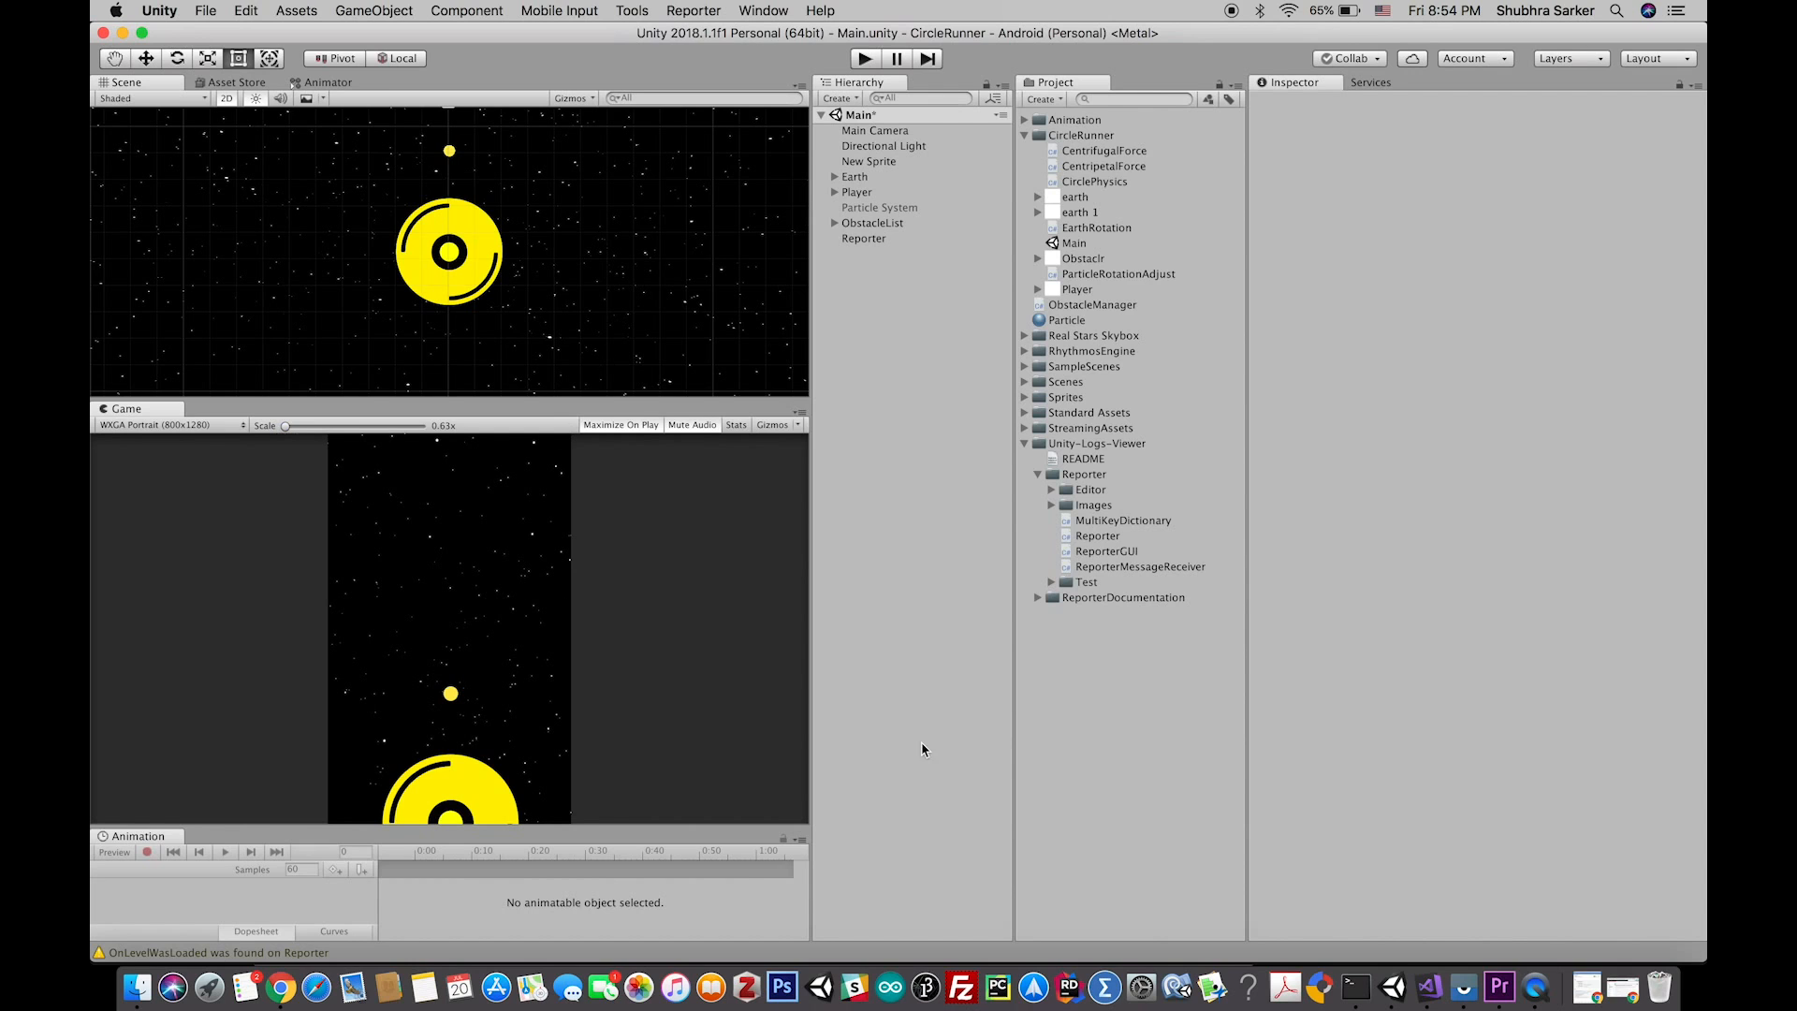
{"action": "left_click", "coordinate": [1424, 988]}
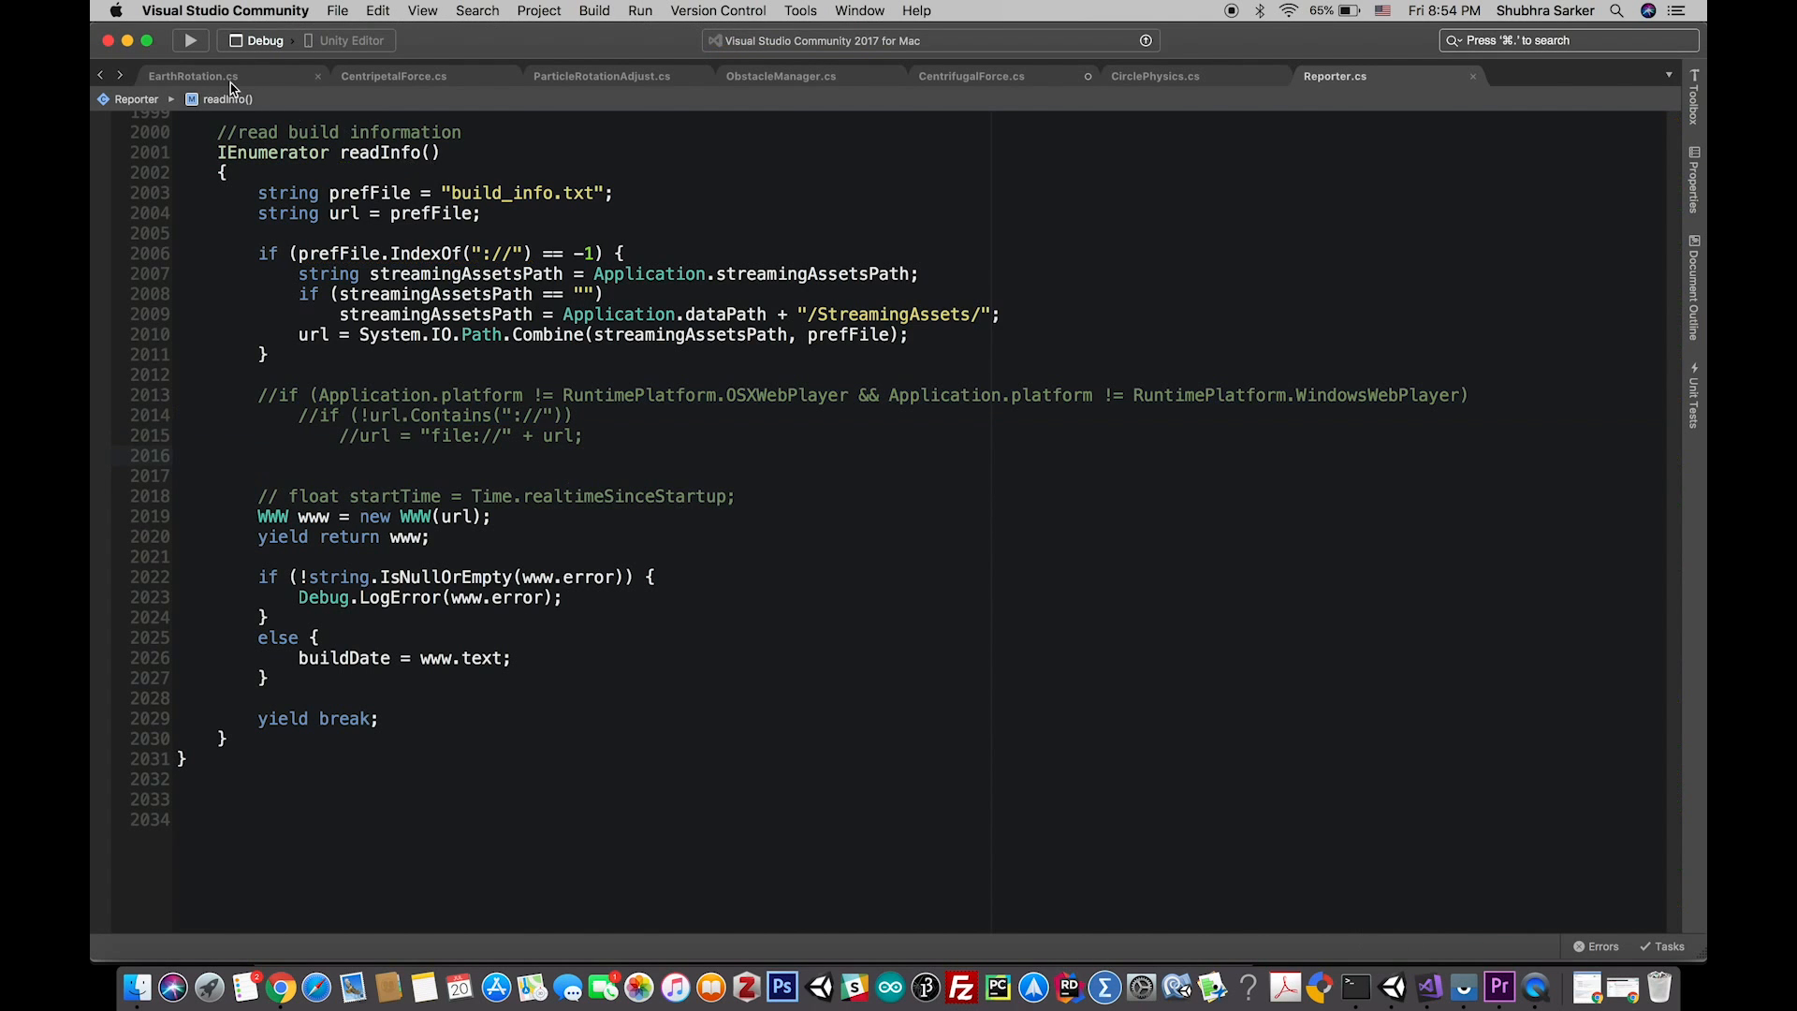
Switch through ObstacleManager.cs to CentrifugalForce.cs and scroll to its Update() method
{"action": "left_click", "coordinate": [778, 76]}
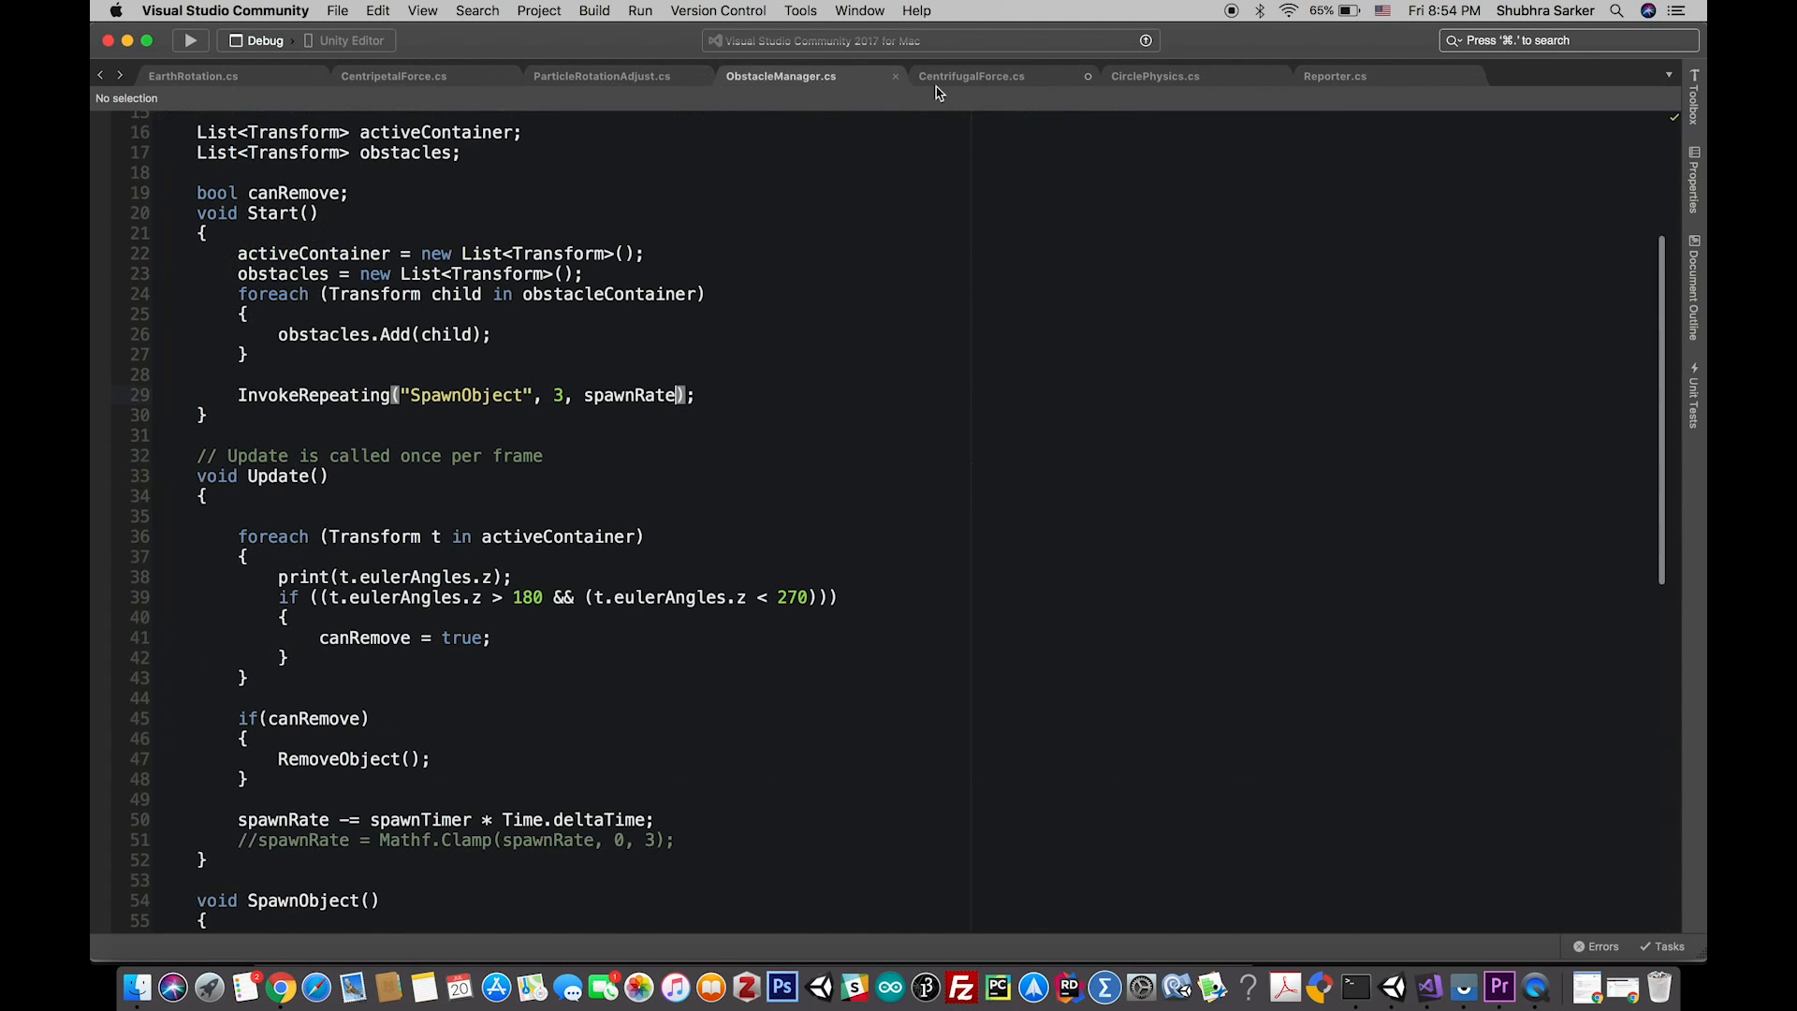
{"action": "left_click", "coordinate": [980, 76]}
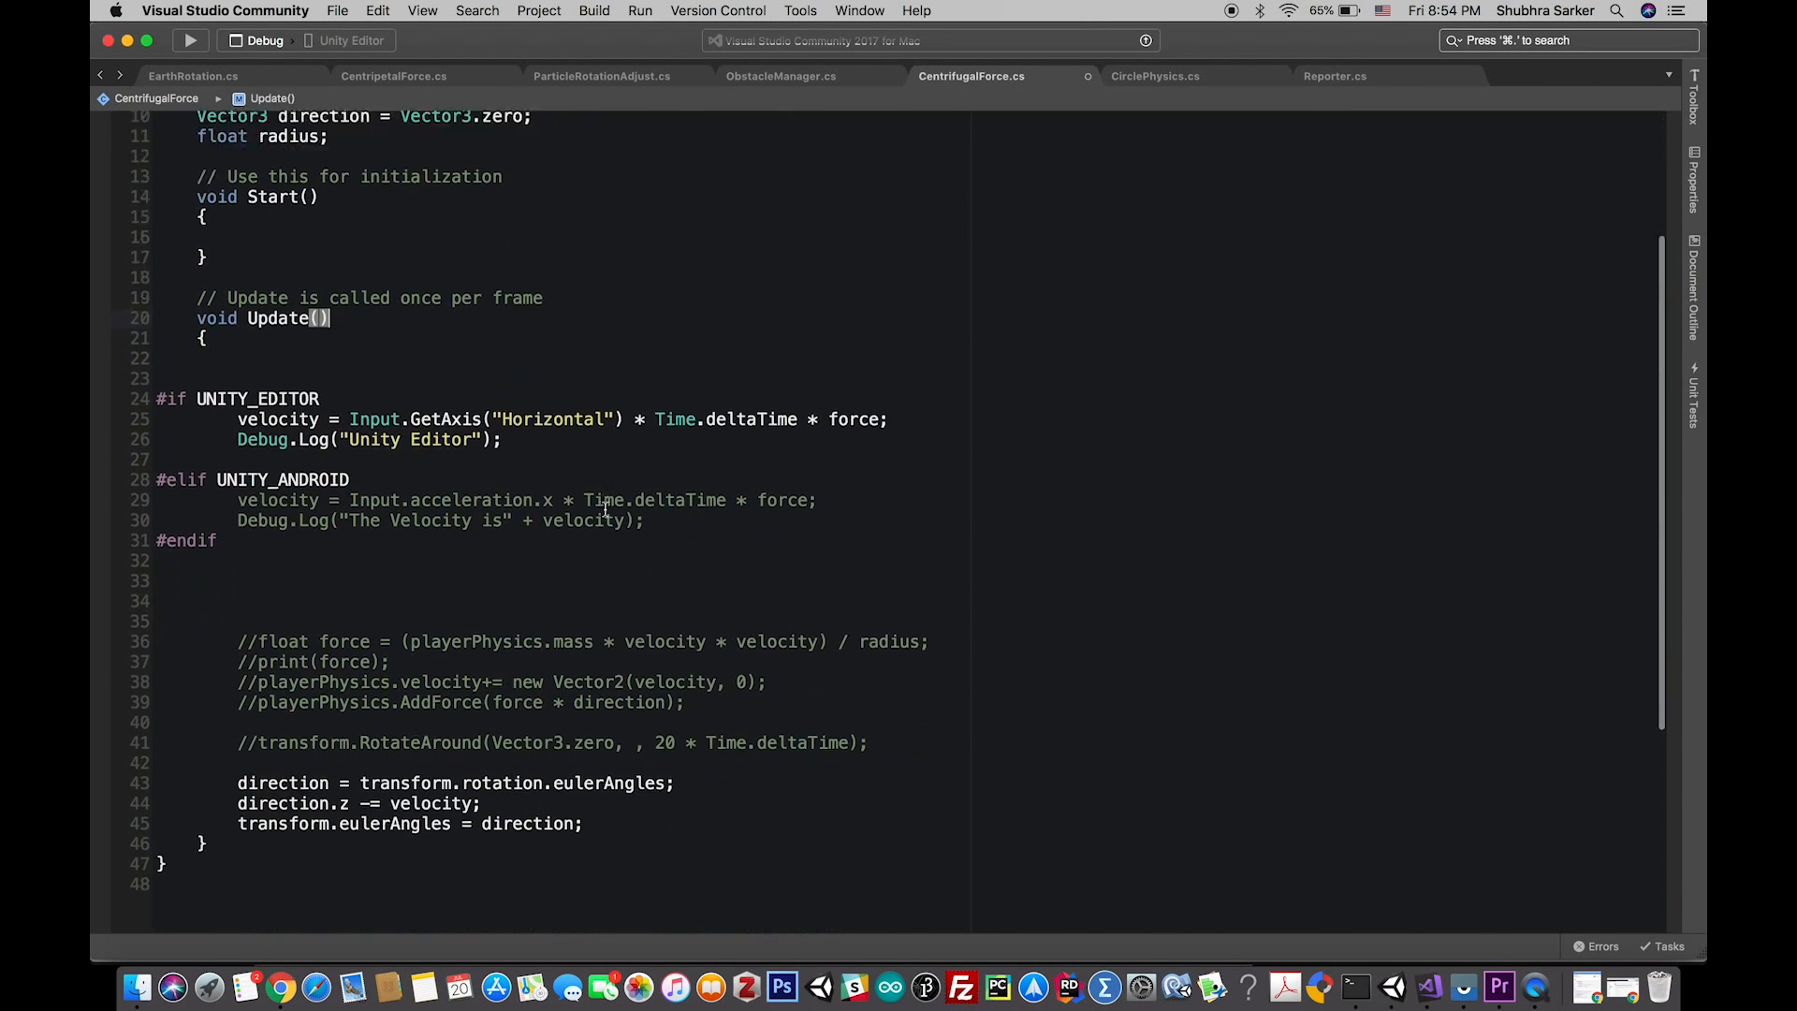
{"action": "scroll", "scroll_direction": "down", "scroll_amount": 3}
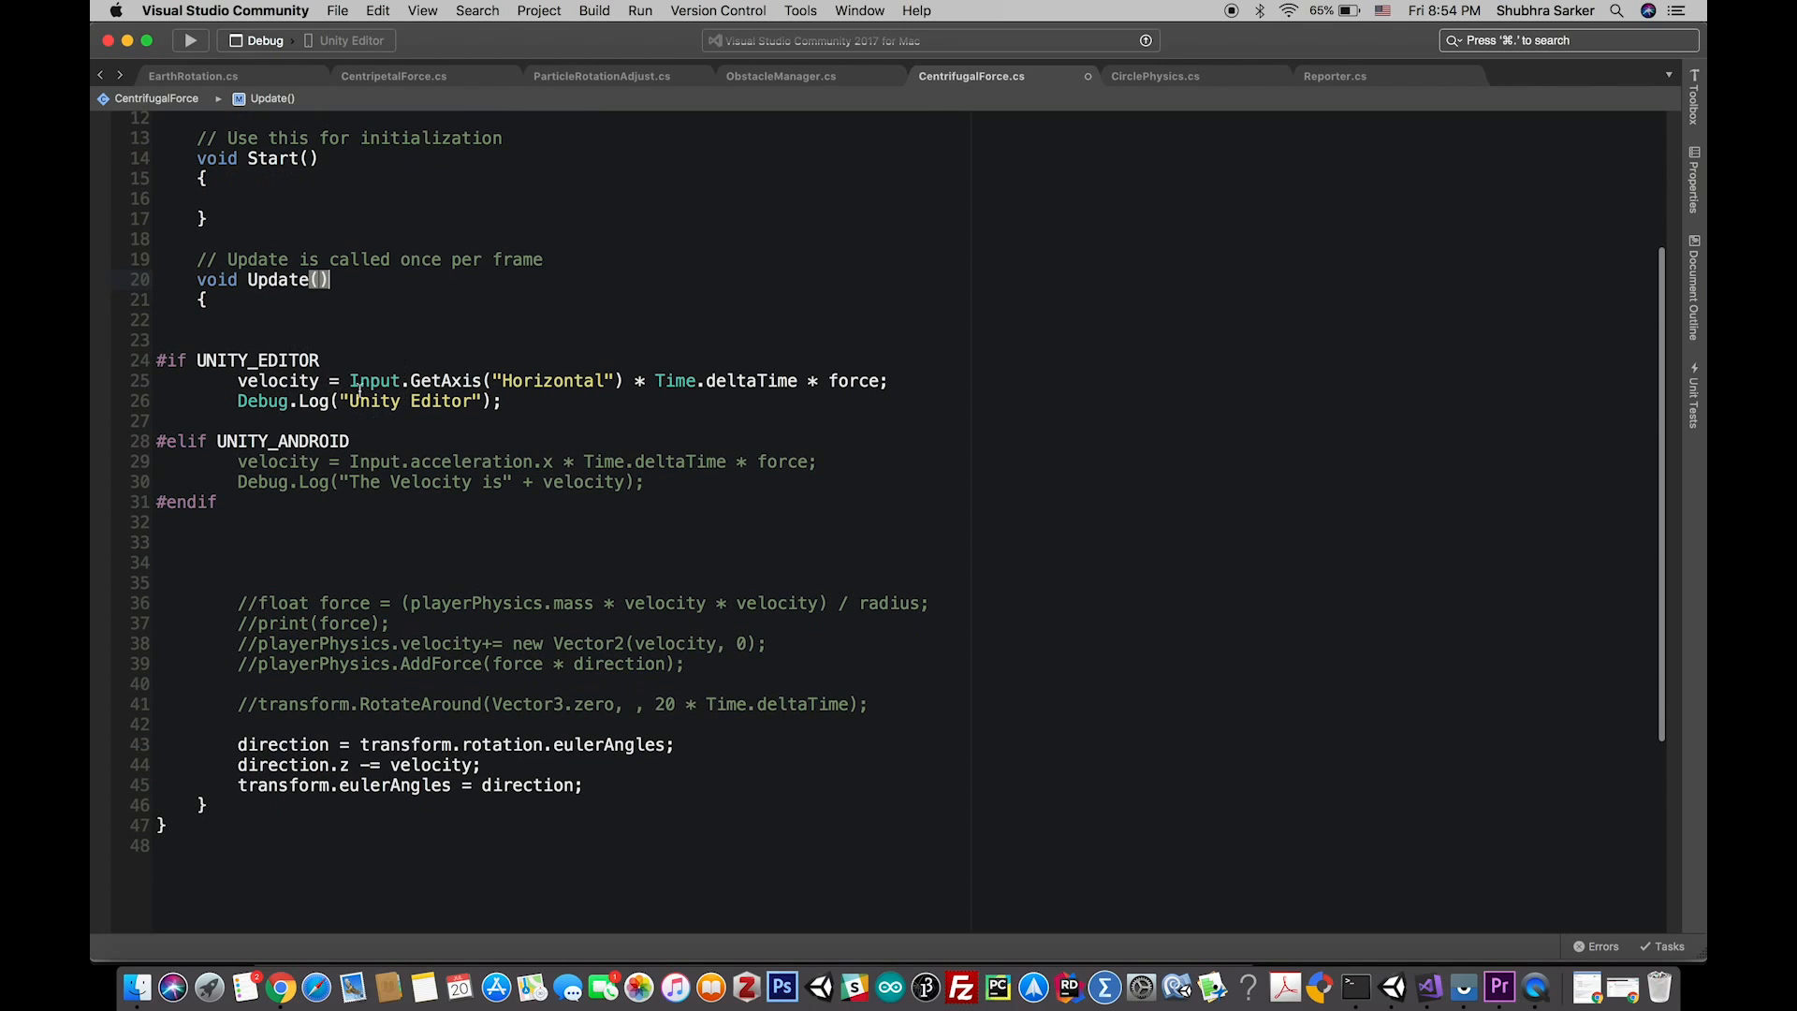
{"action": "mouse_move", "coordinate": [534, 380]}
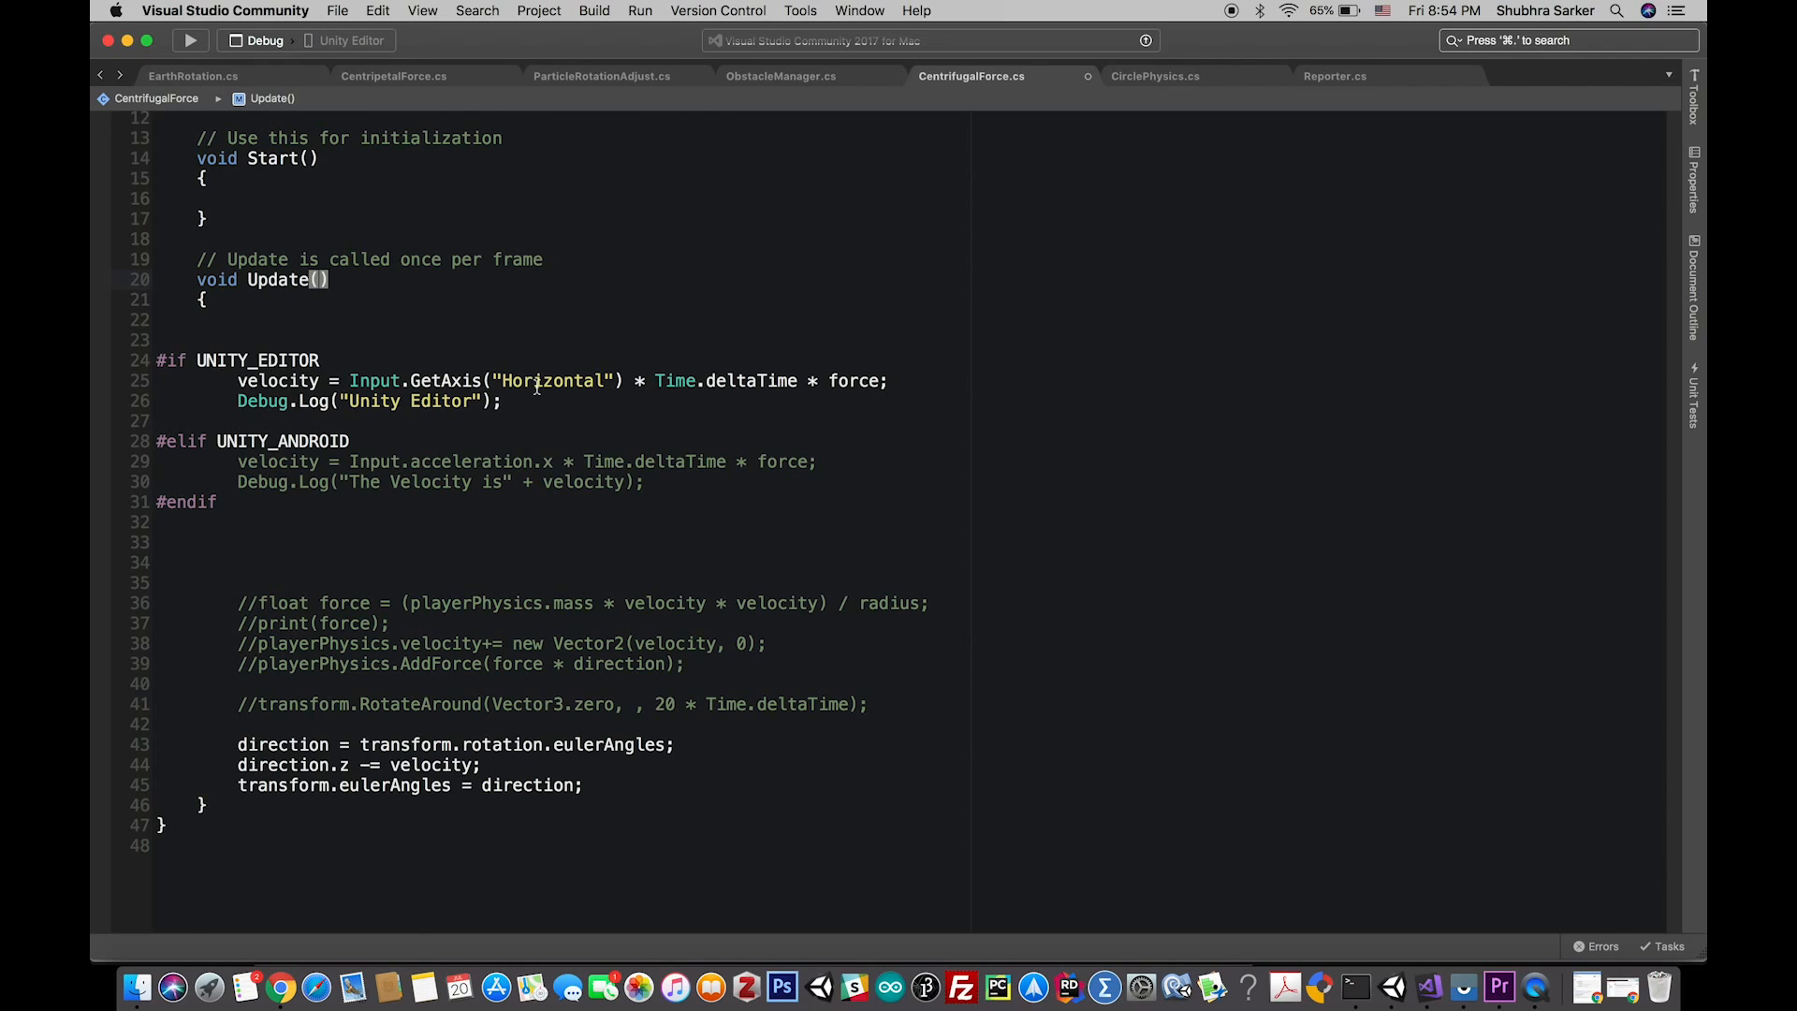
{"action": "mouse_move", "coordinate": [300, 381]}
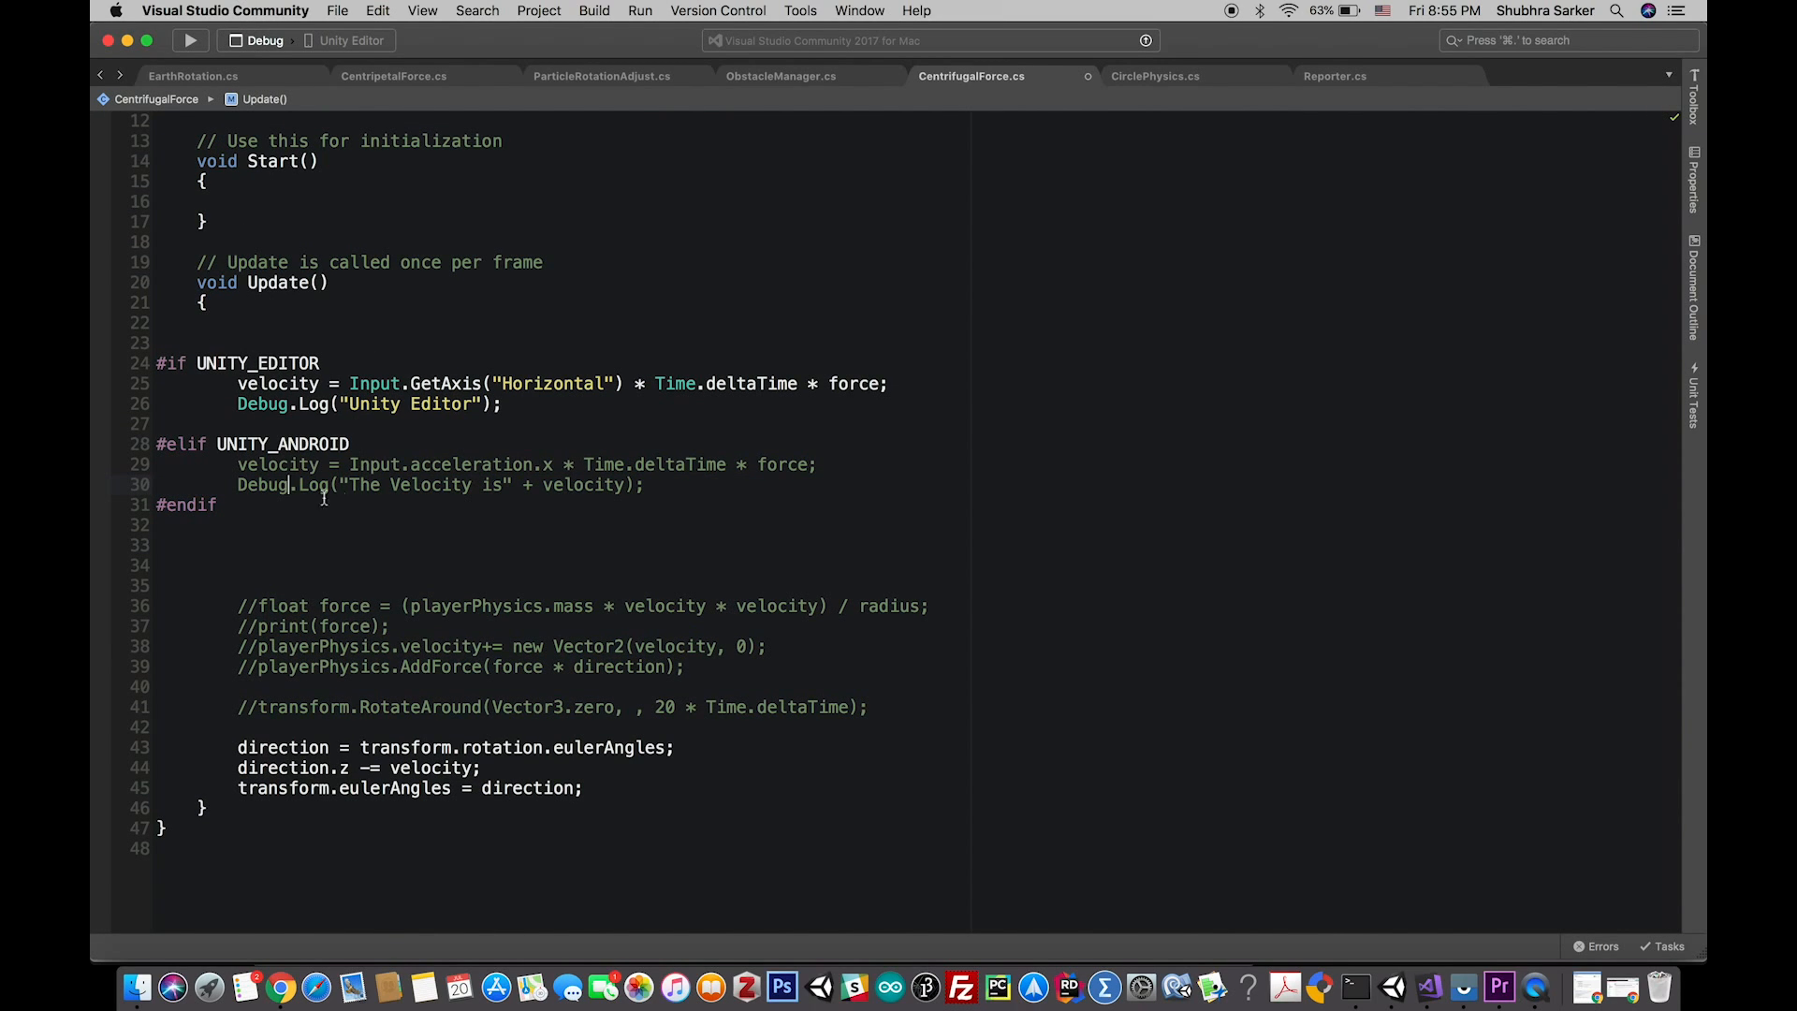
Select and inspect the Debug.Log velocity line under UNITY_ANDROID
{"action": "triple_click", "coordinate": [435, 485]}
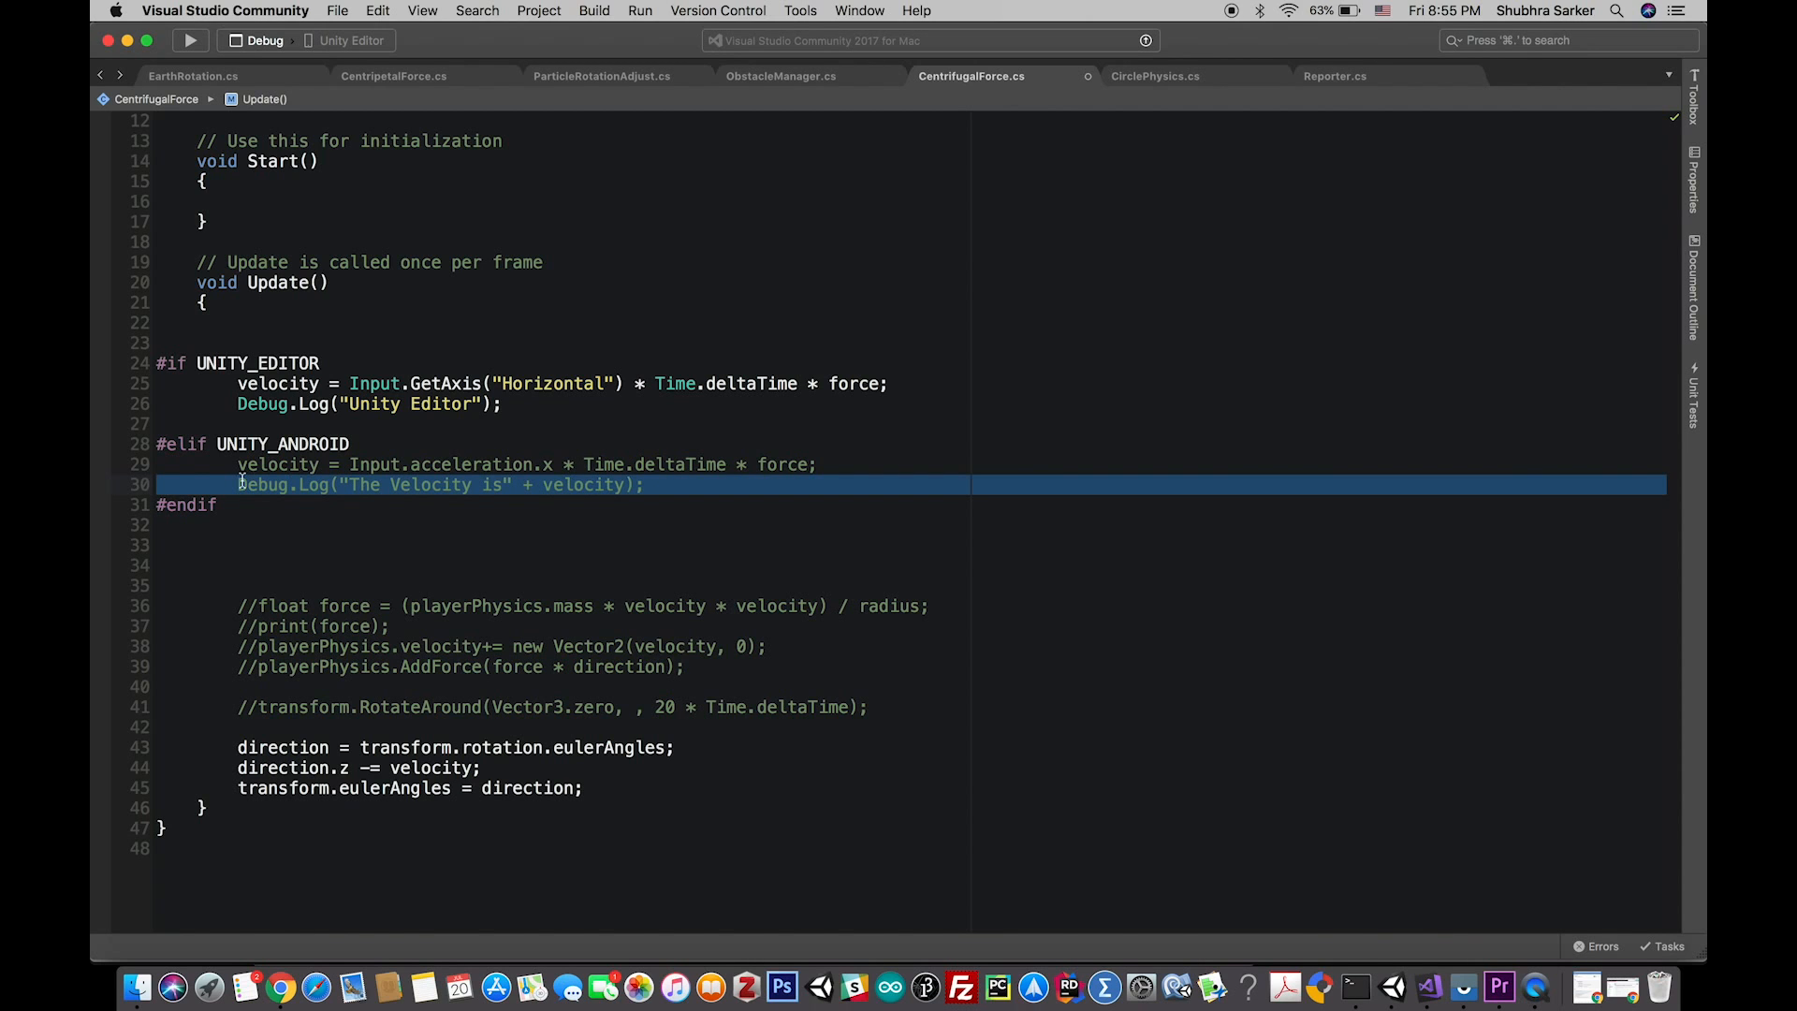
{"action": "left_click", "coordinate": [280, 986]}
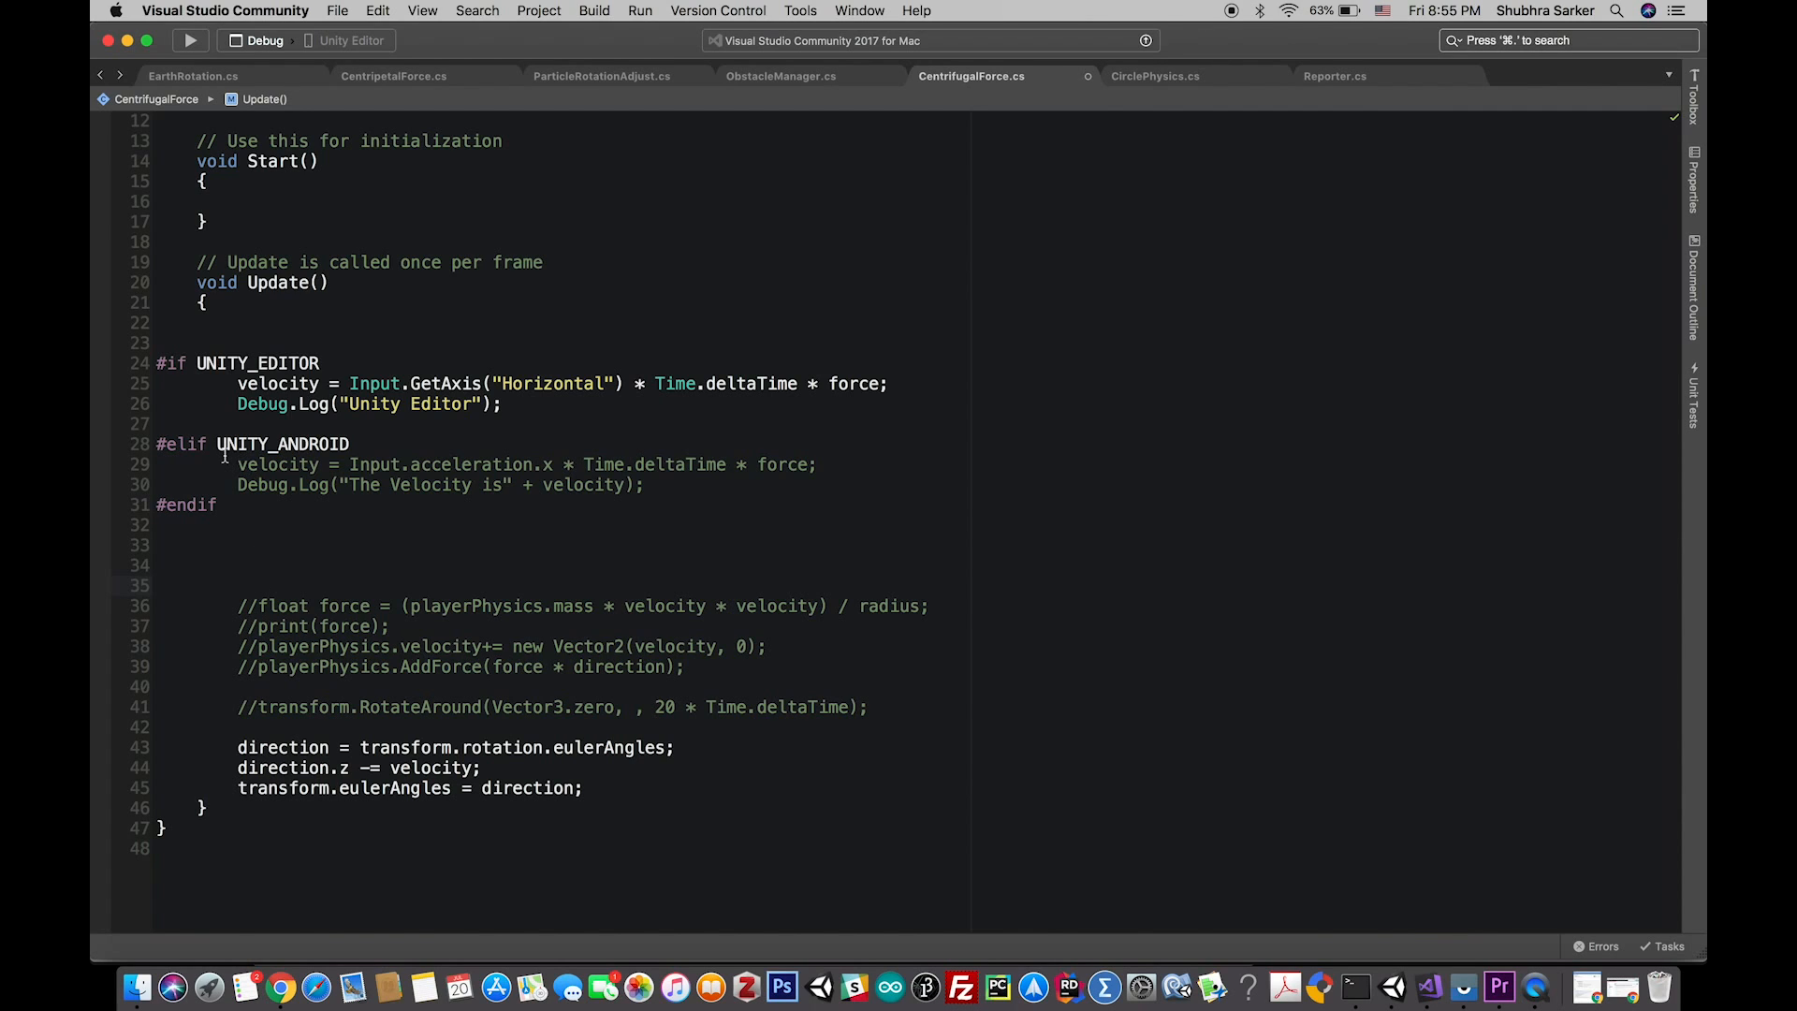
{"action": "mouse_move", "coordinate": [440, 262]}
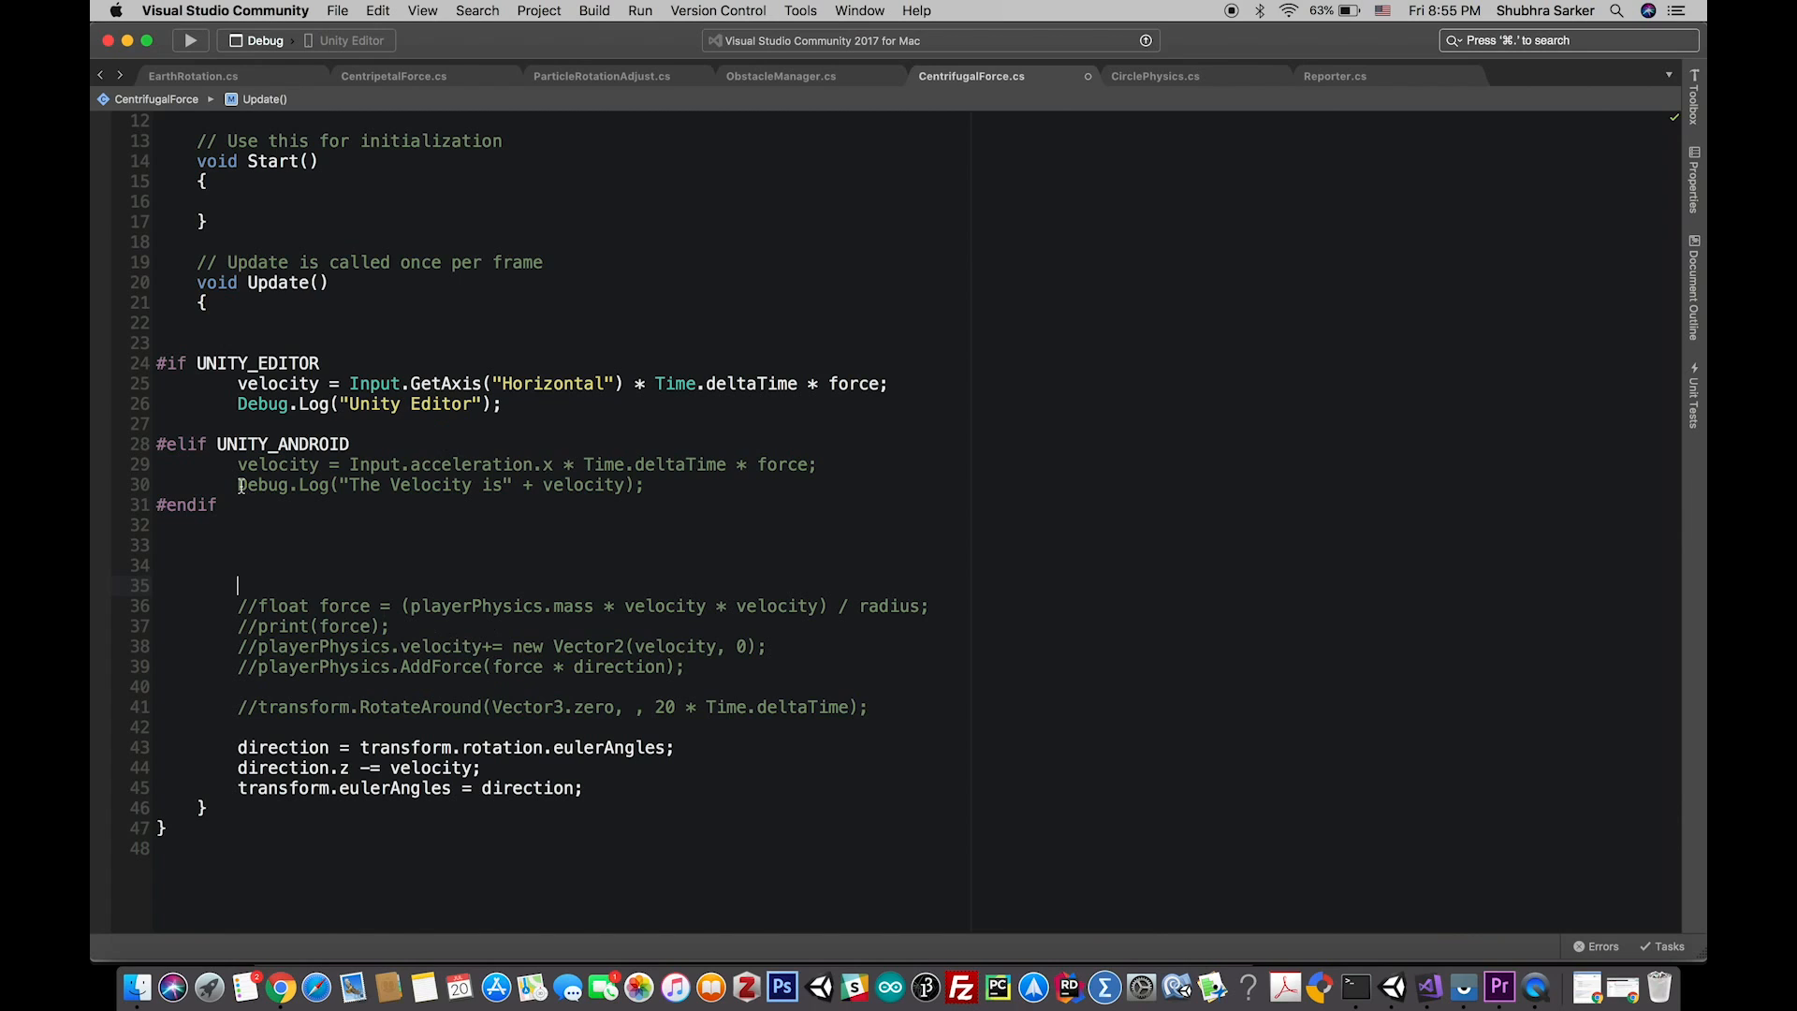
{"action": "left_click", "coordinate": [240, 485]}
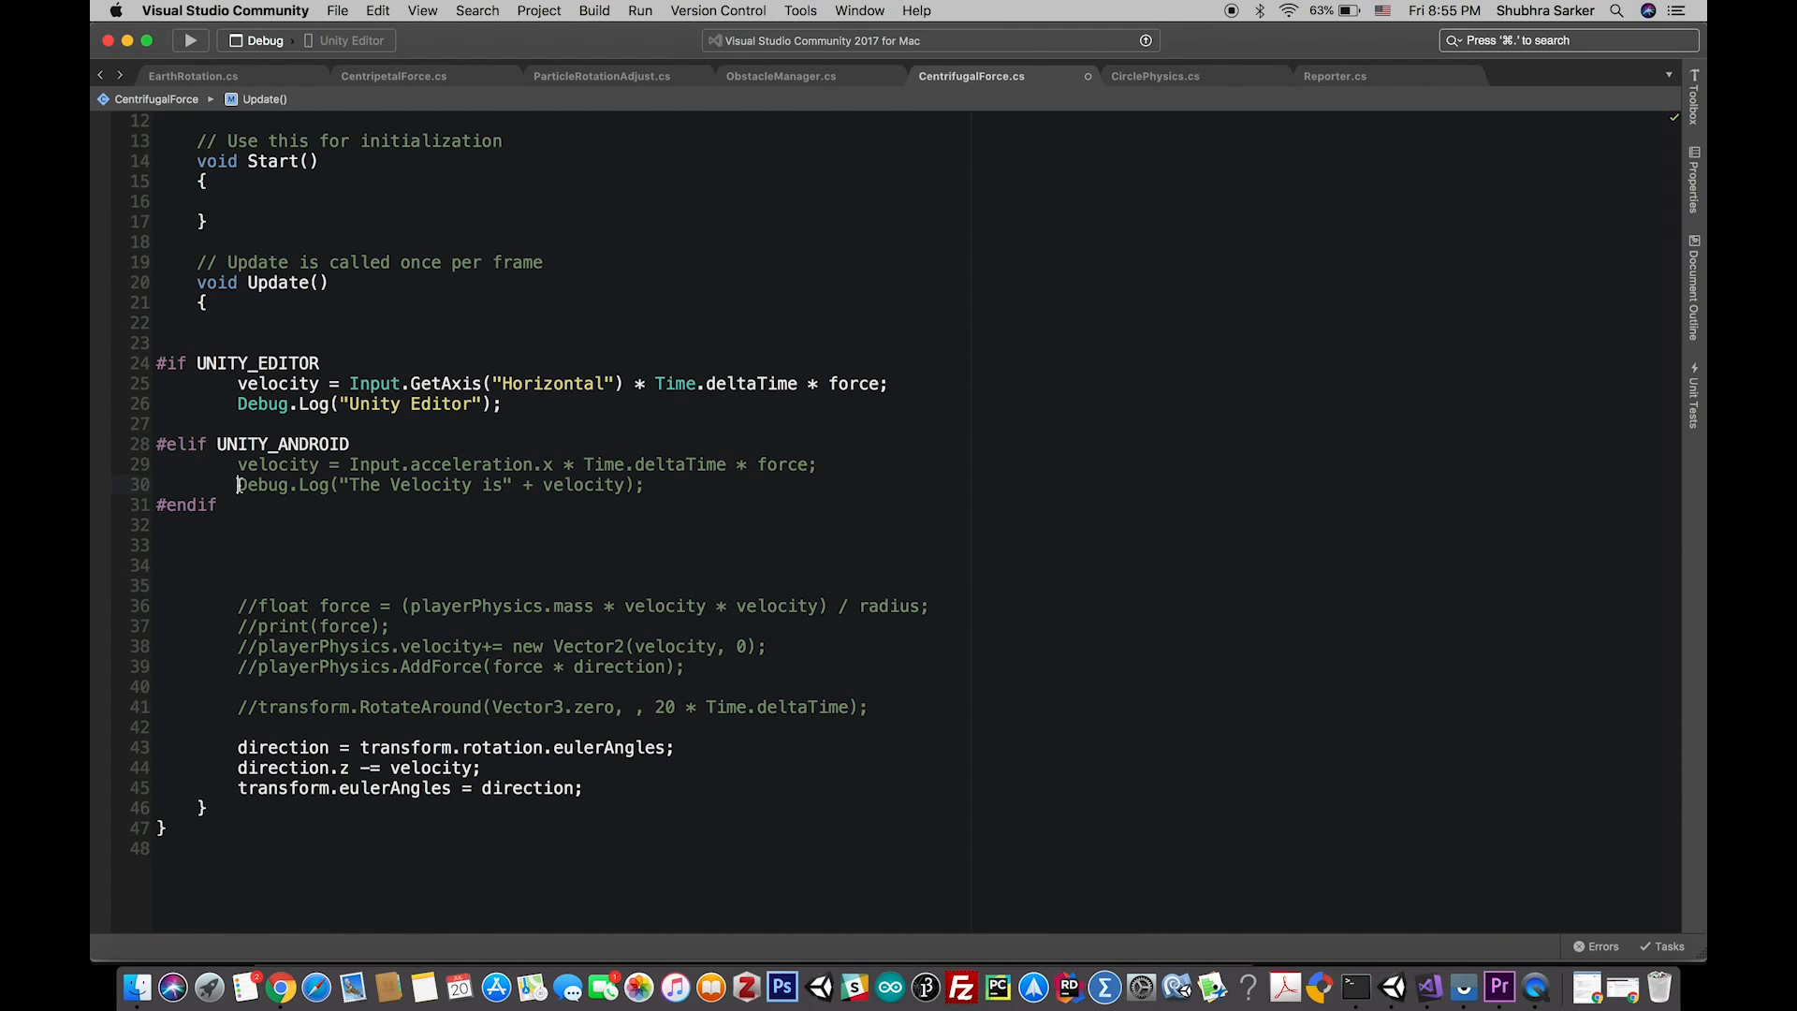
{"action": "double_click", "coordinate": [281, 485]}
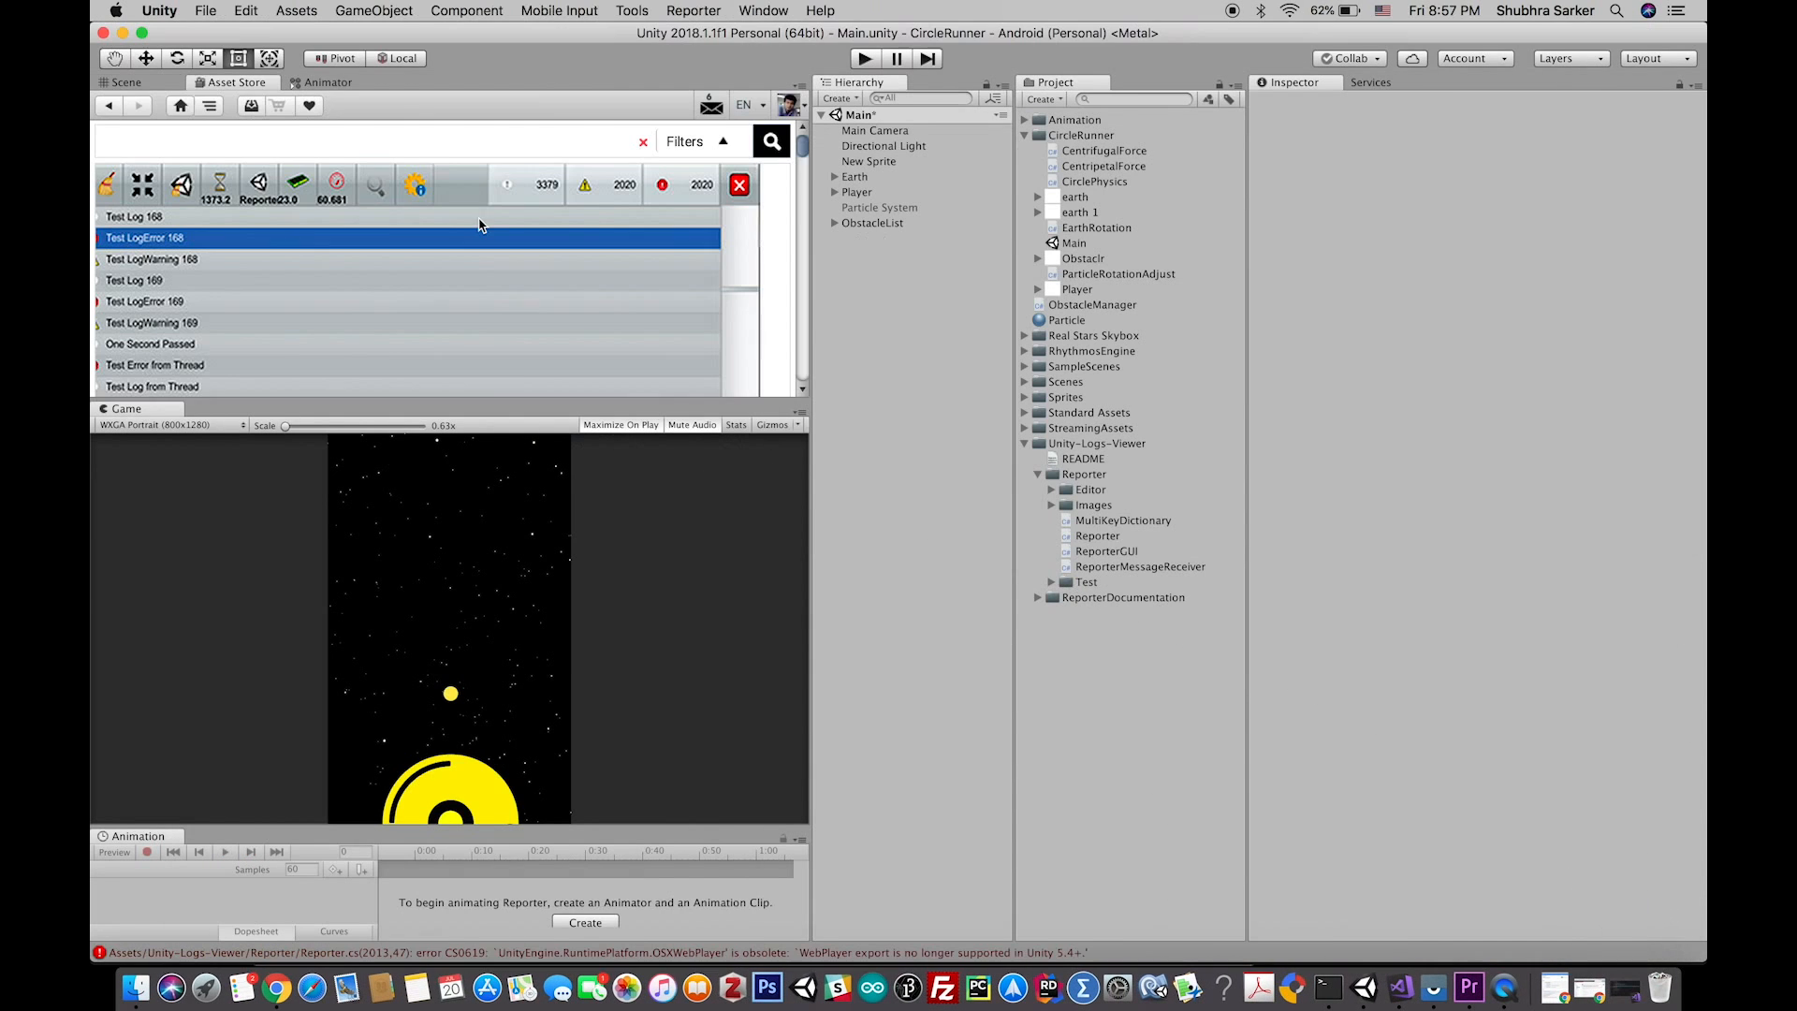
{"action": "mouse_move", "coordinate": [407, 140]}
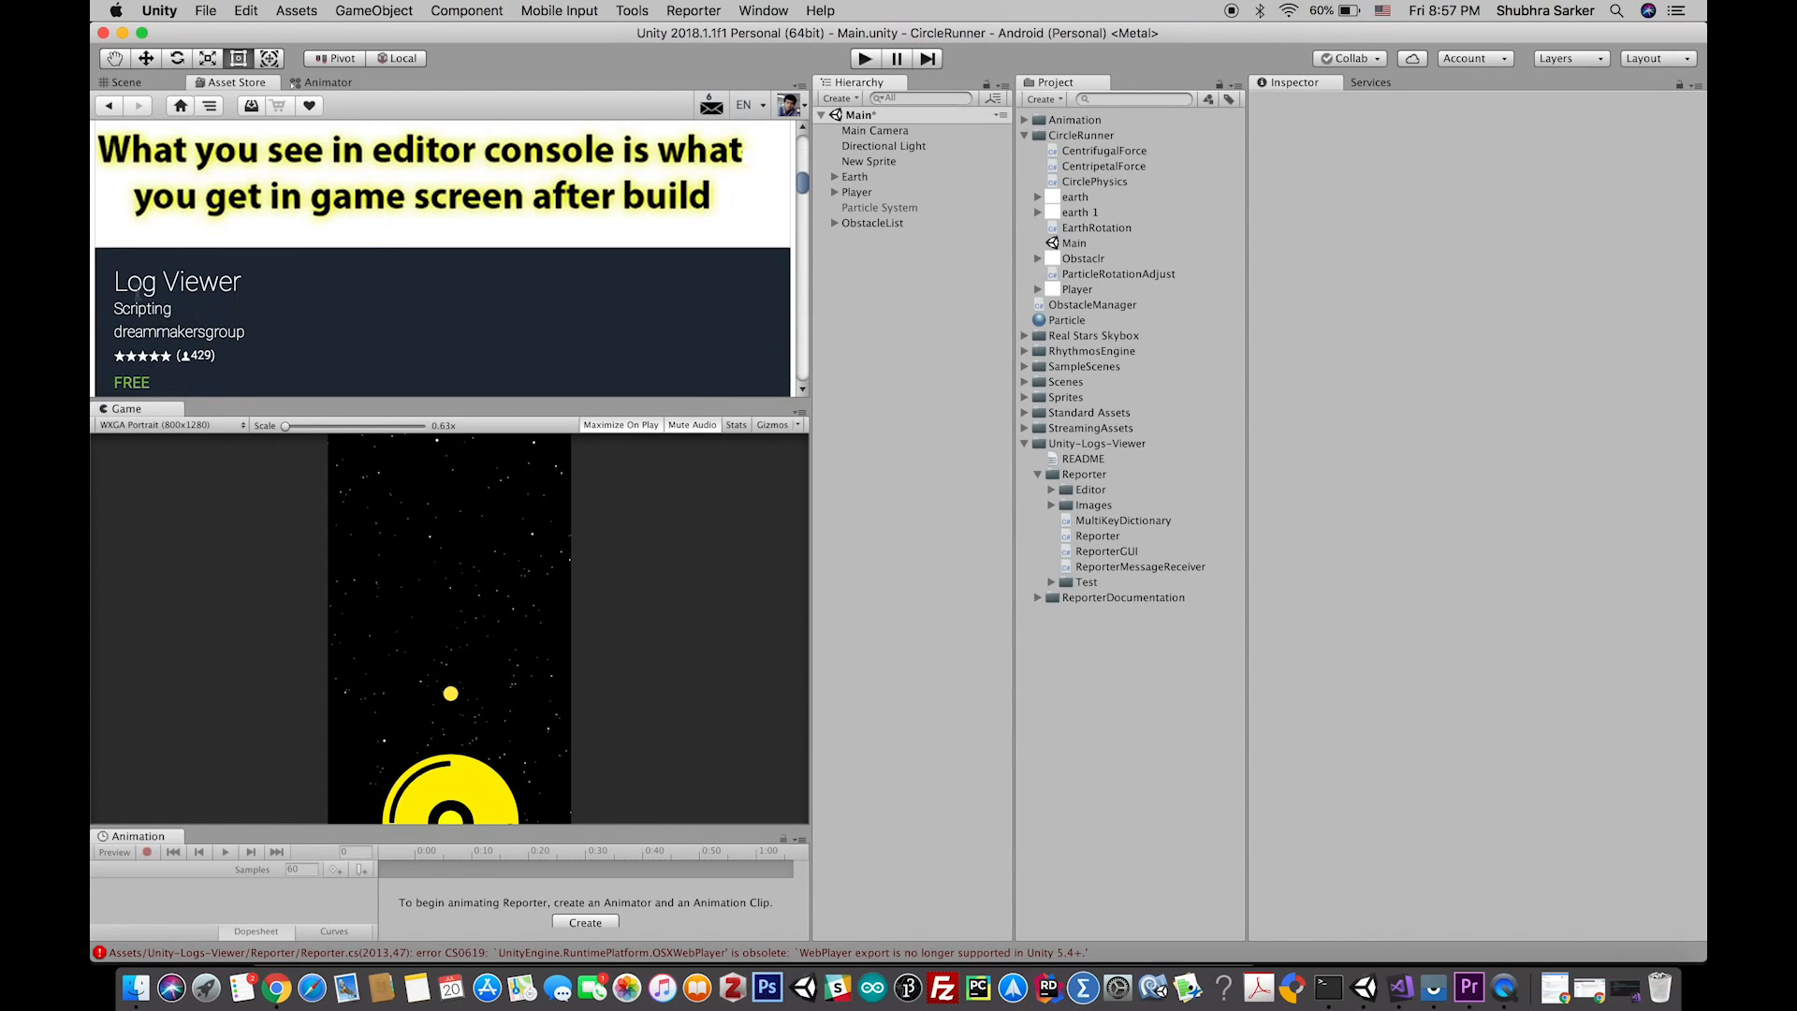
{"action": "scroll", "scroll_direction": "down", "scroll_amount": 3}
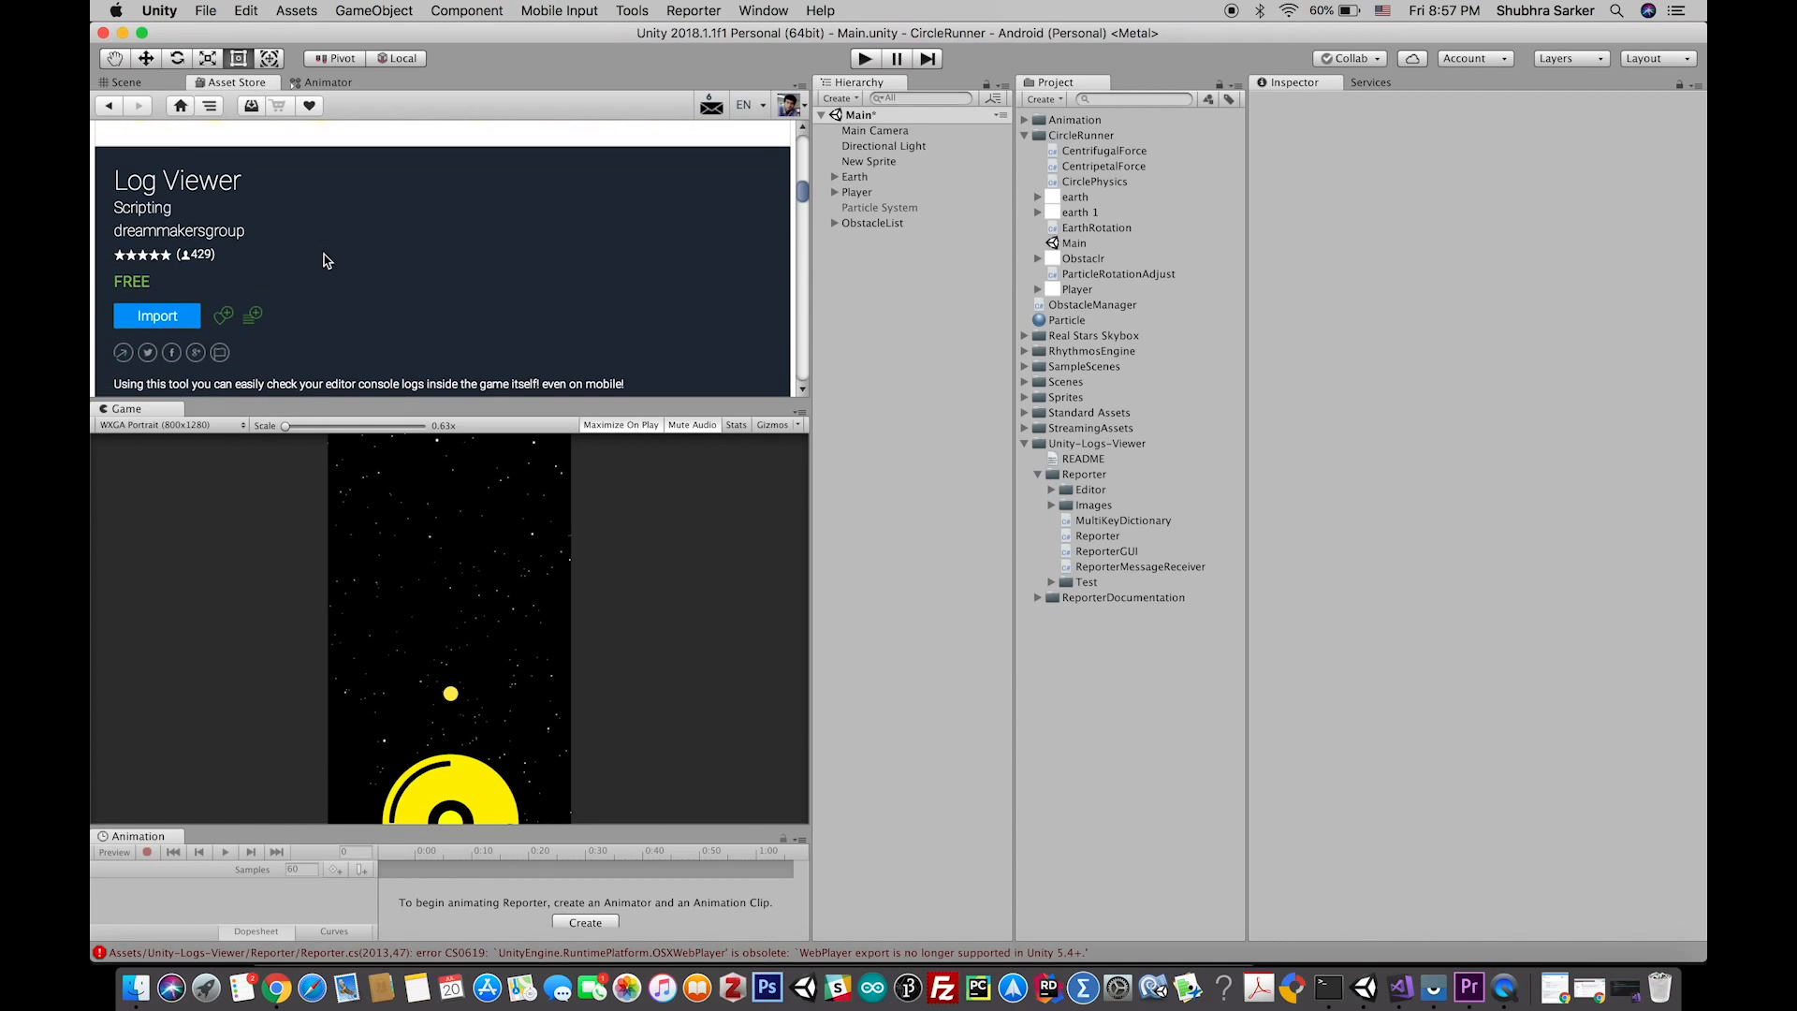
{"action": "mouse_move", "coordinate": [116, 246]}
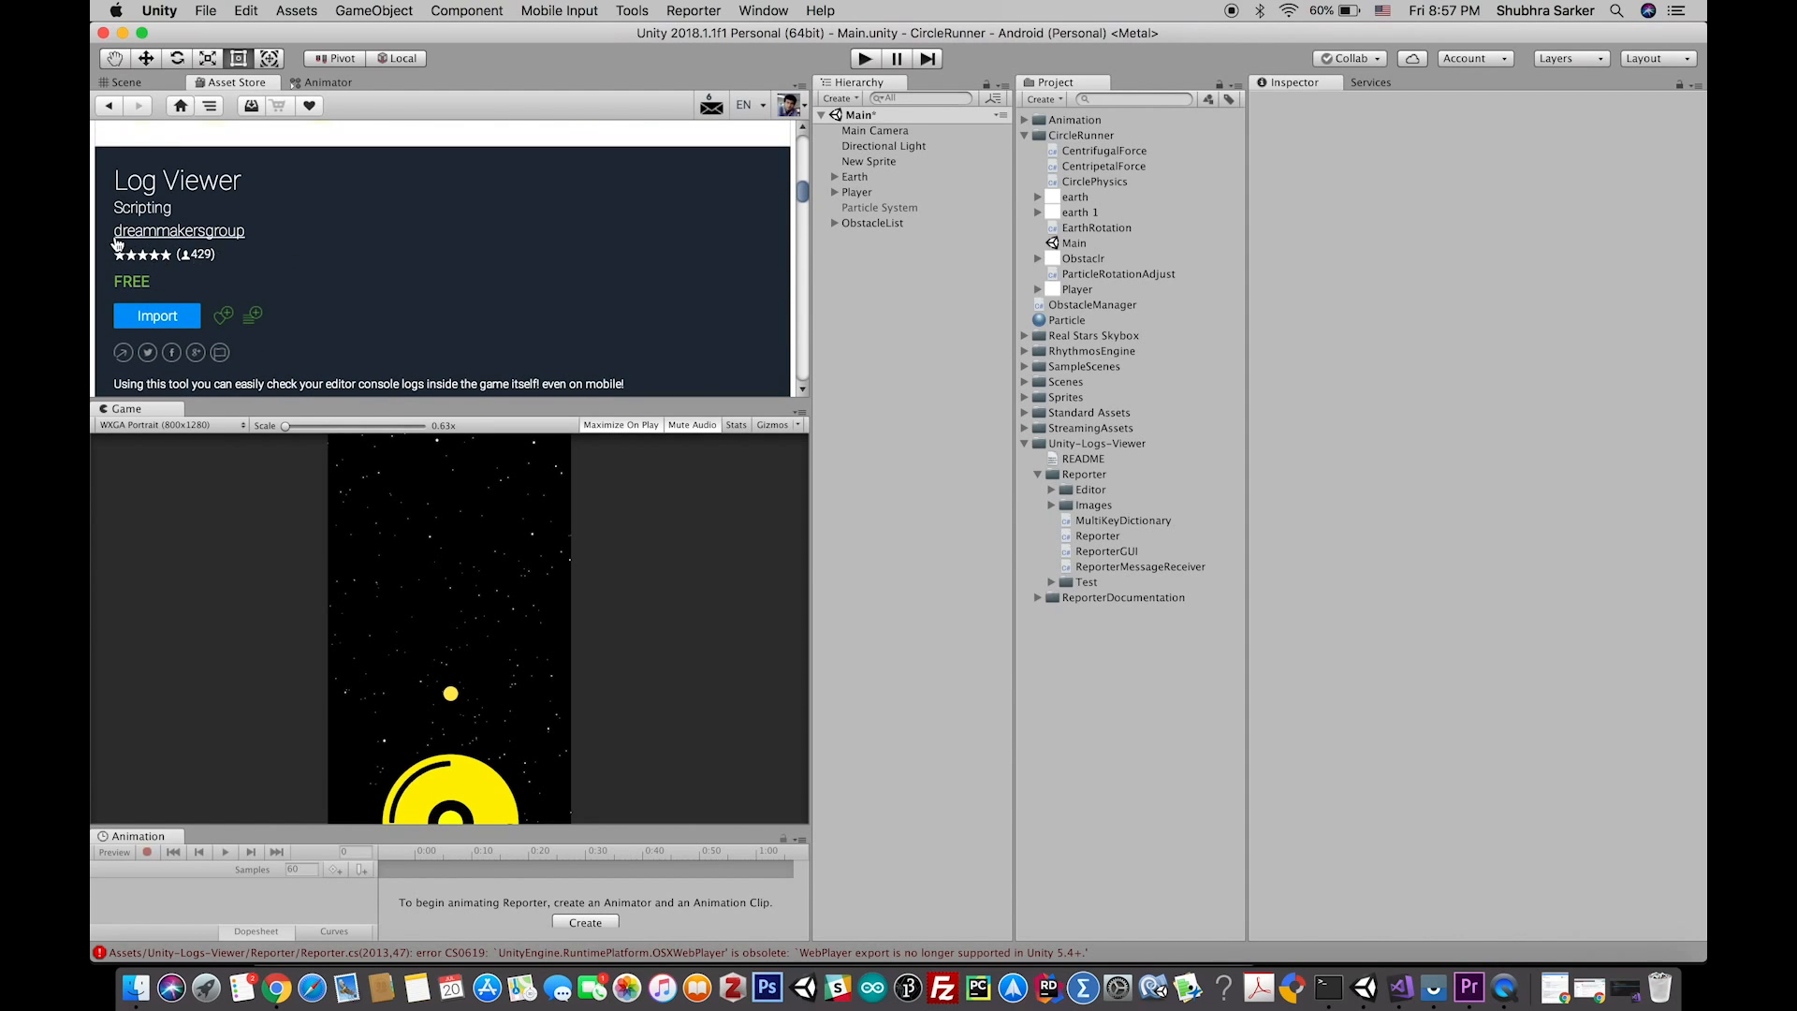
{"action": "mouse_move", "coordinate": [291, 236]}
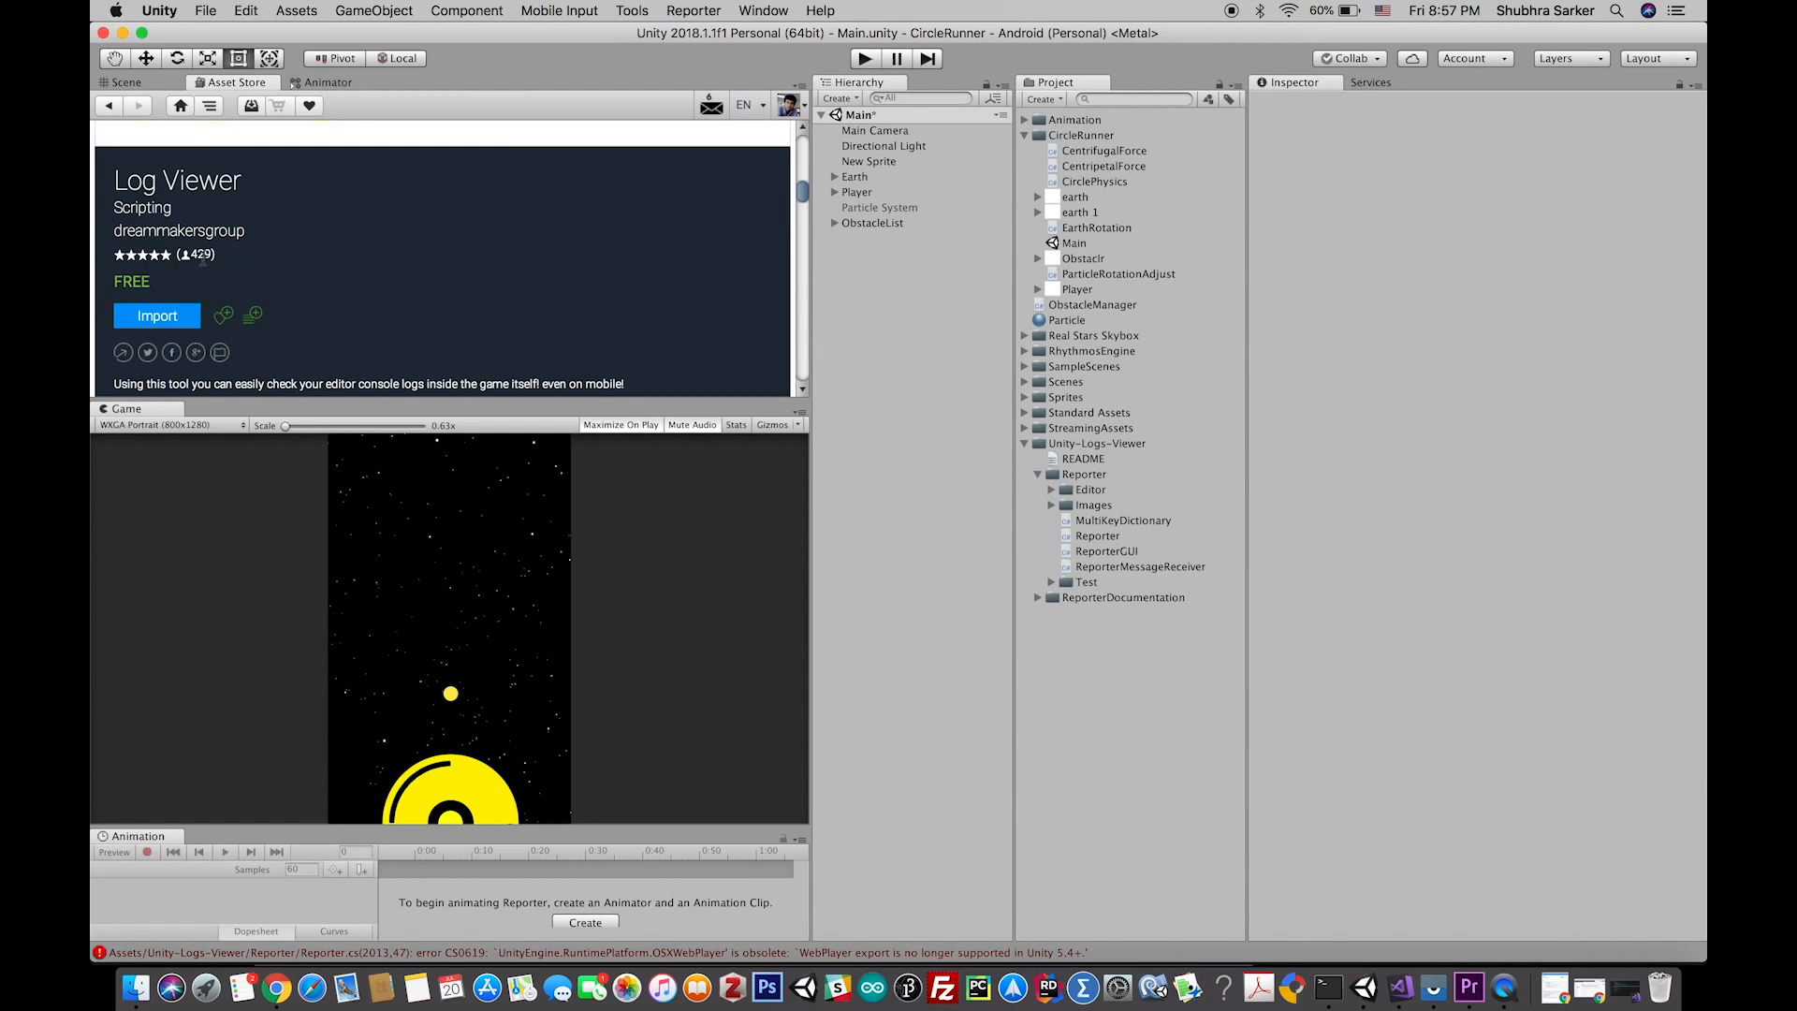
{"action": "mouse_move", "coordinate": [350, 239]}
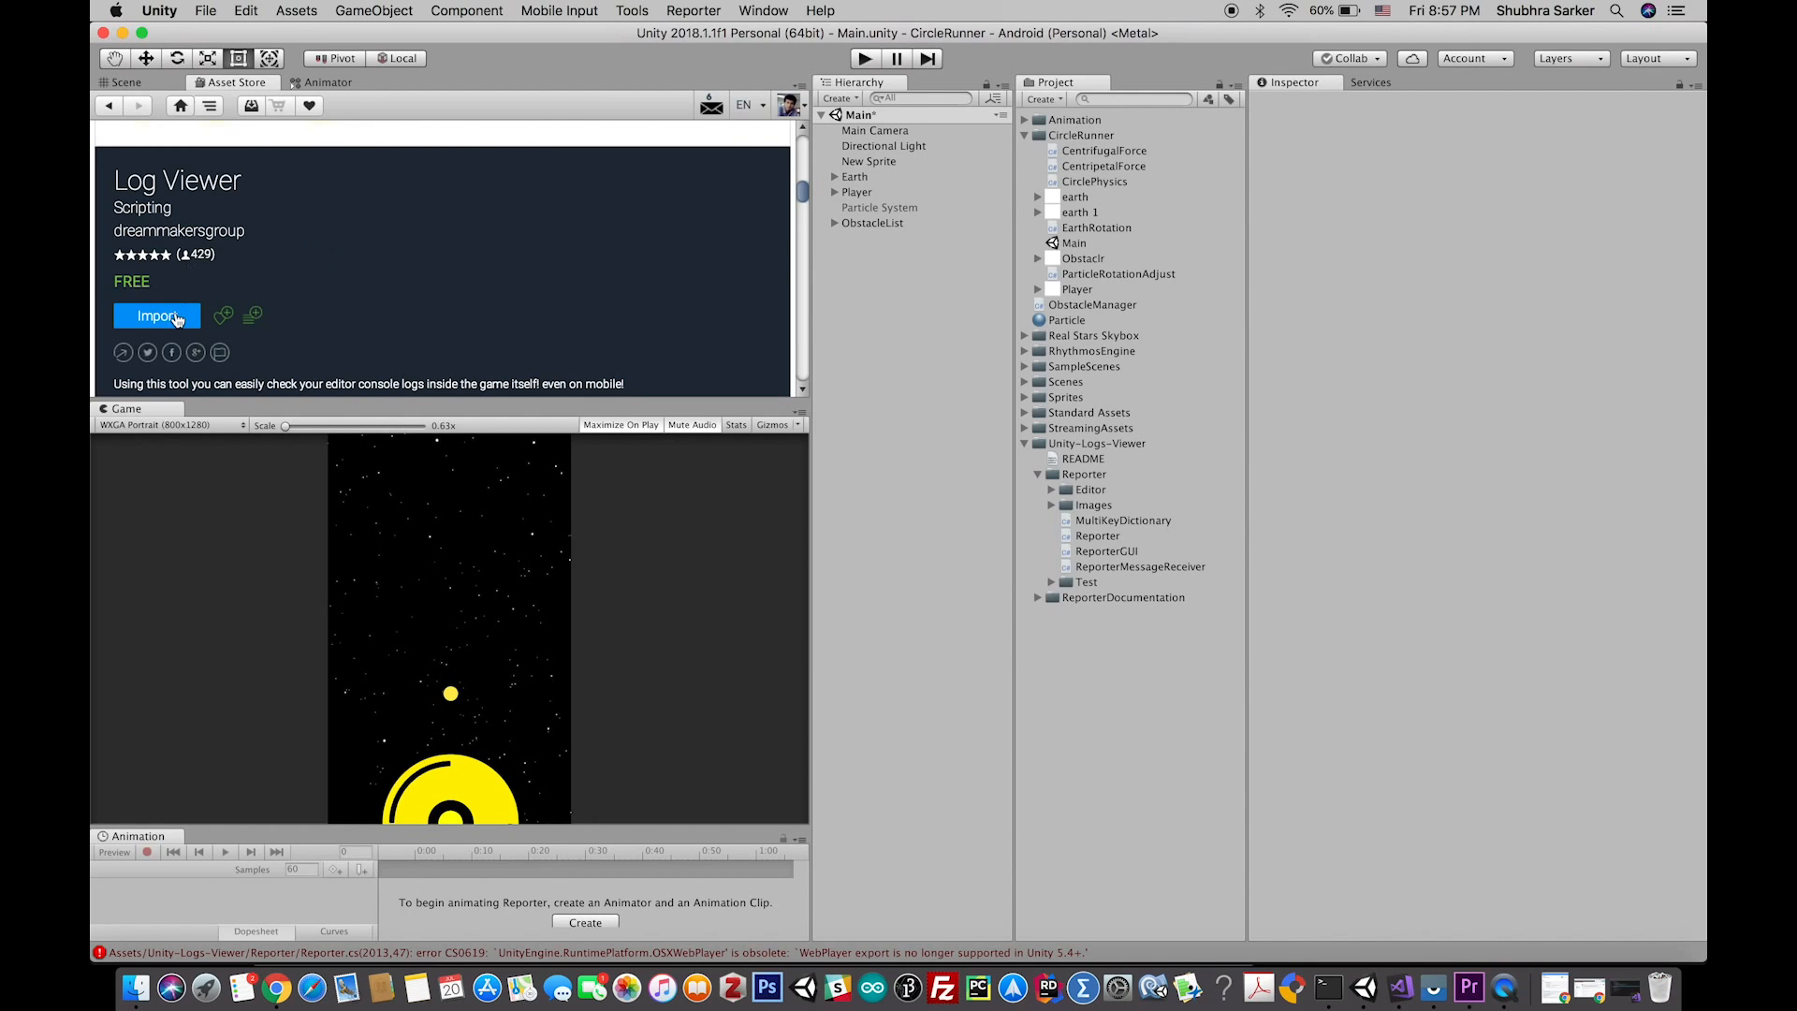
{"action": "mouse_move", "coordinate": [519, 222]}
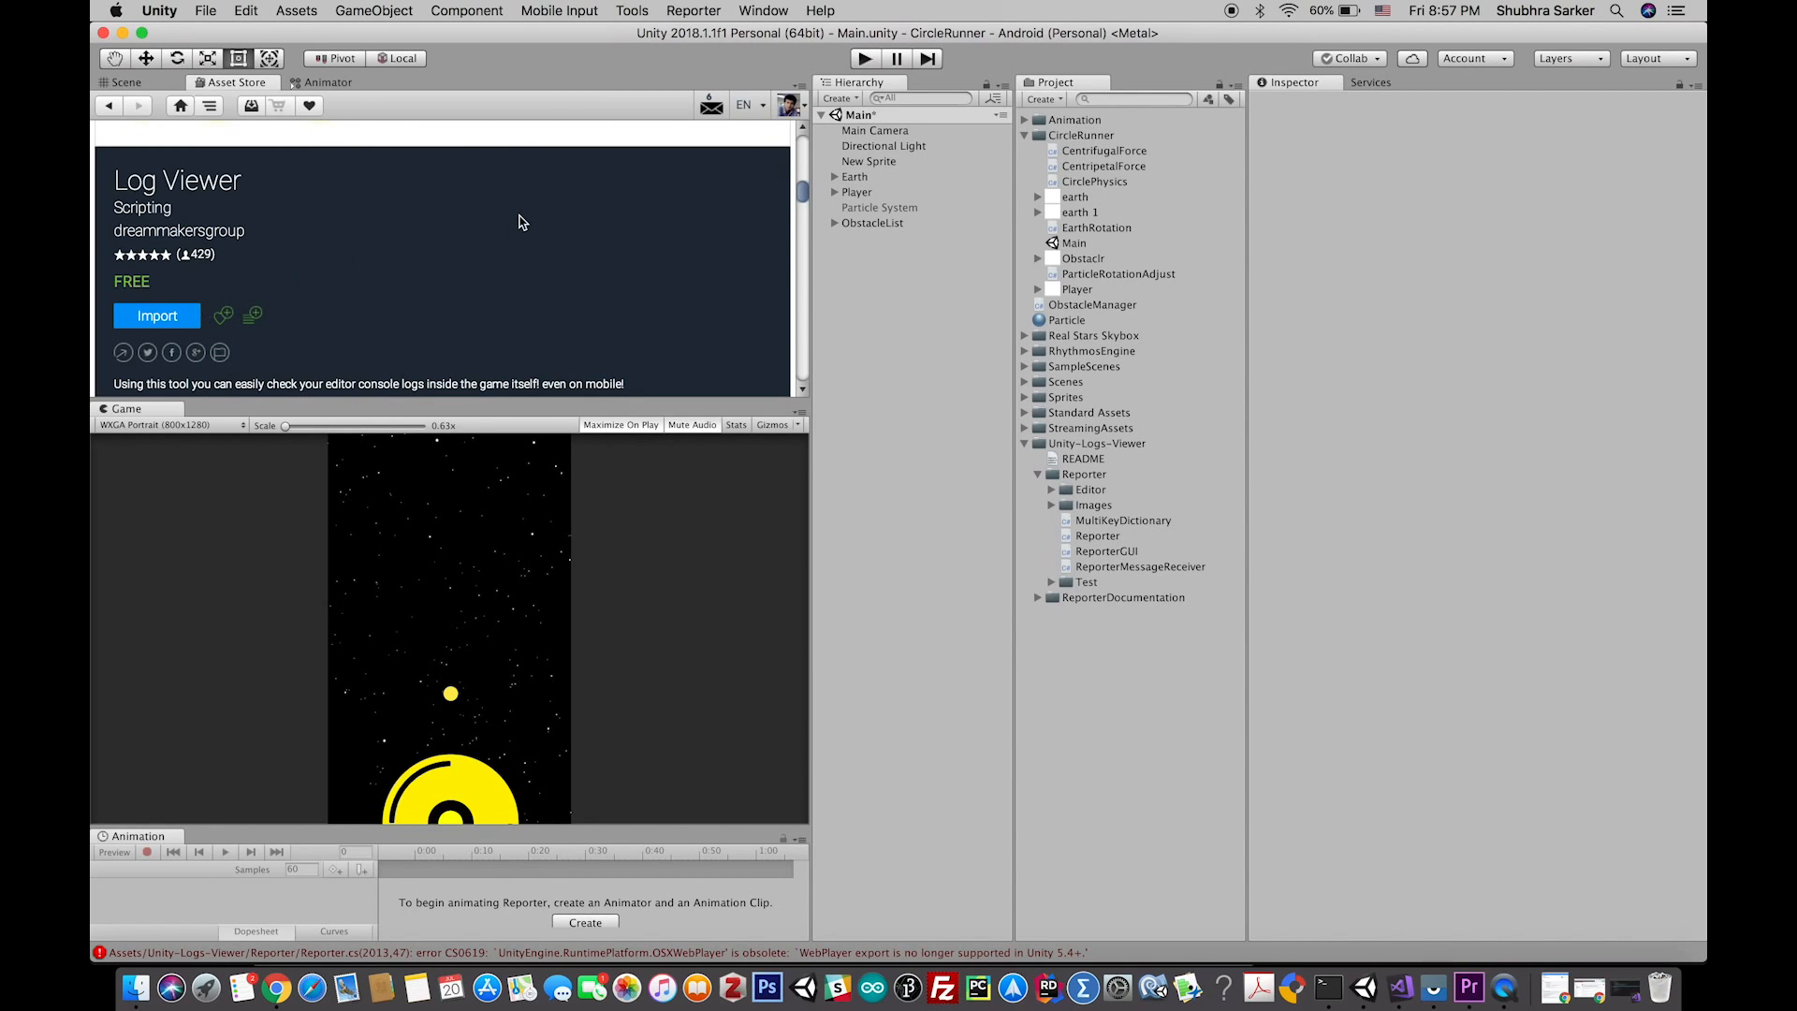
{"action": "mouse_move", "coordinate": [198, 319]}
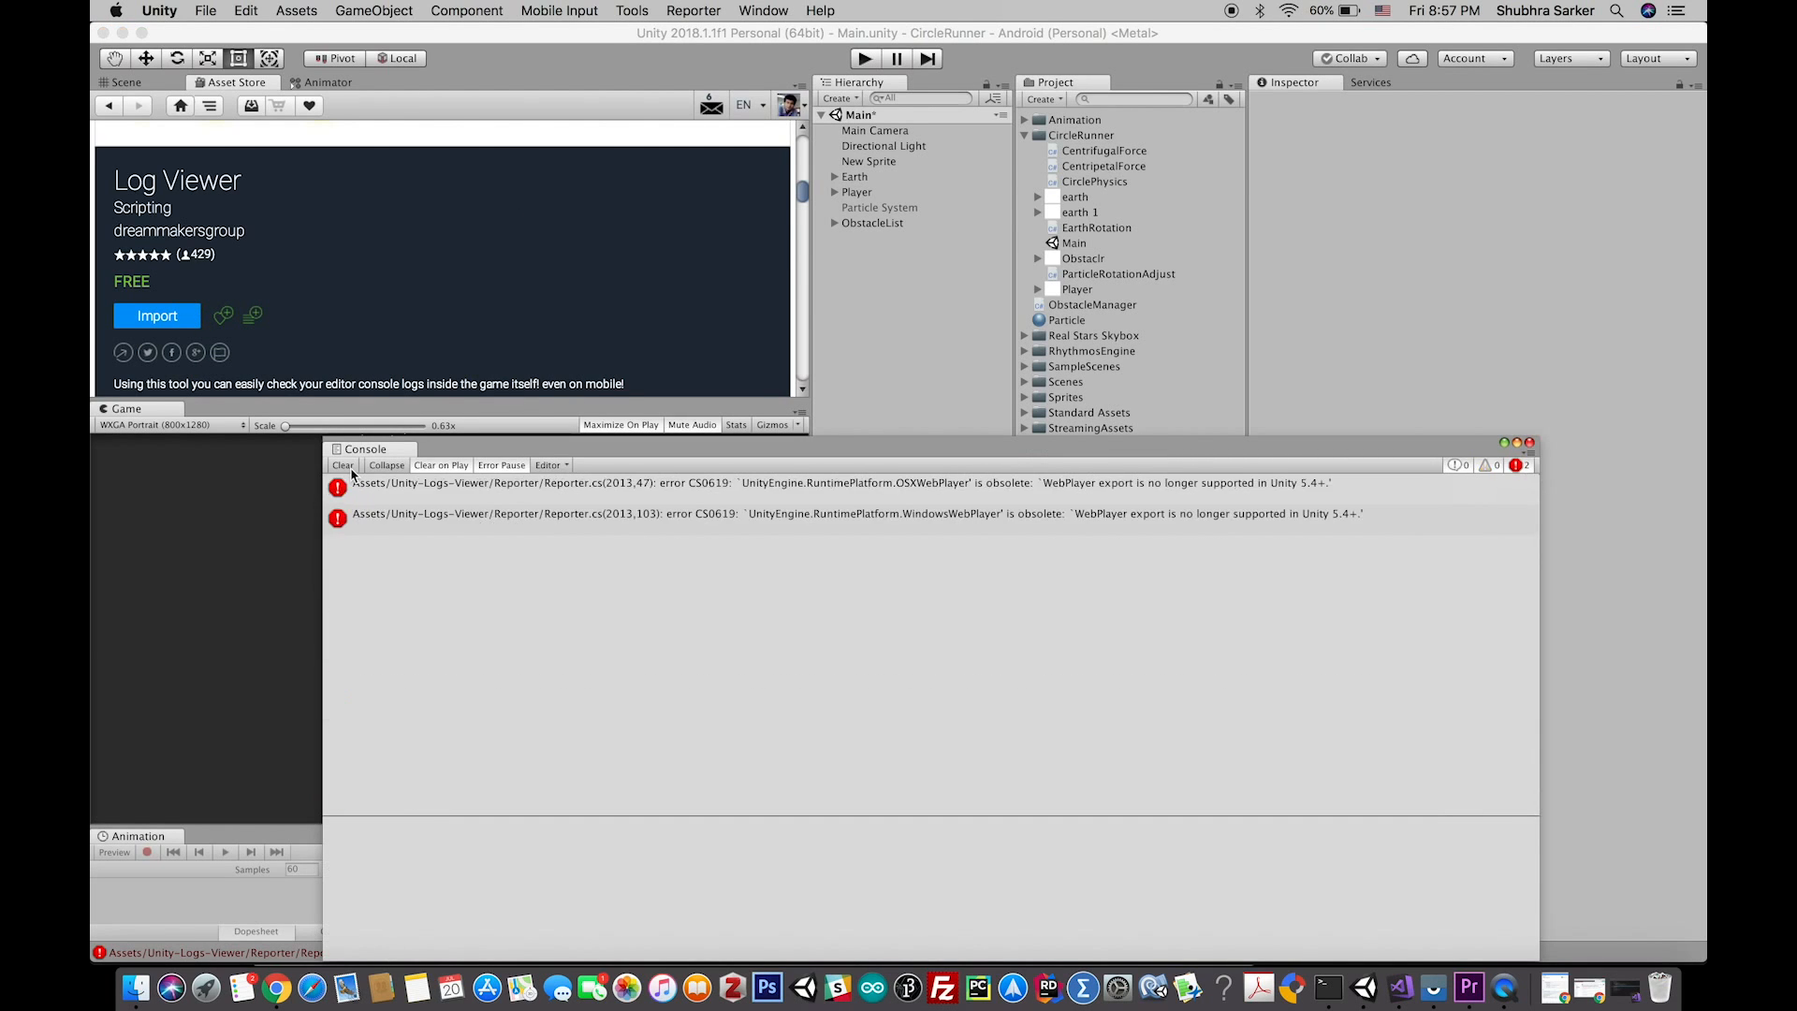
Raise the Console window and view both CS0619 obsolete WebPlayer error details
{"action": "left_click_drag", "start_coordinate": [367, 448], "coordinate": [358, 343]}
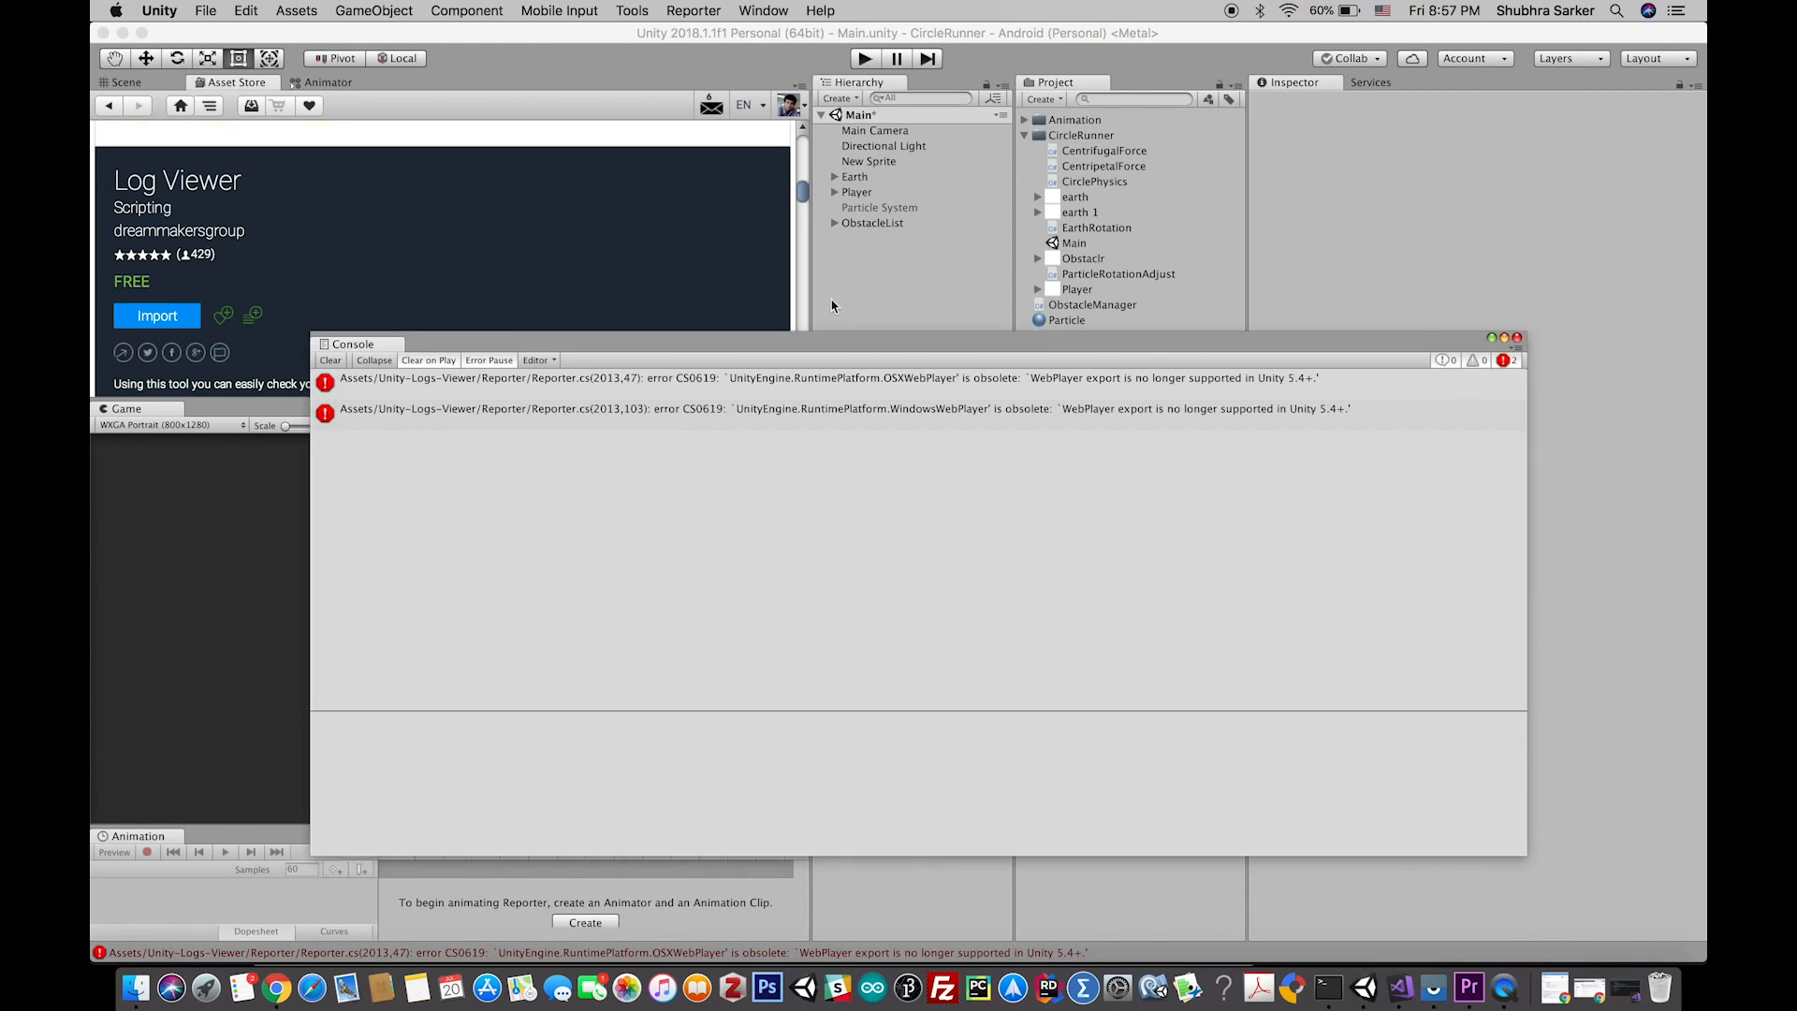
{"action": "left_click_drag", "start_coordinate": [352, 343], "coordinate": [341, 255]}
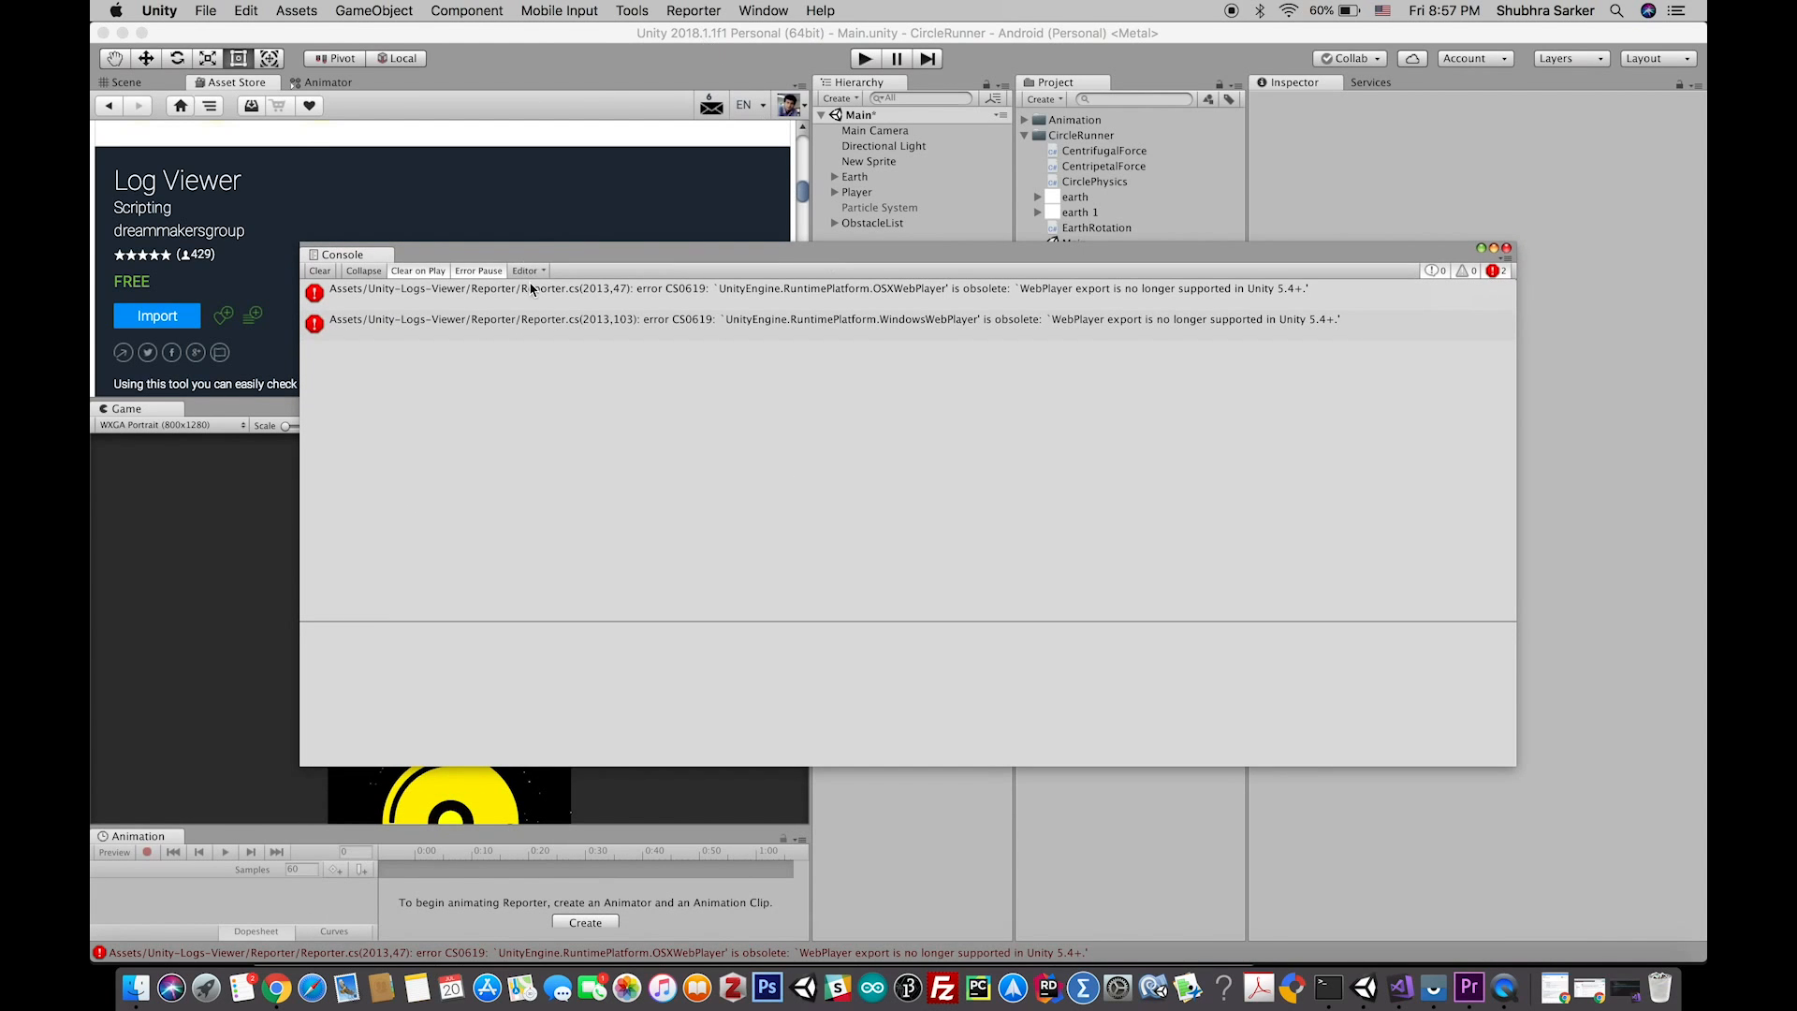
{"action": "left_click", "coordinate": [671, 288]}
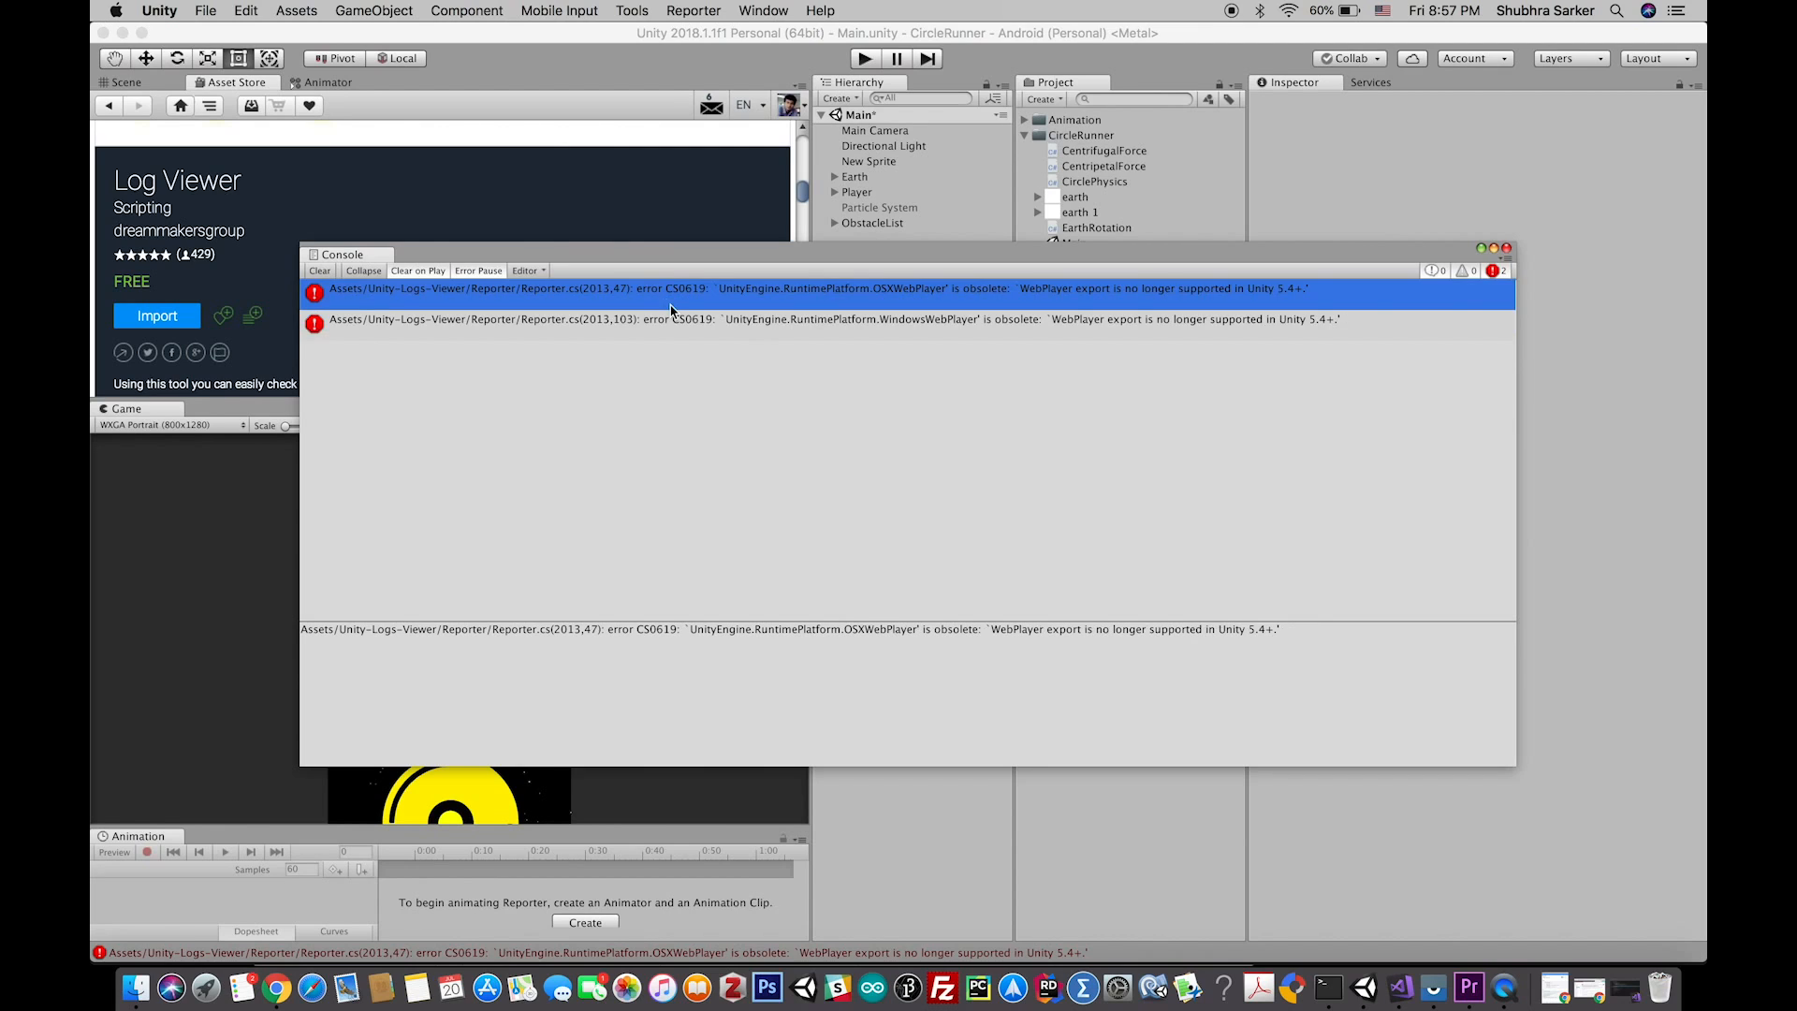
{"action": "left_click", "coordinate": [689, 329]}
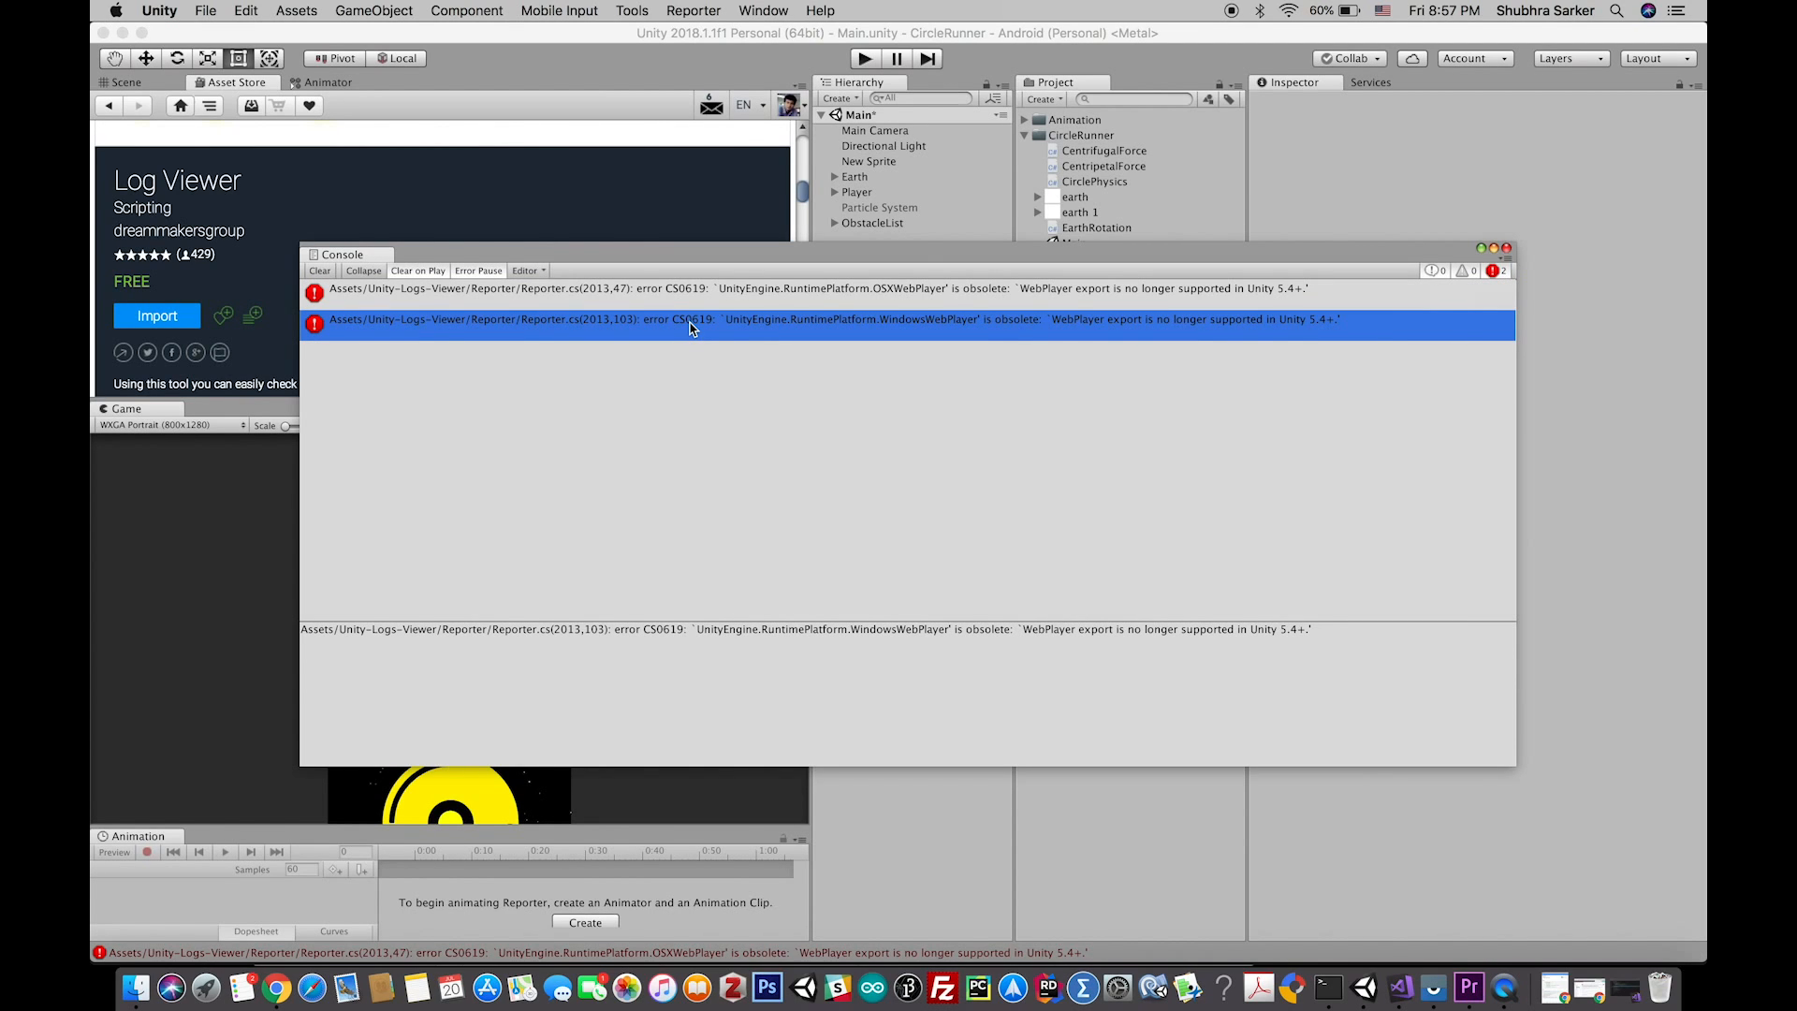
{"action": "mouse_move", "coordinate": [822, 304]}
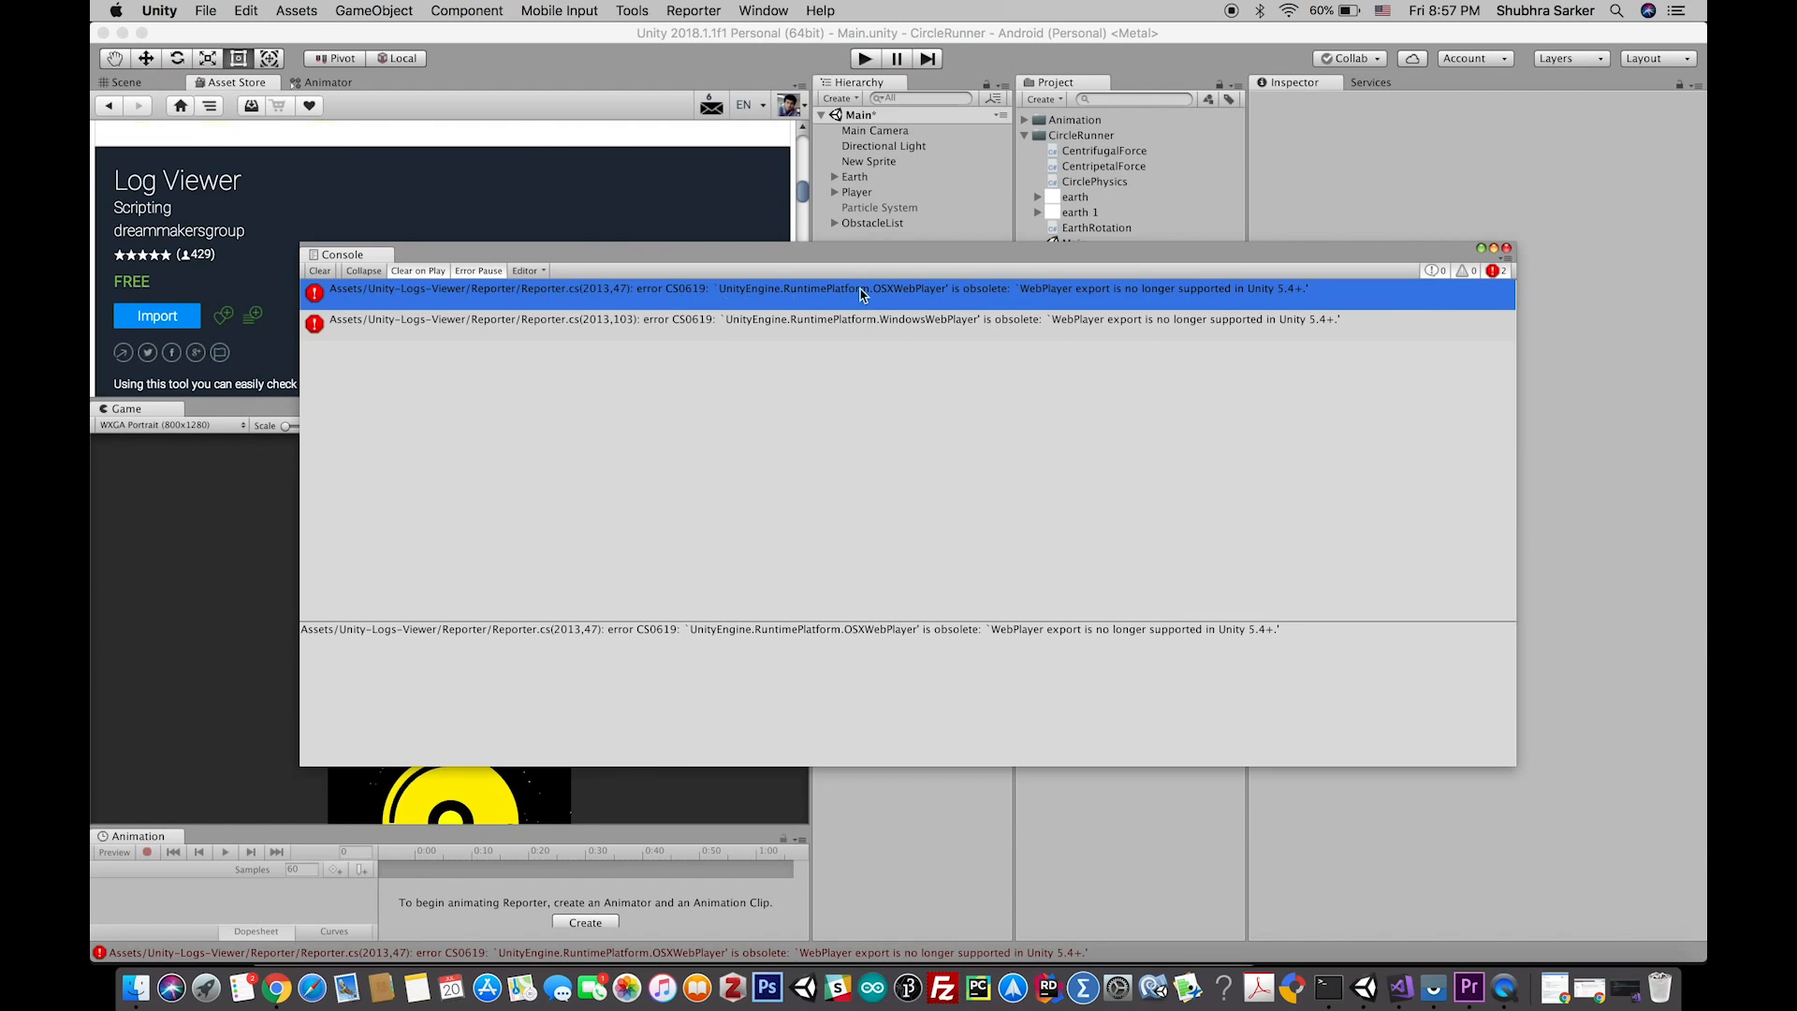
{"action": "mouse_move", "coordinate": [687, 48]}
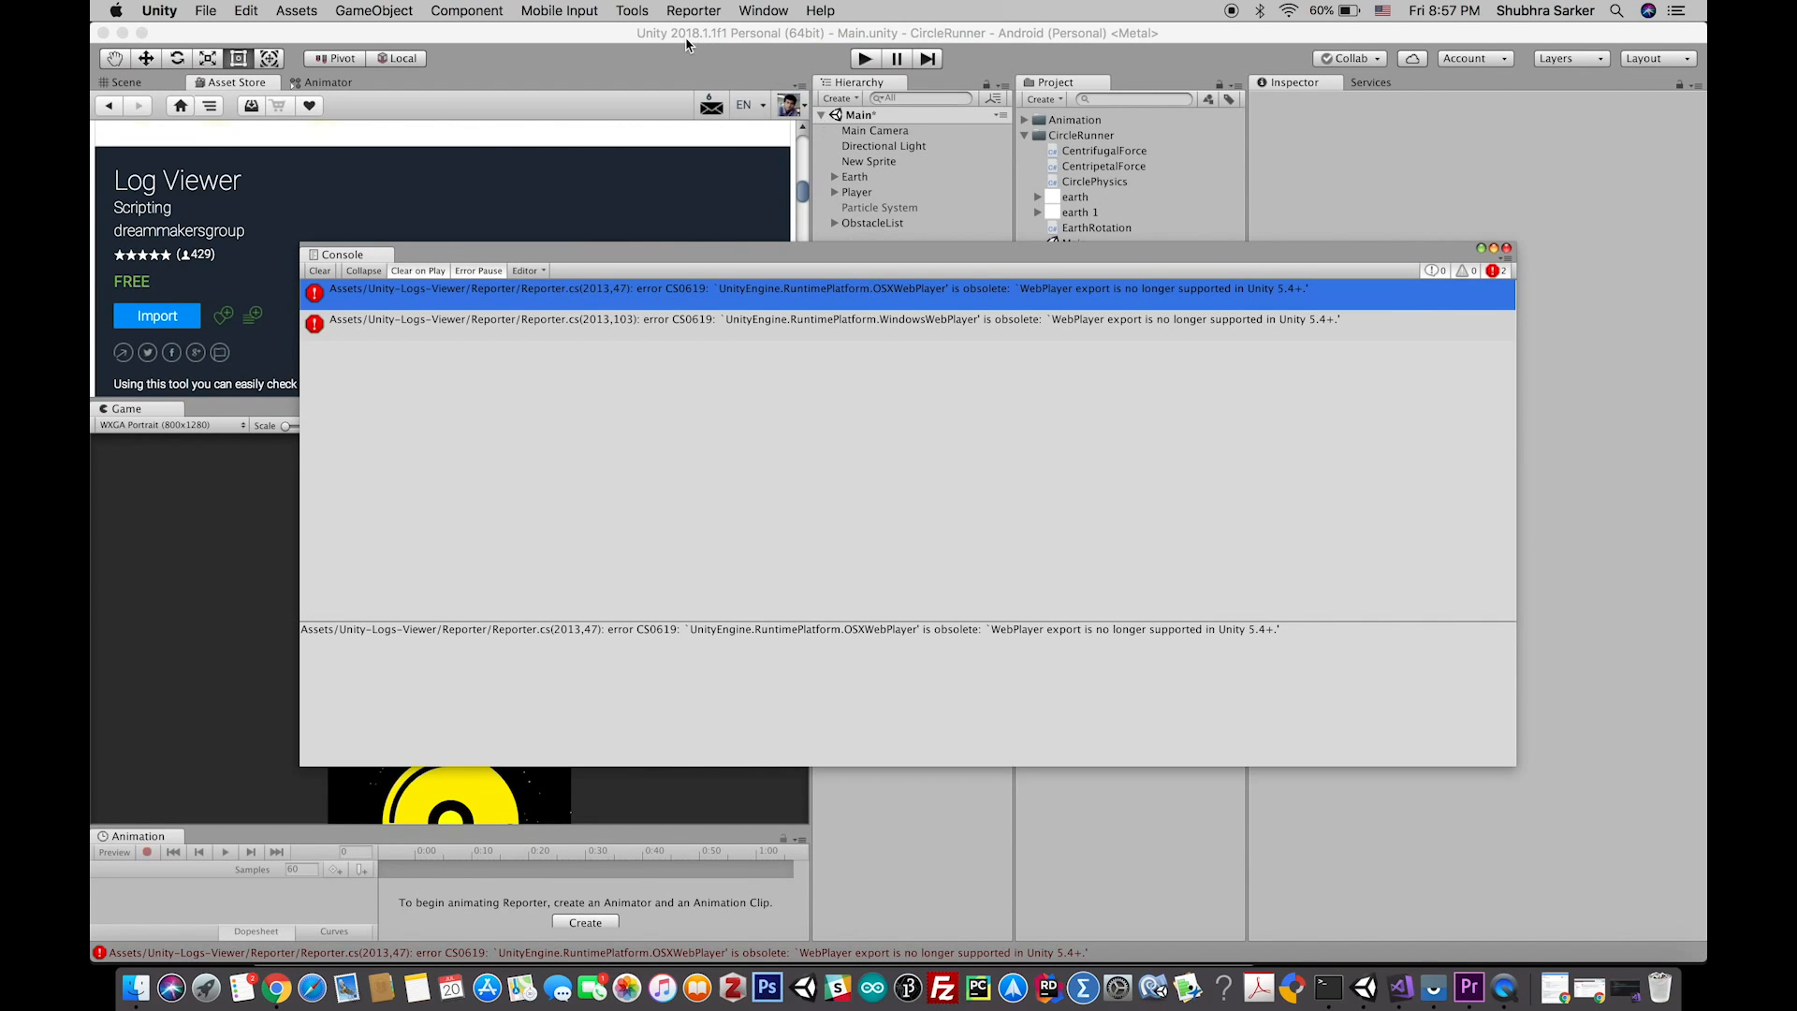
{"action": "mouse_move", "coordinate": [832, 347]}
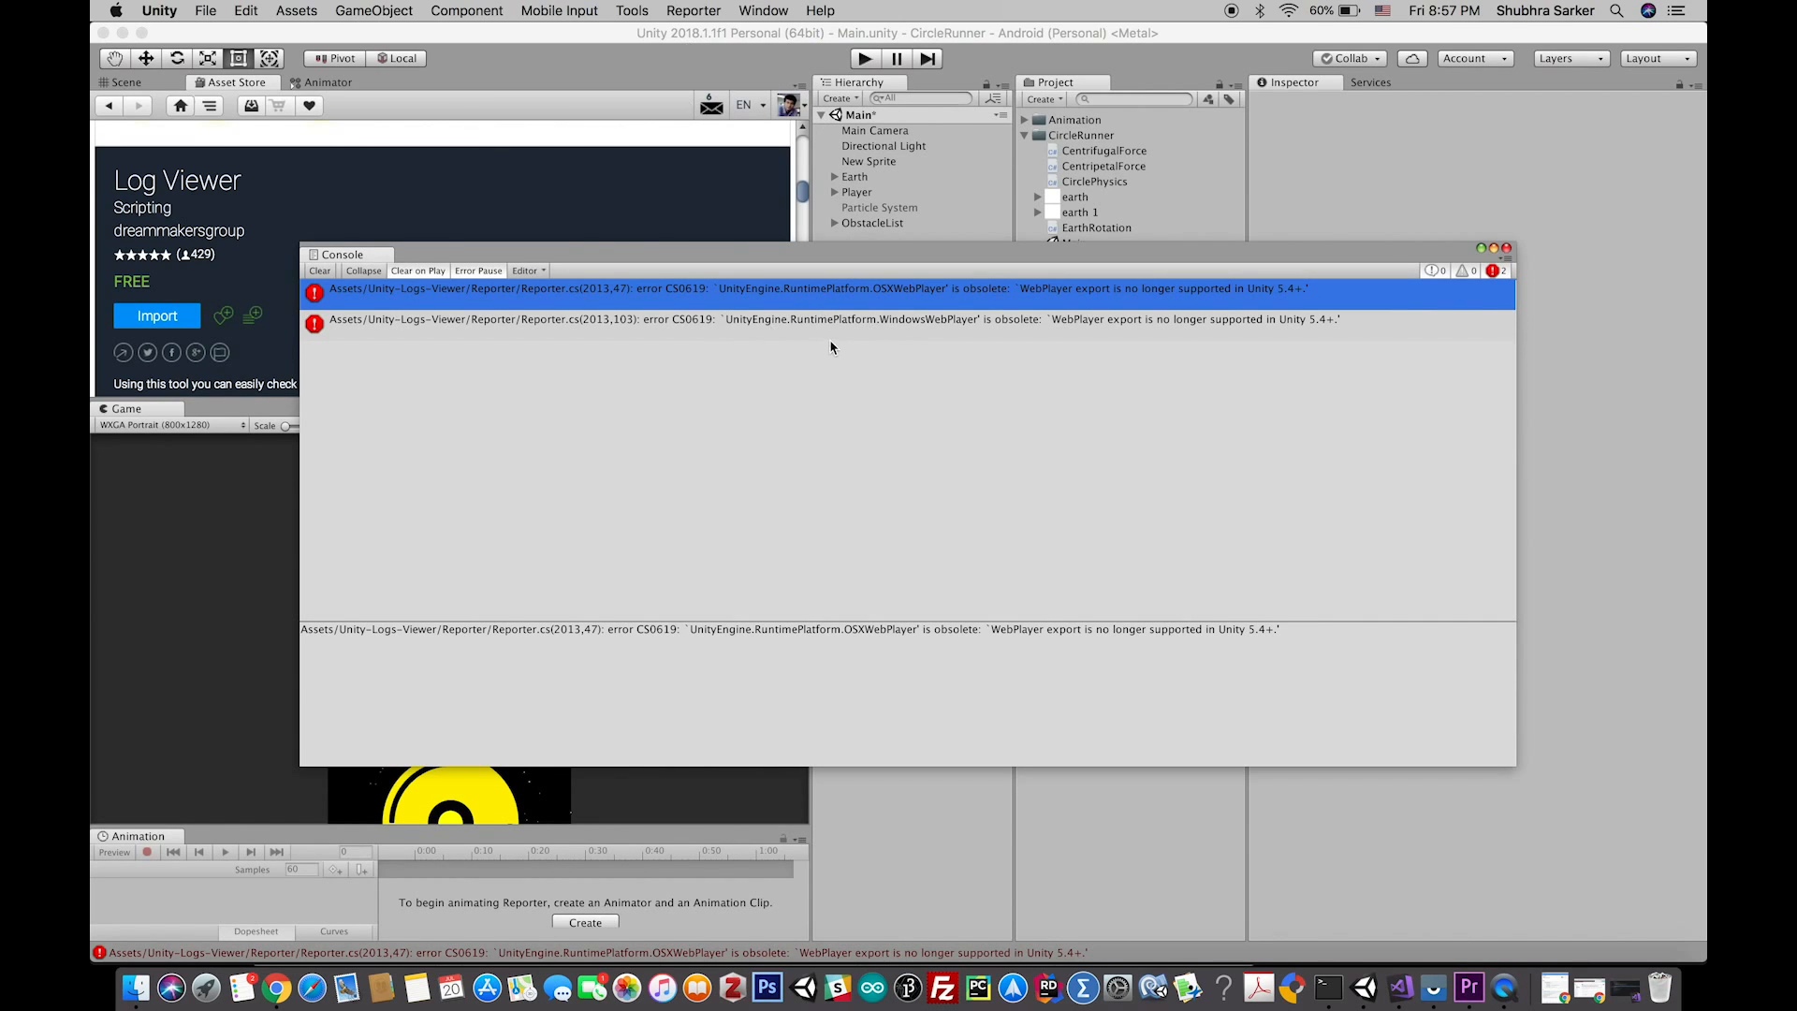
{"action": "mouse_move", "coordinate": [783, 324]}
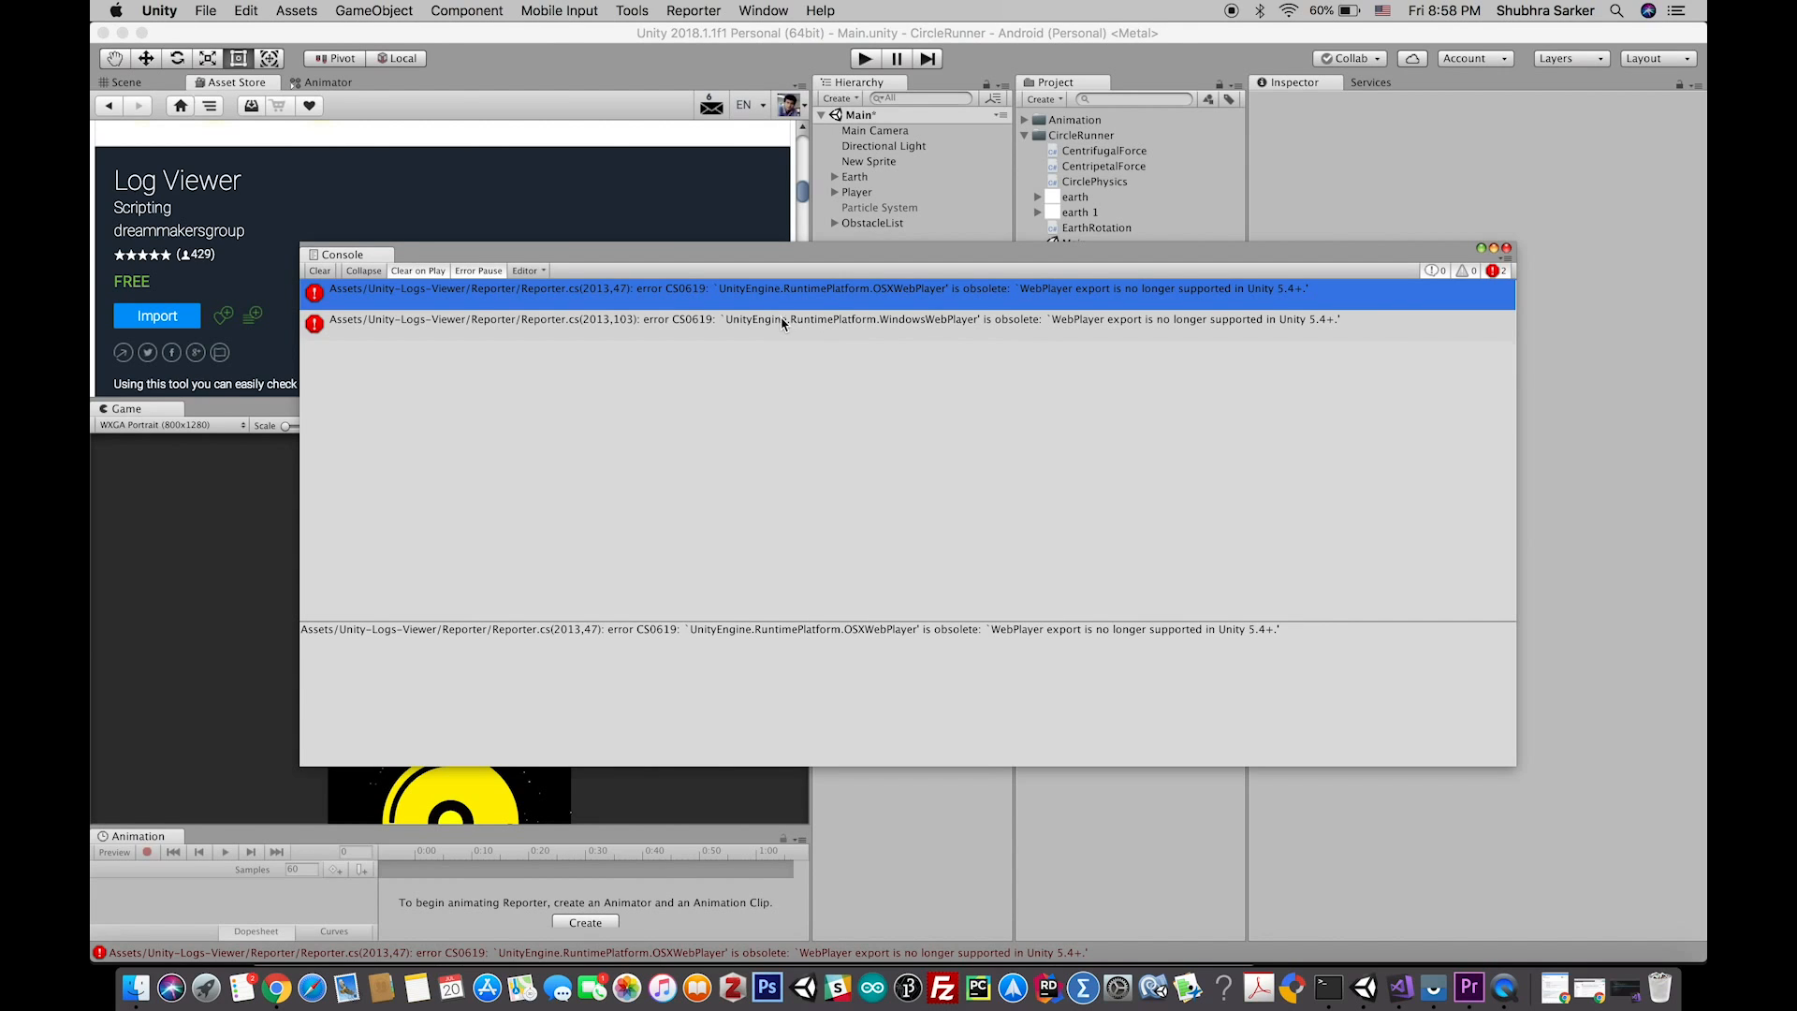
{"action": "mouse_move", "coordinate": [697, 344]}
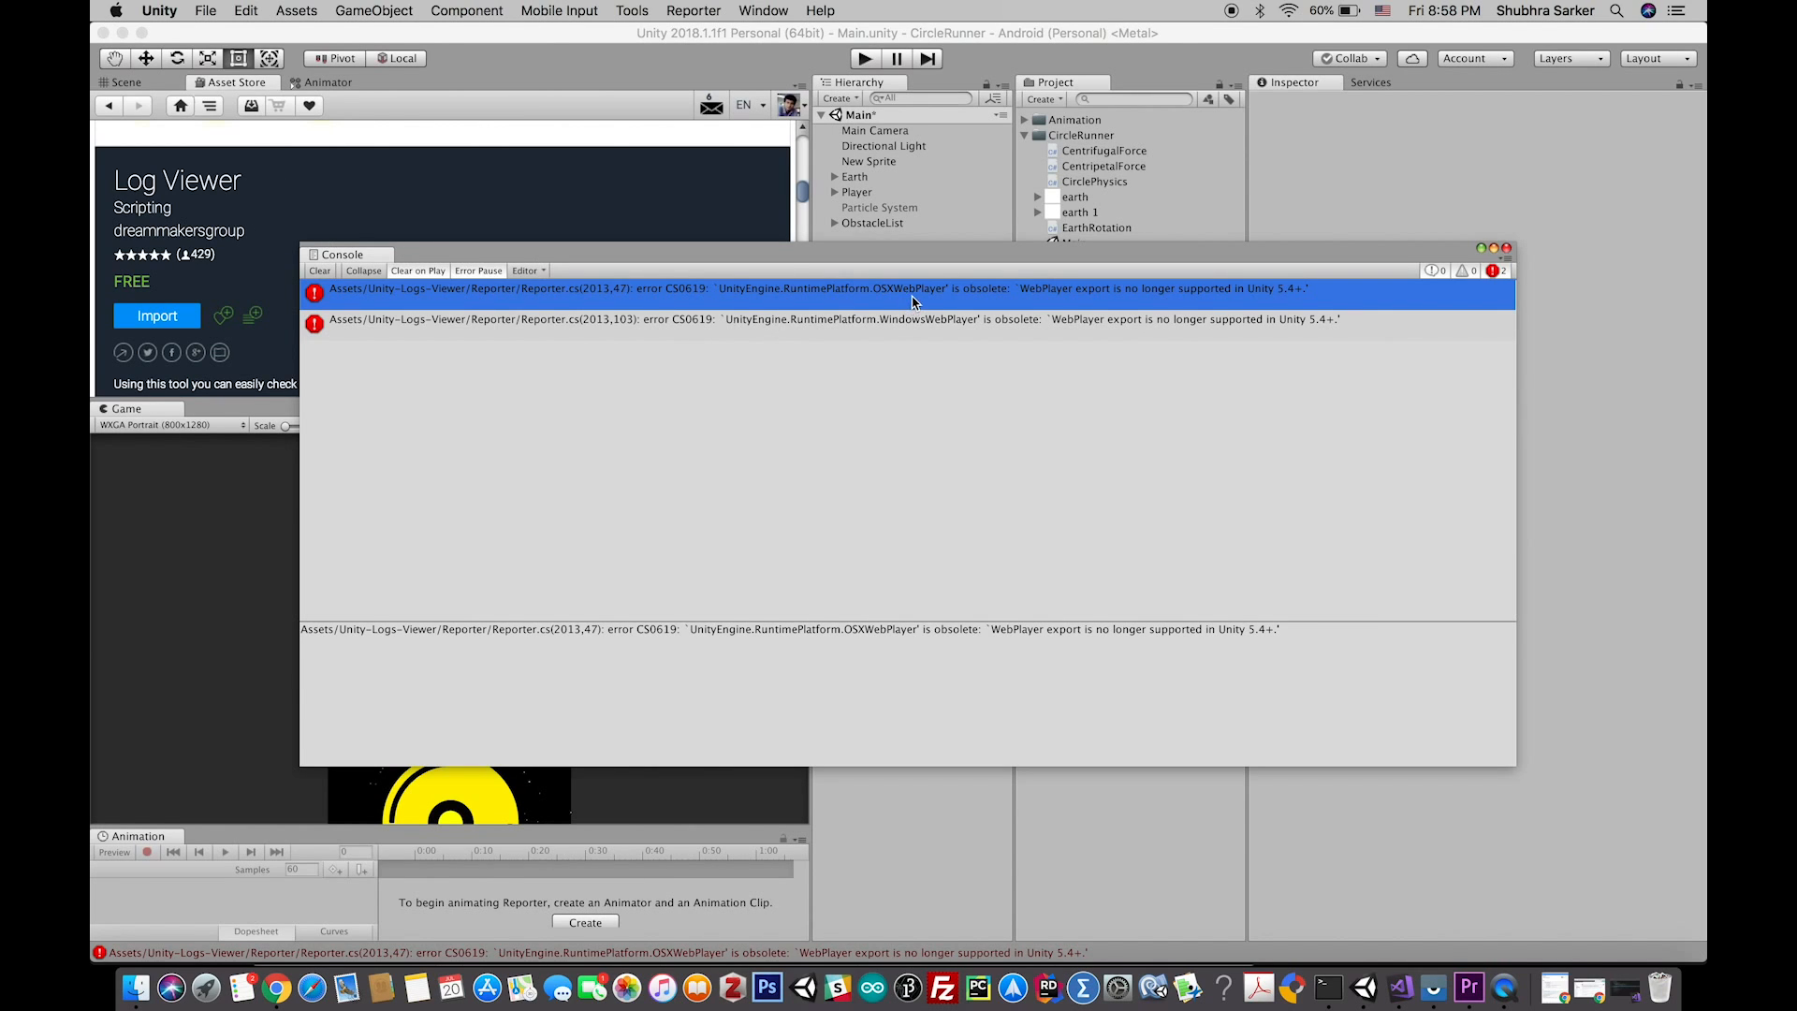
{"action": "mouse_move", "coordinate": [864, 300]}
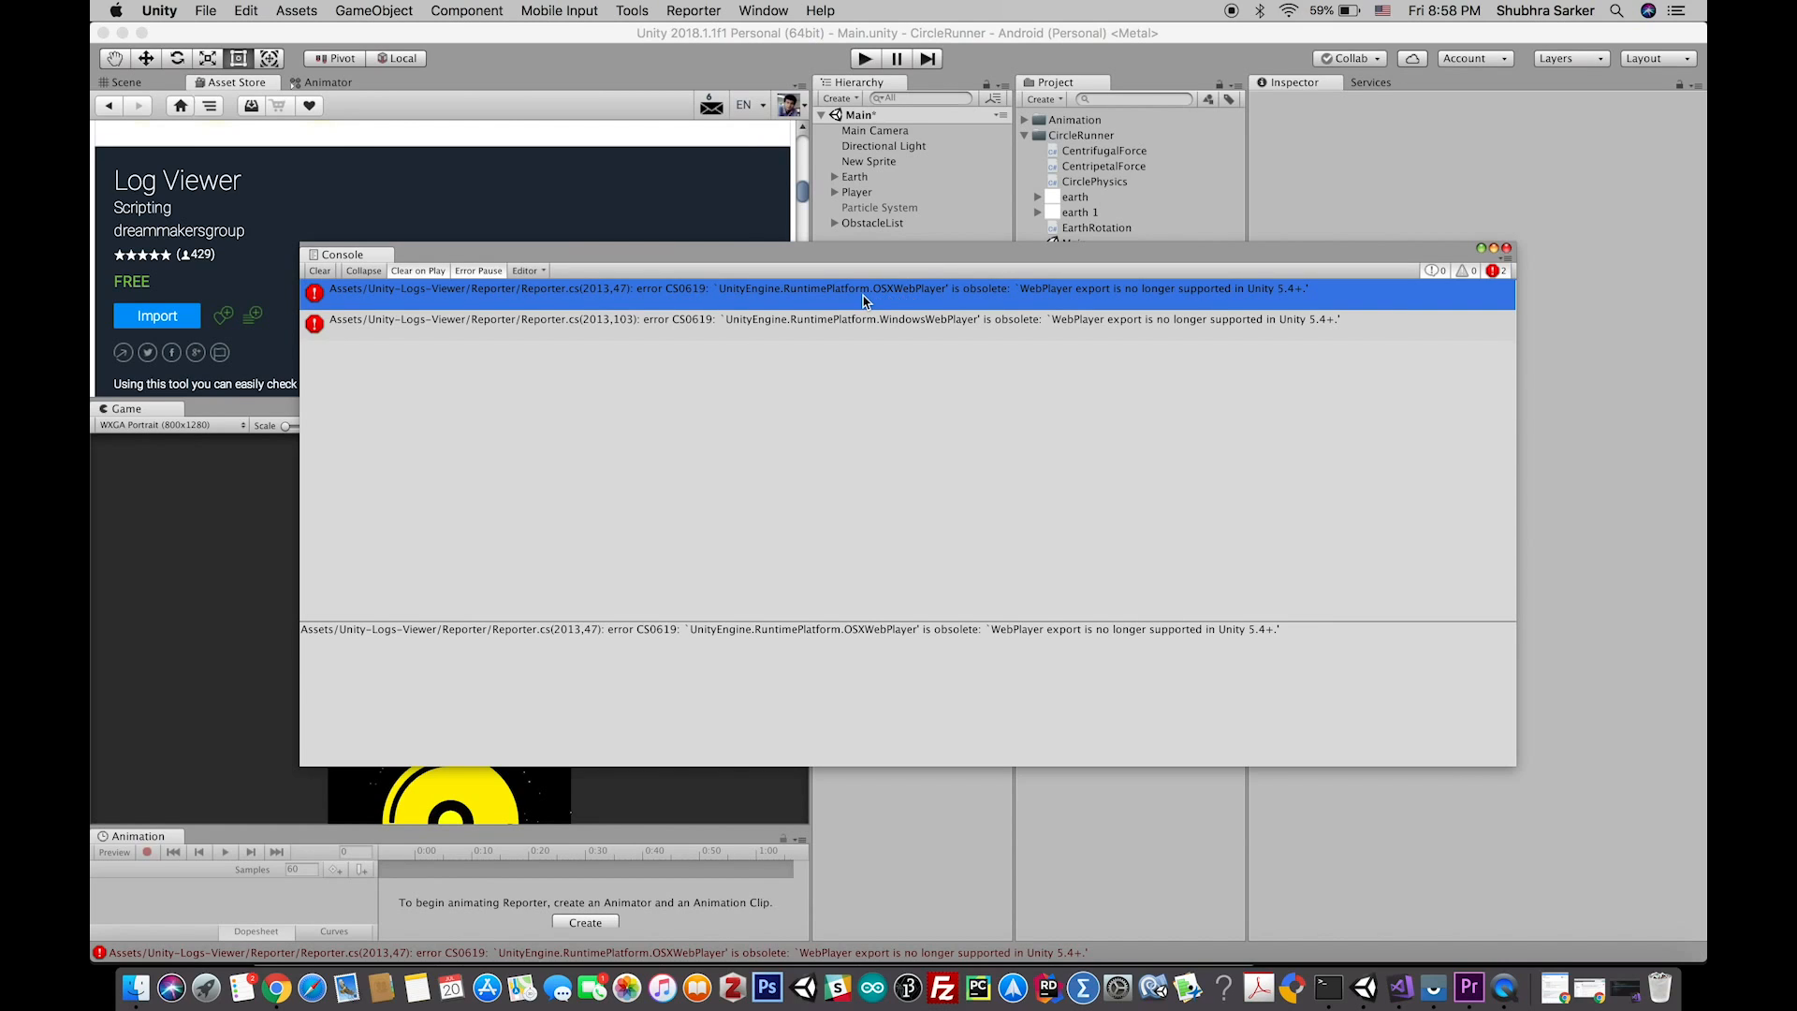
{"action": "mouse_move", "coordinate": [1113, 339]}
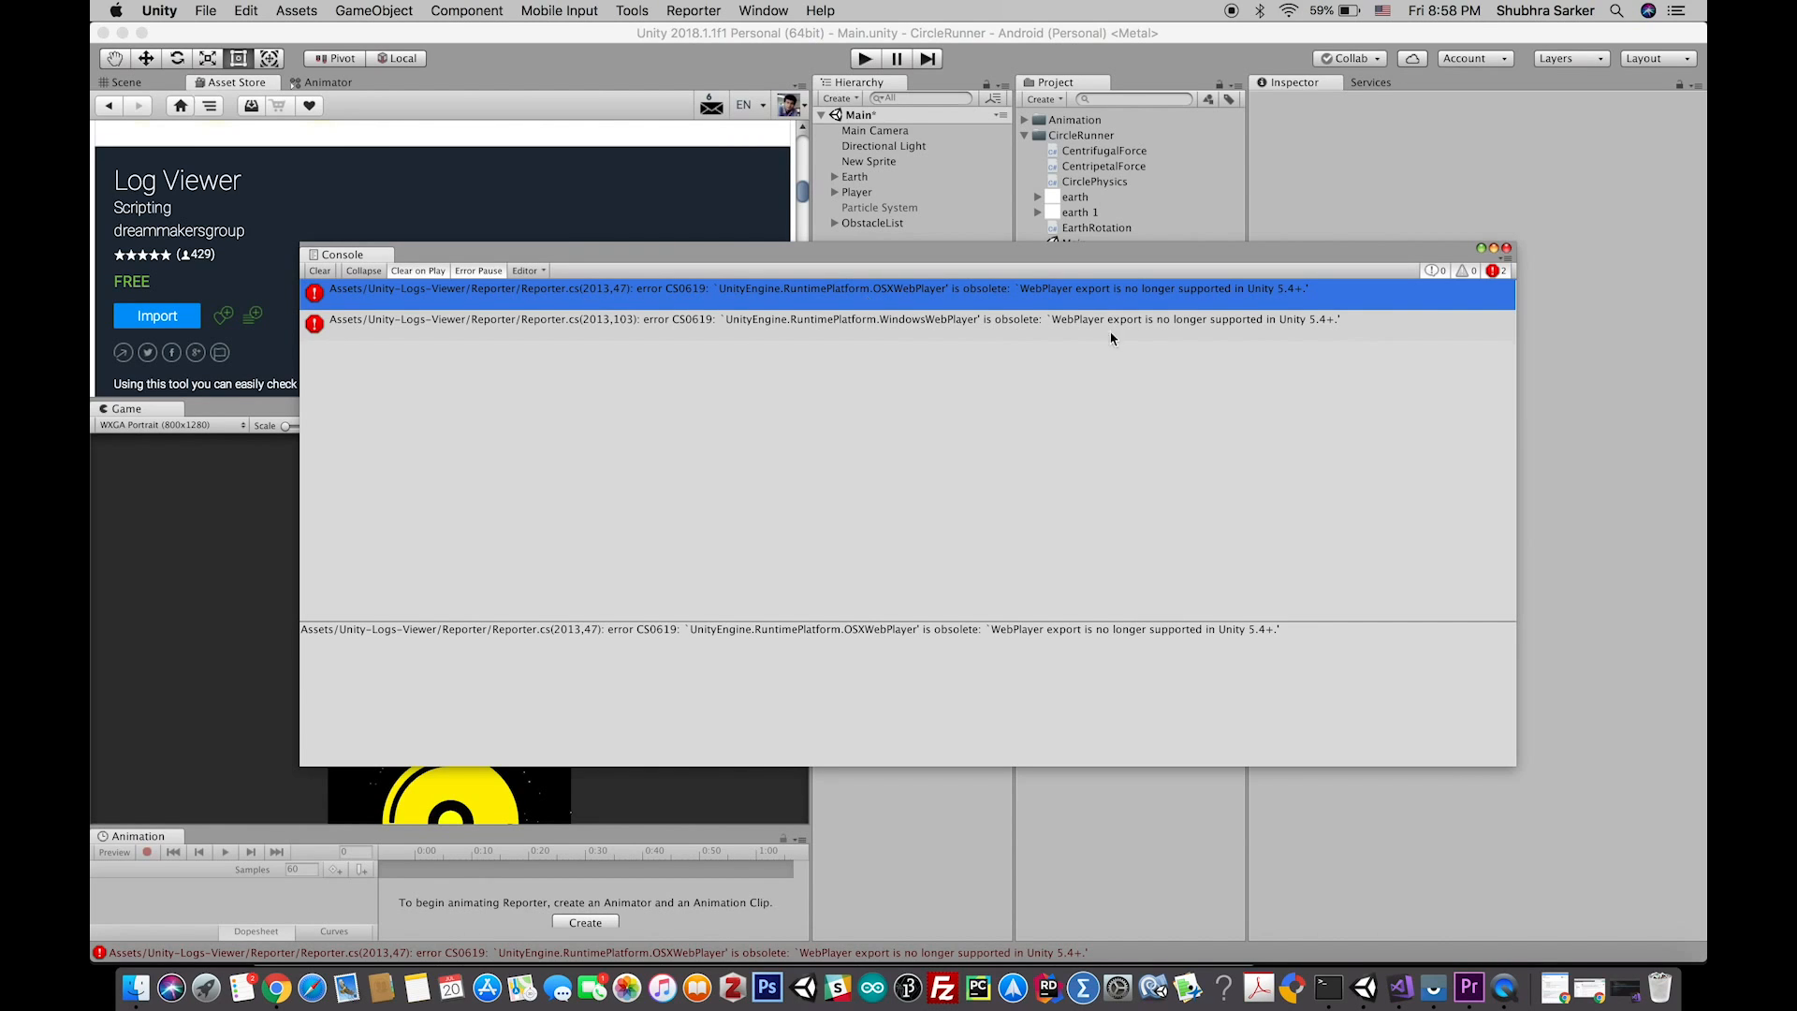
{"action": "mouse_move", "coordinate": [999, 309]}
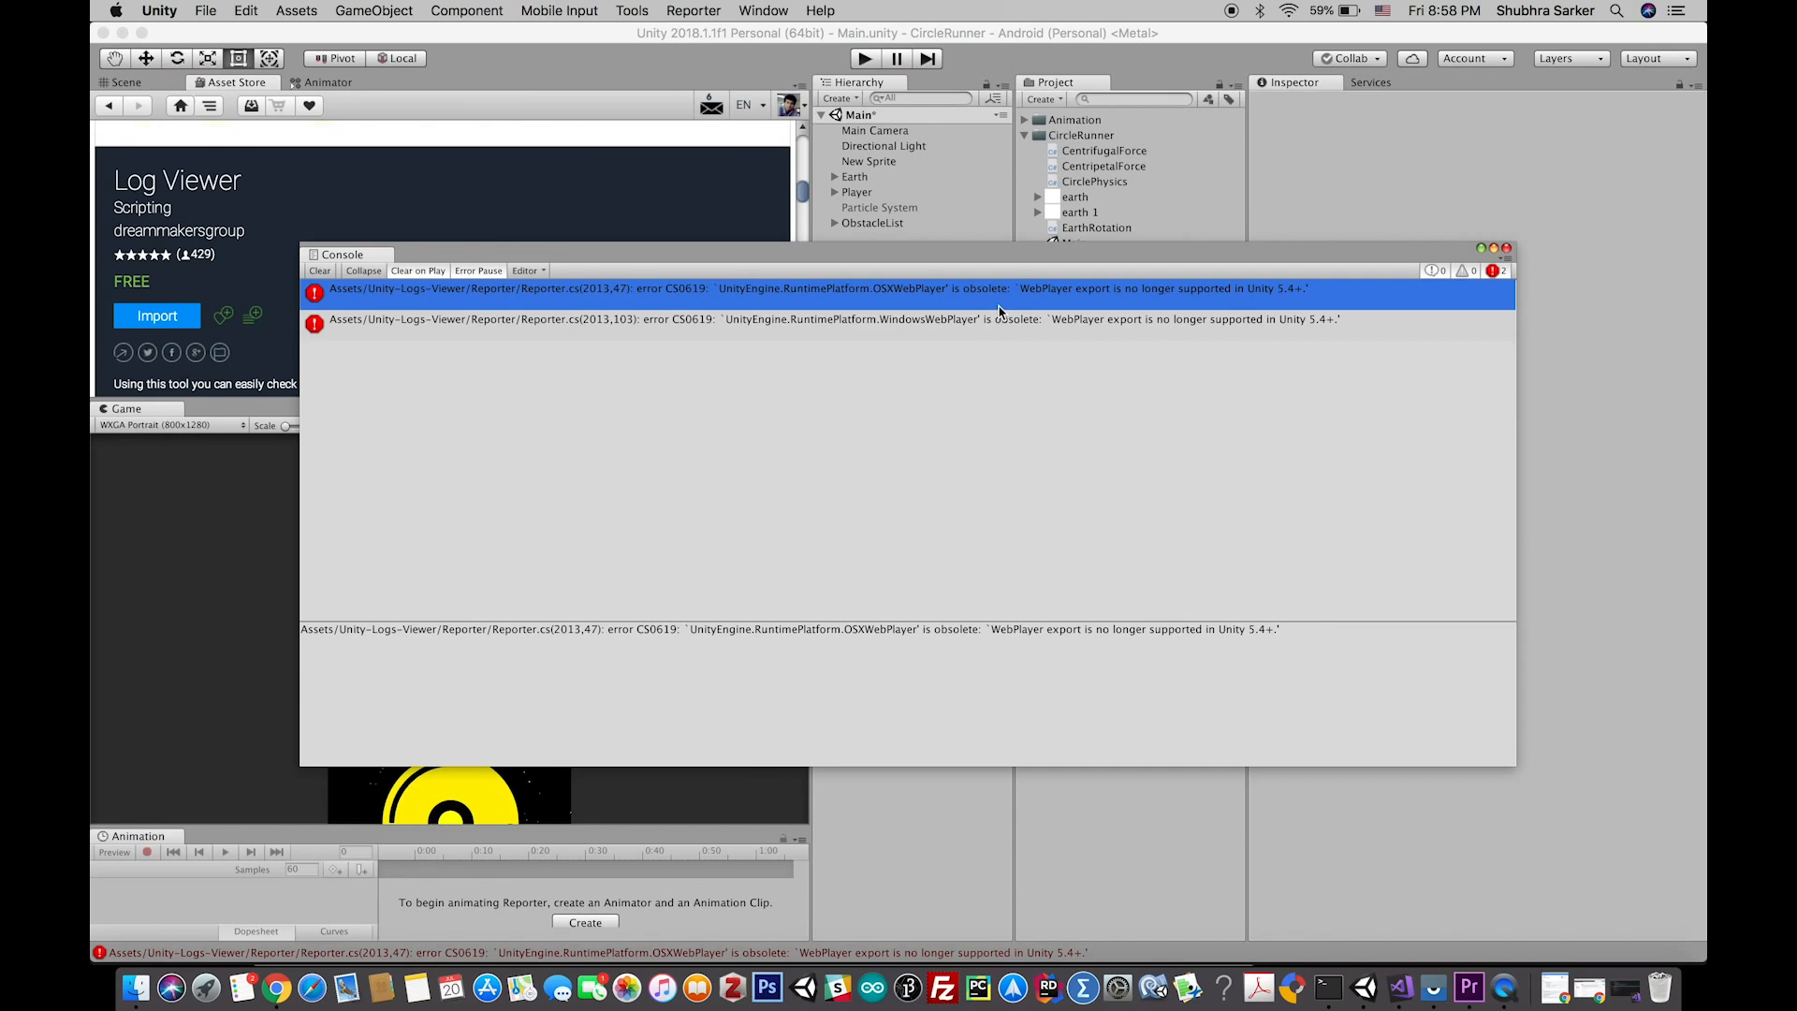
{"action": "mouse_move", "coordinate": [684, 279]}
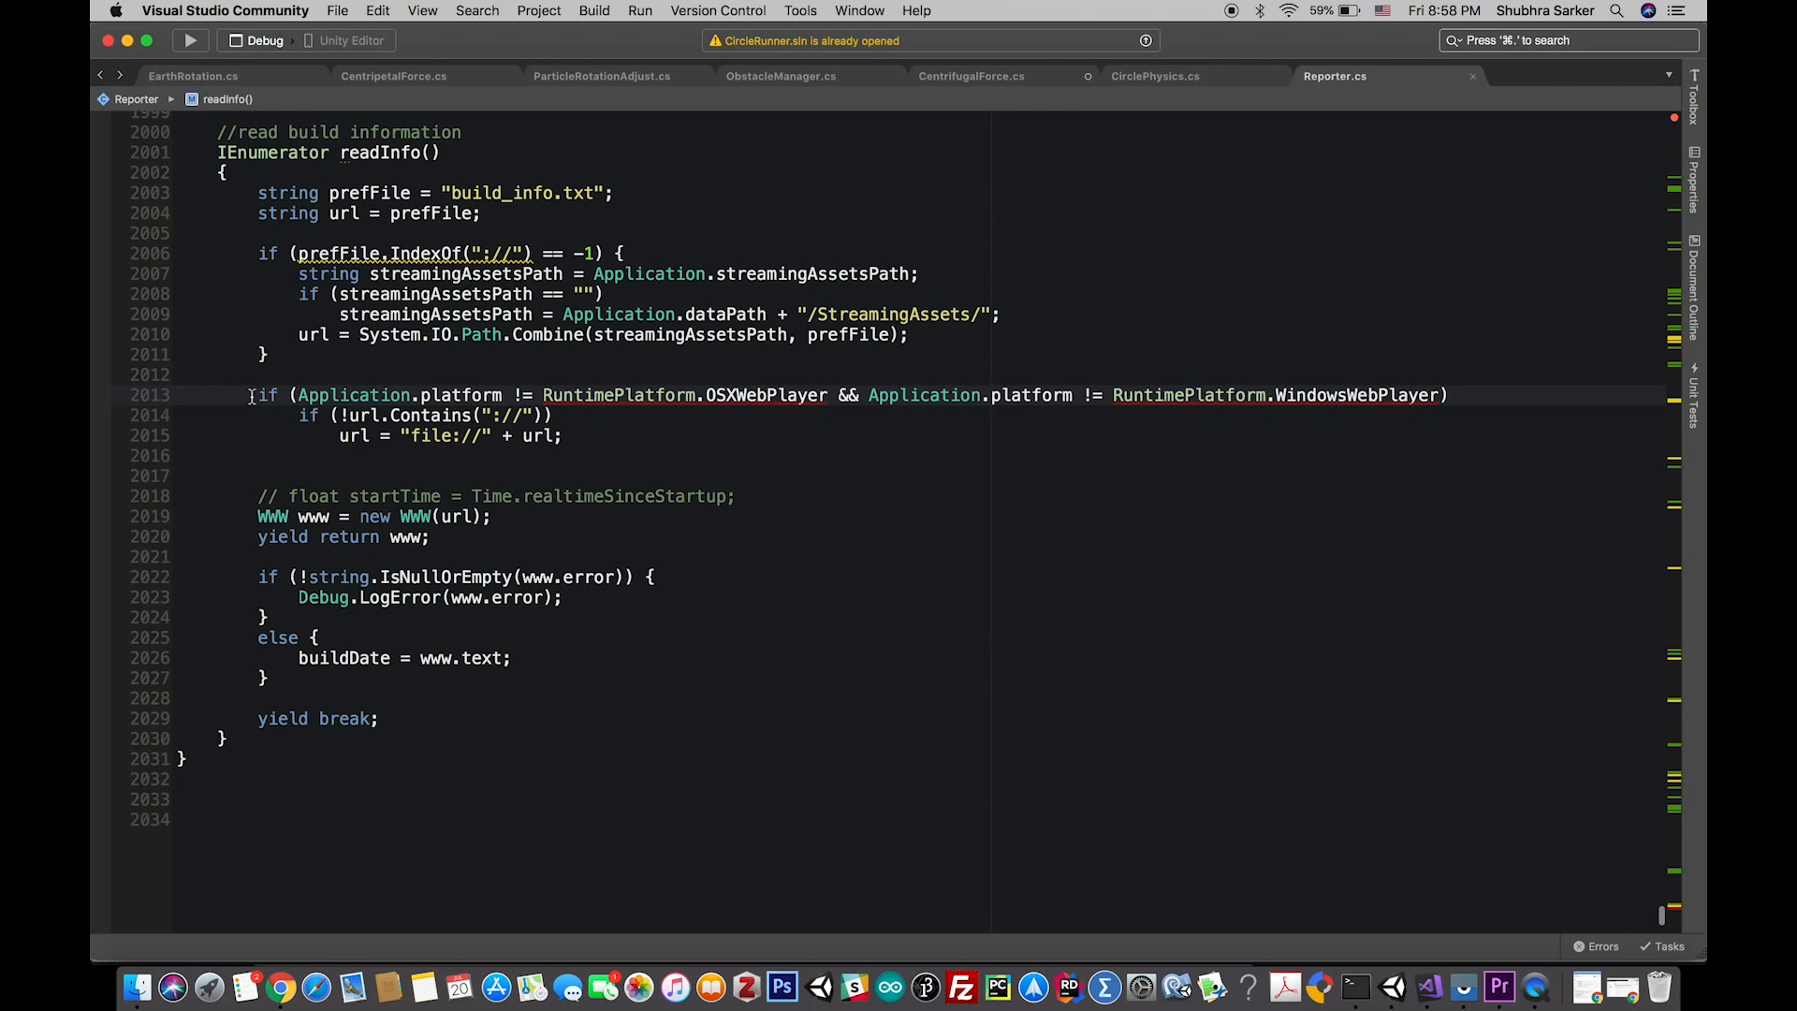
Select the WebPlayer platform check on lines 2013–2015 and toggle line comments on it
{"action": "double_click", "coordinate": [267, 395]}
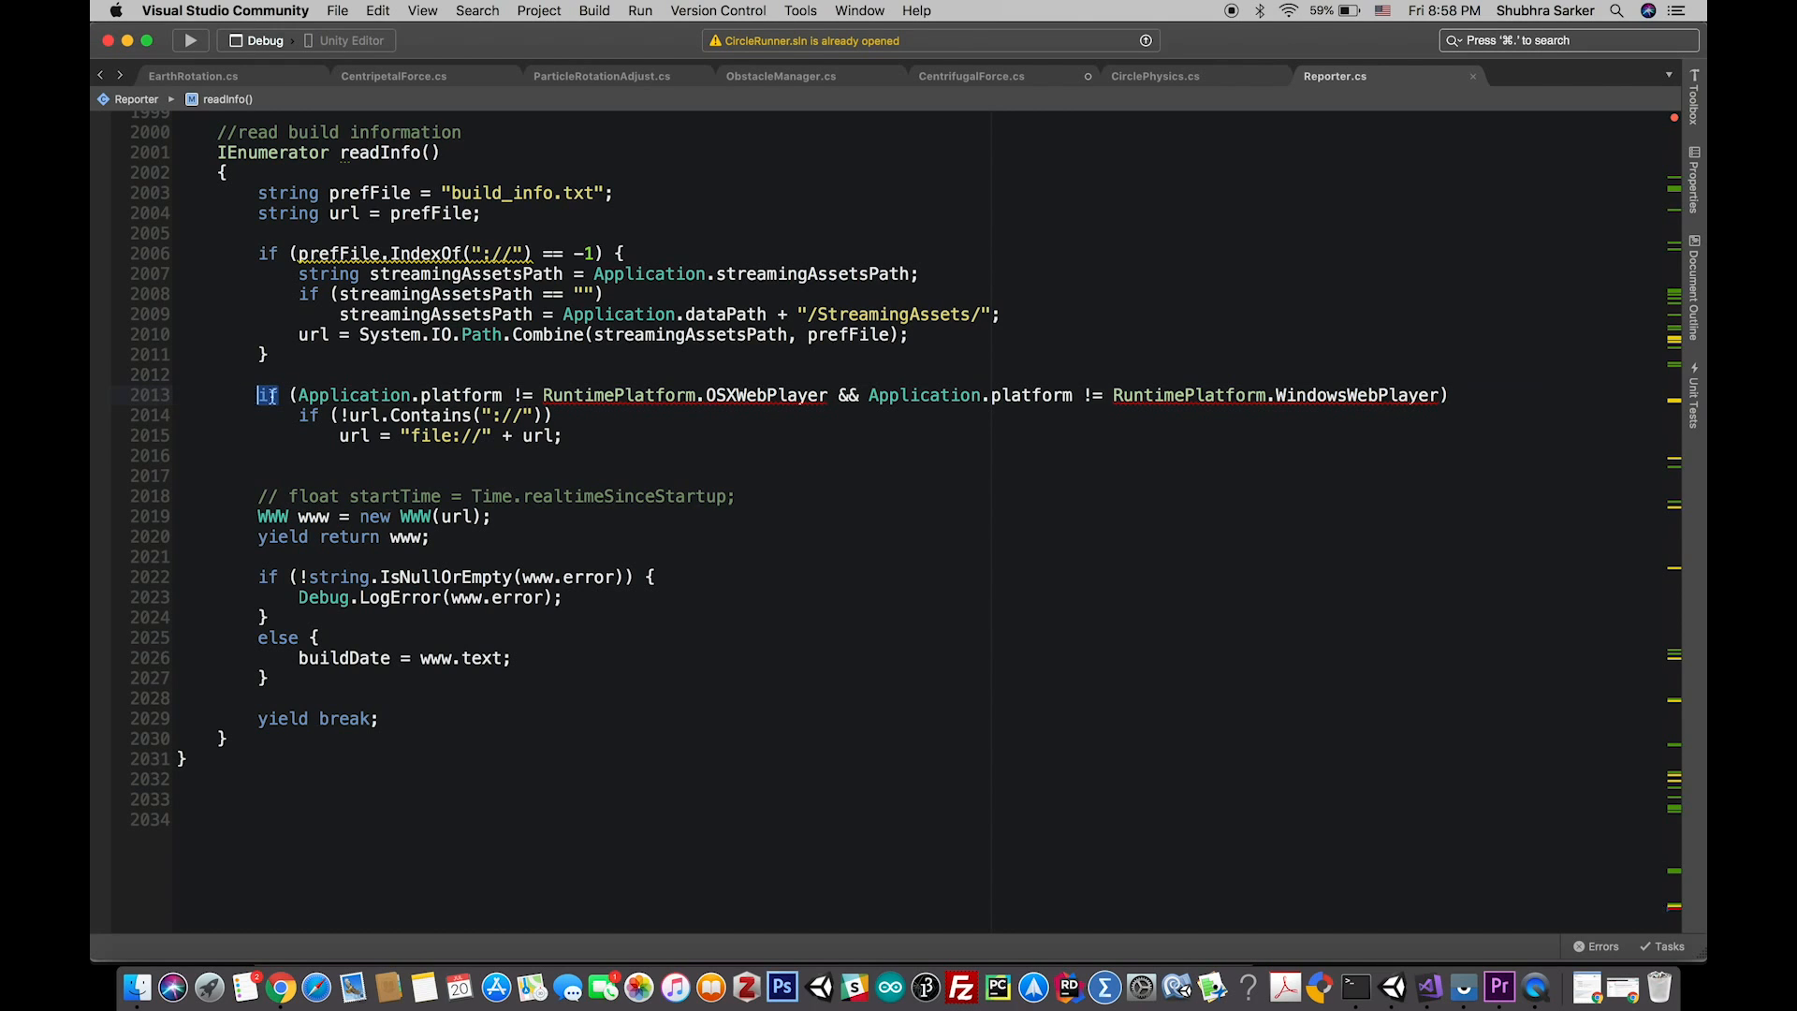
{"action": "left_click_drag", "start_coordinate": [258, 394], "coordinate": [562, 435]}
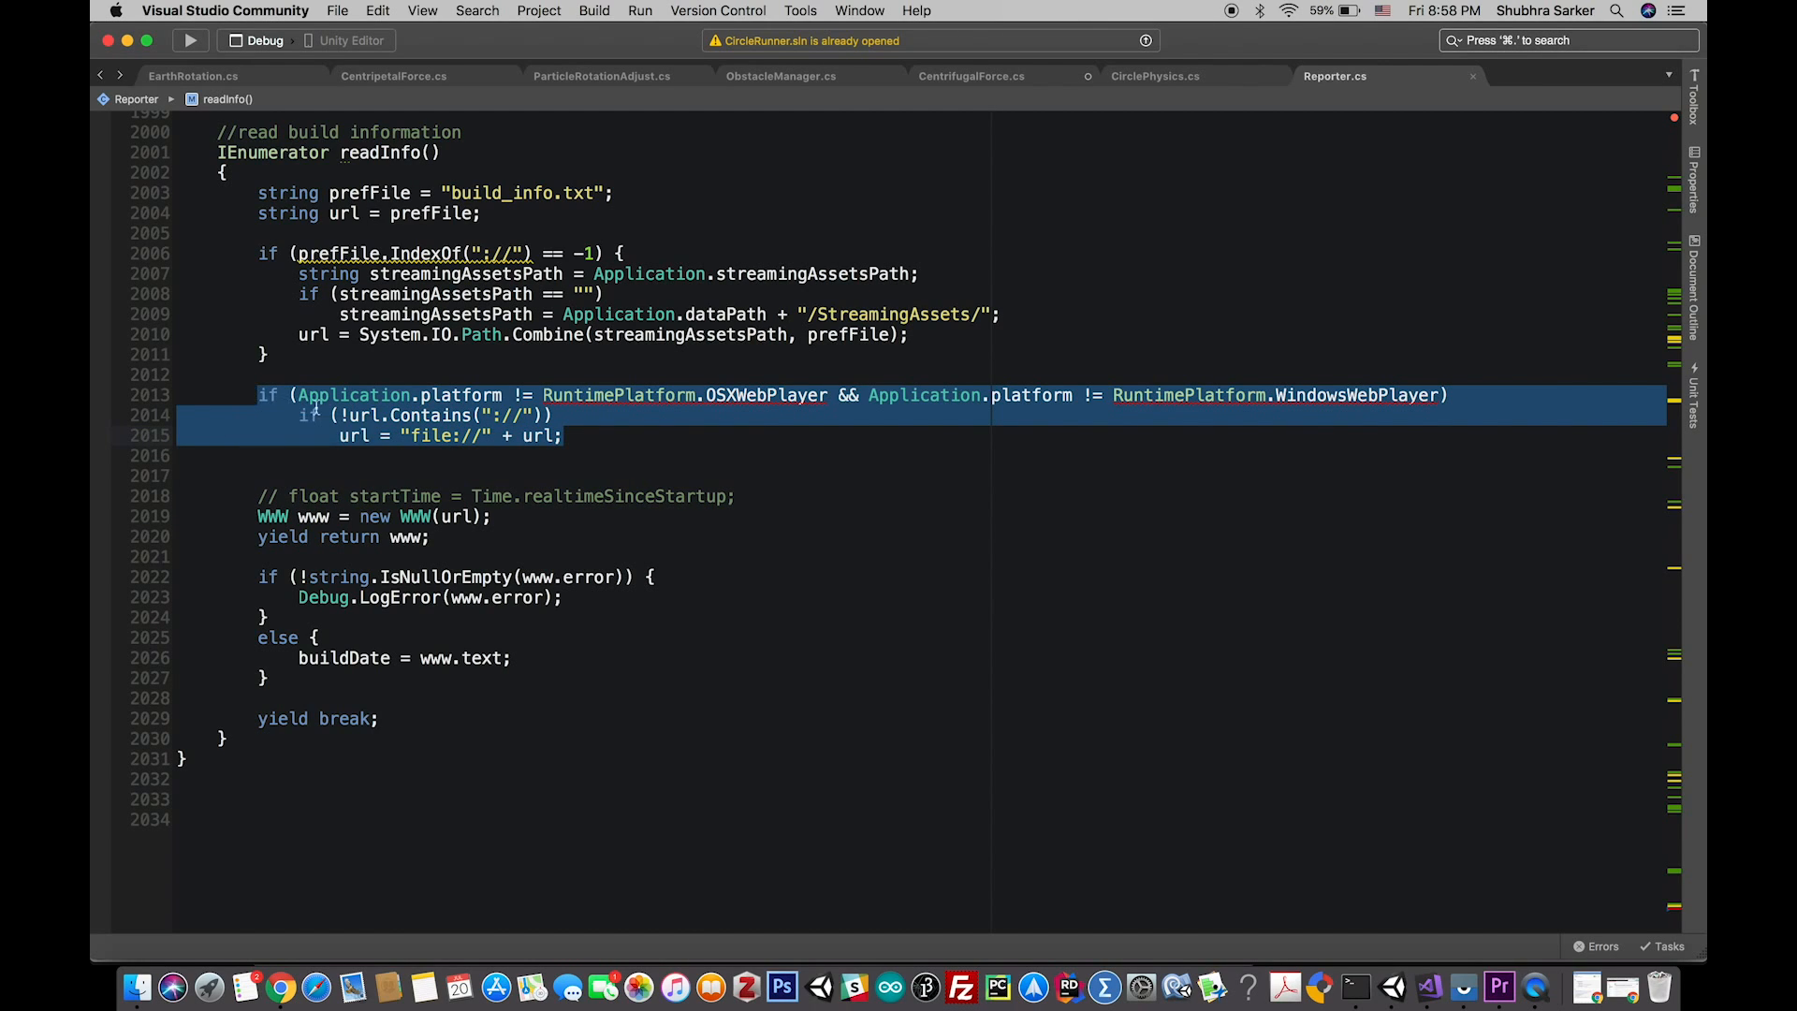
{"action": "right_click", "coordinate": [407, 434]}
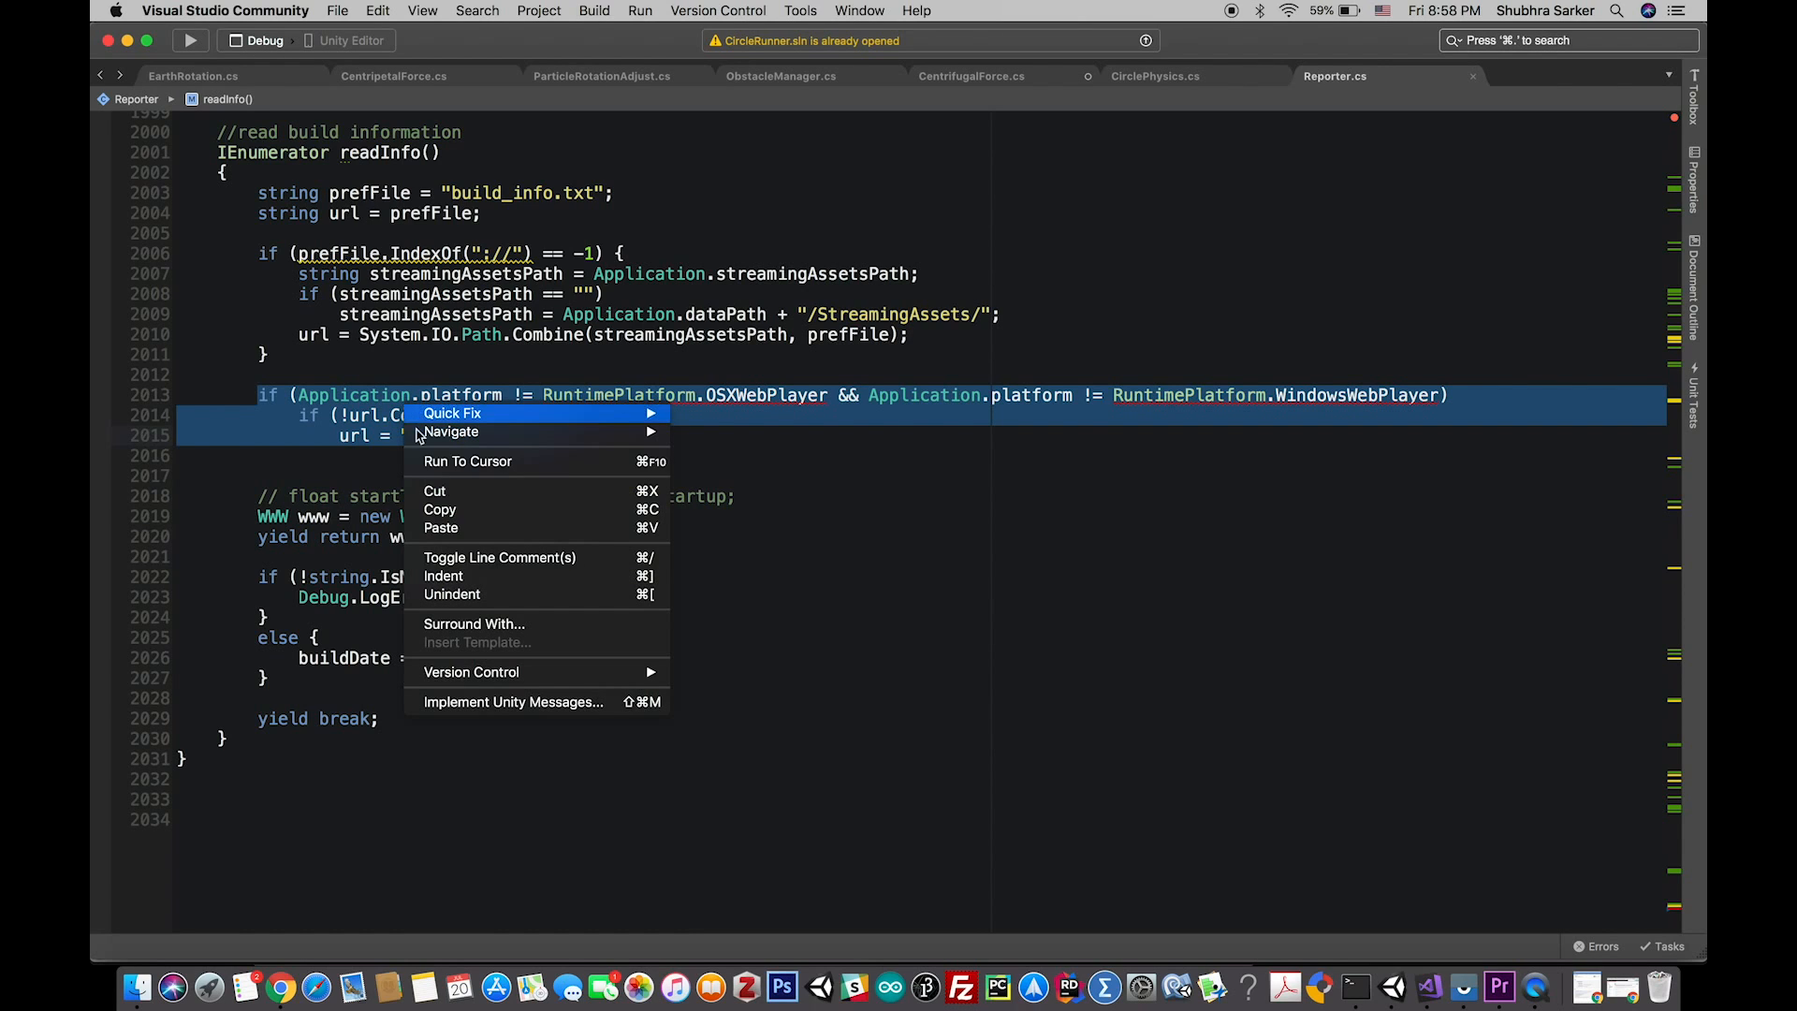
{"action": "left_click", "coordinate": [500, 557]}
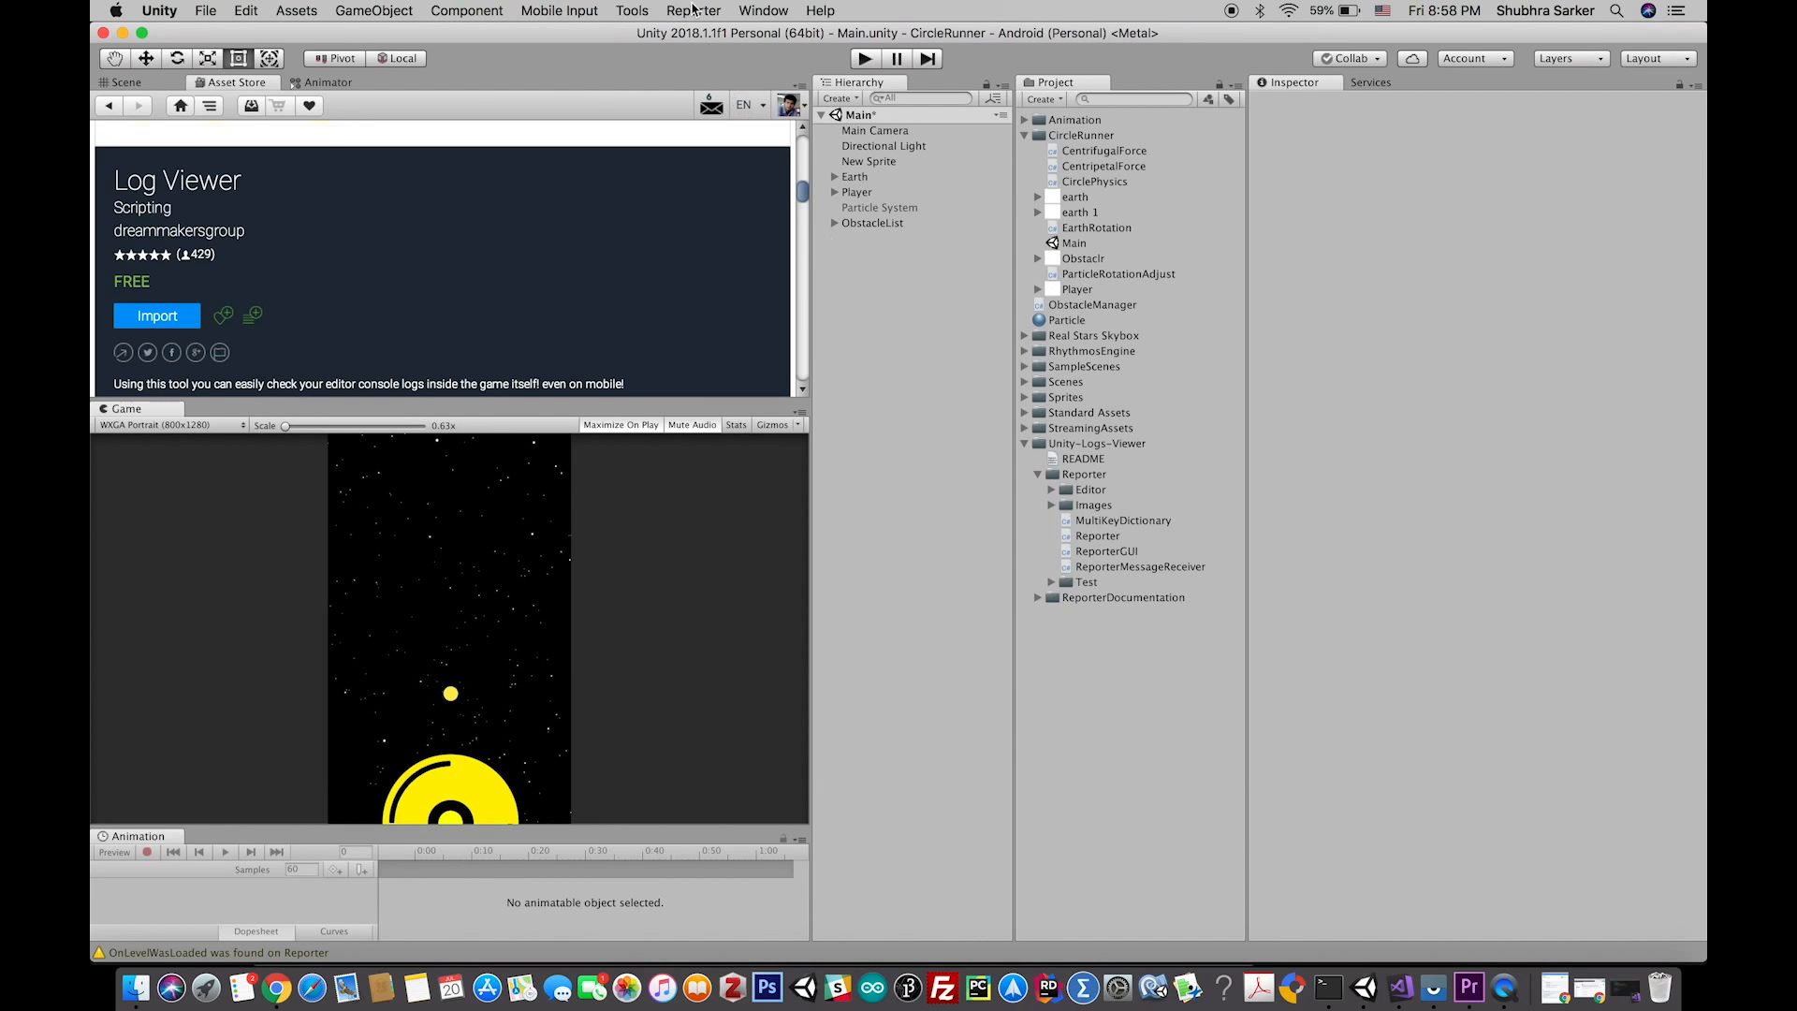
Create the Reporter object from the Reporter menu and head to File for Build Settings
{"action": "left_click", "coordinate": [691, 11]}
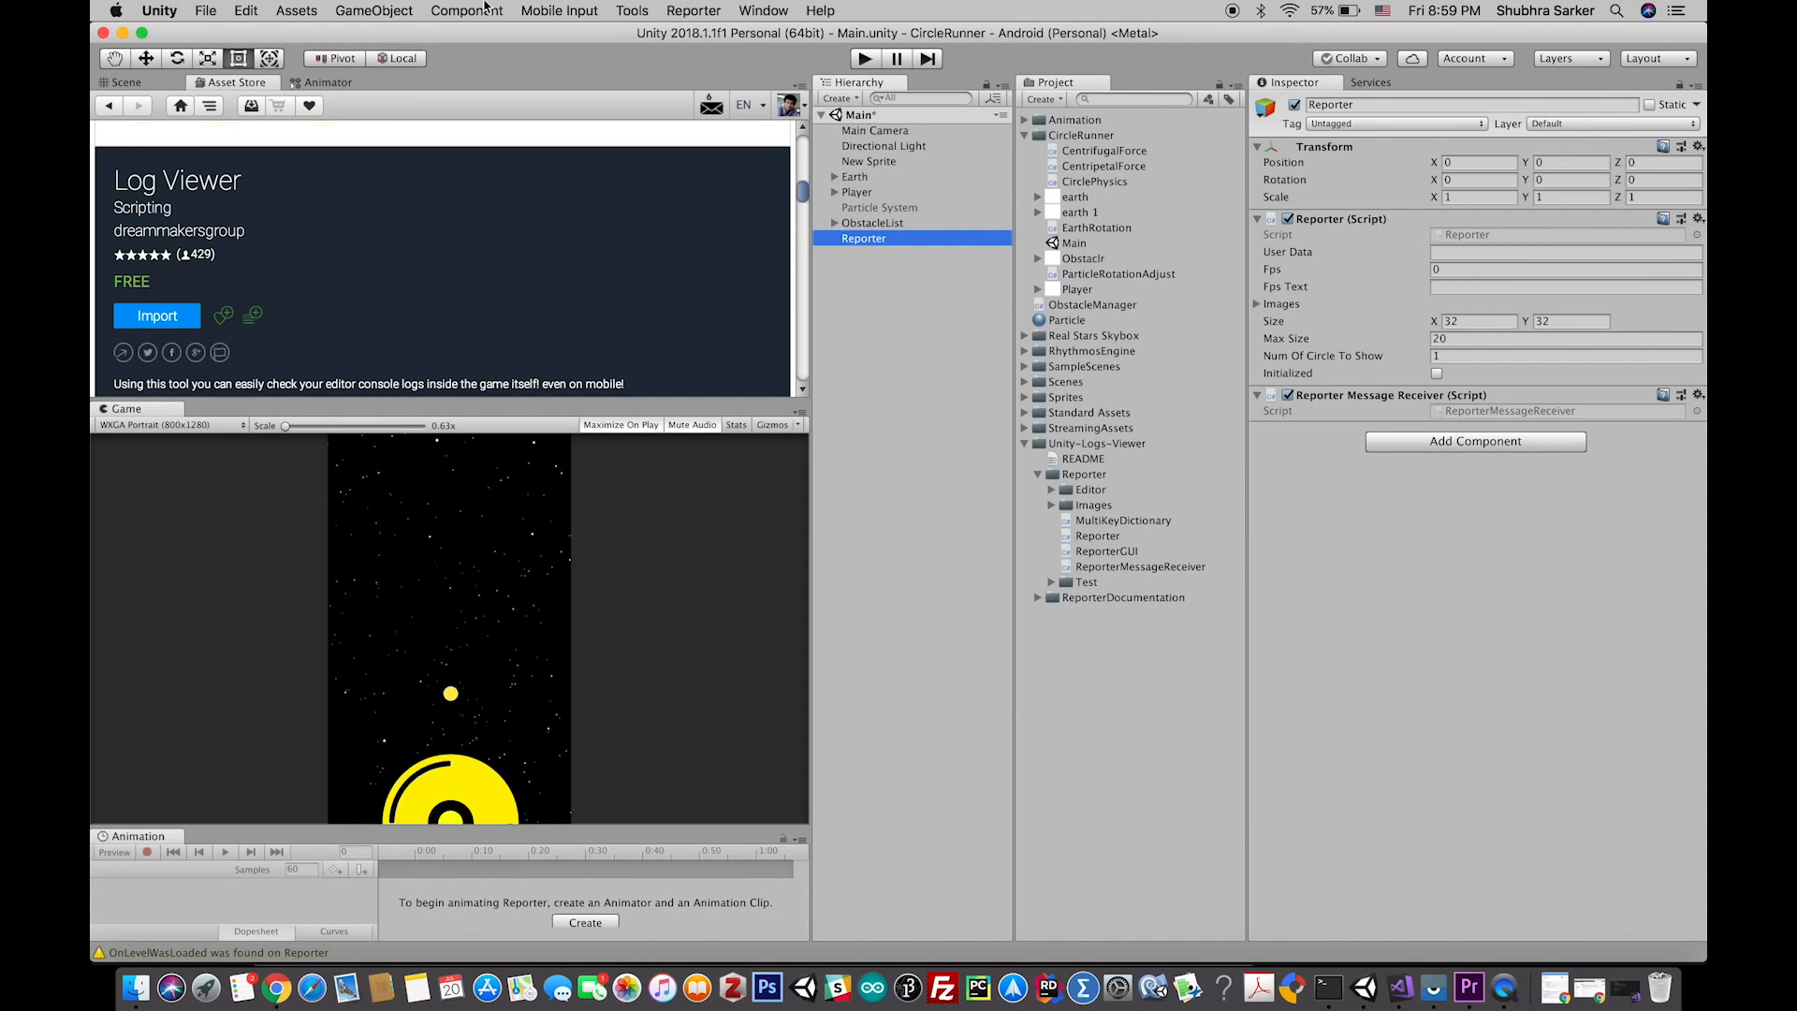
{"action": "left_click", "coordinate": [207, 11]}
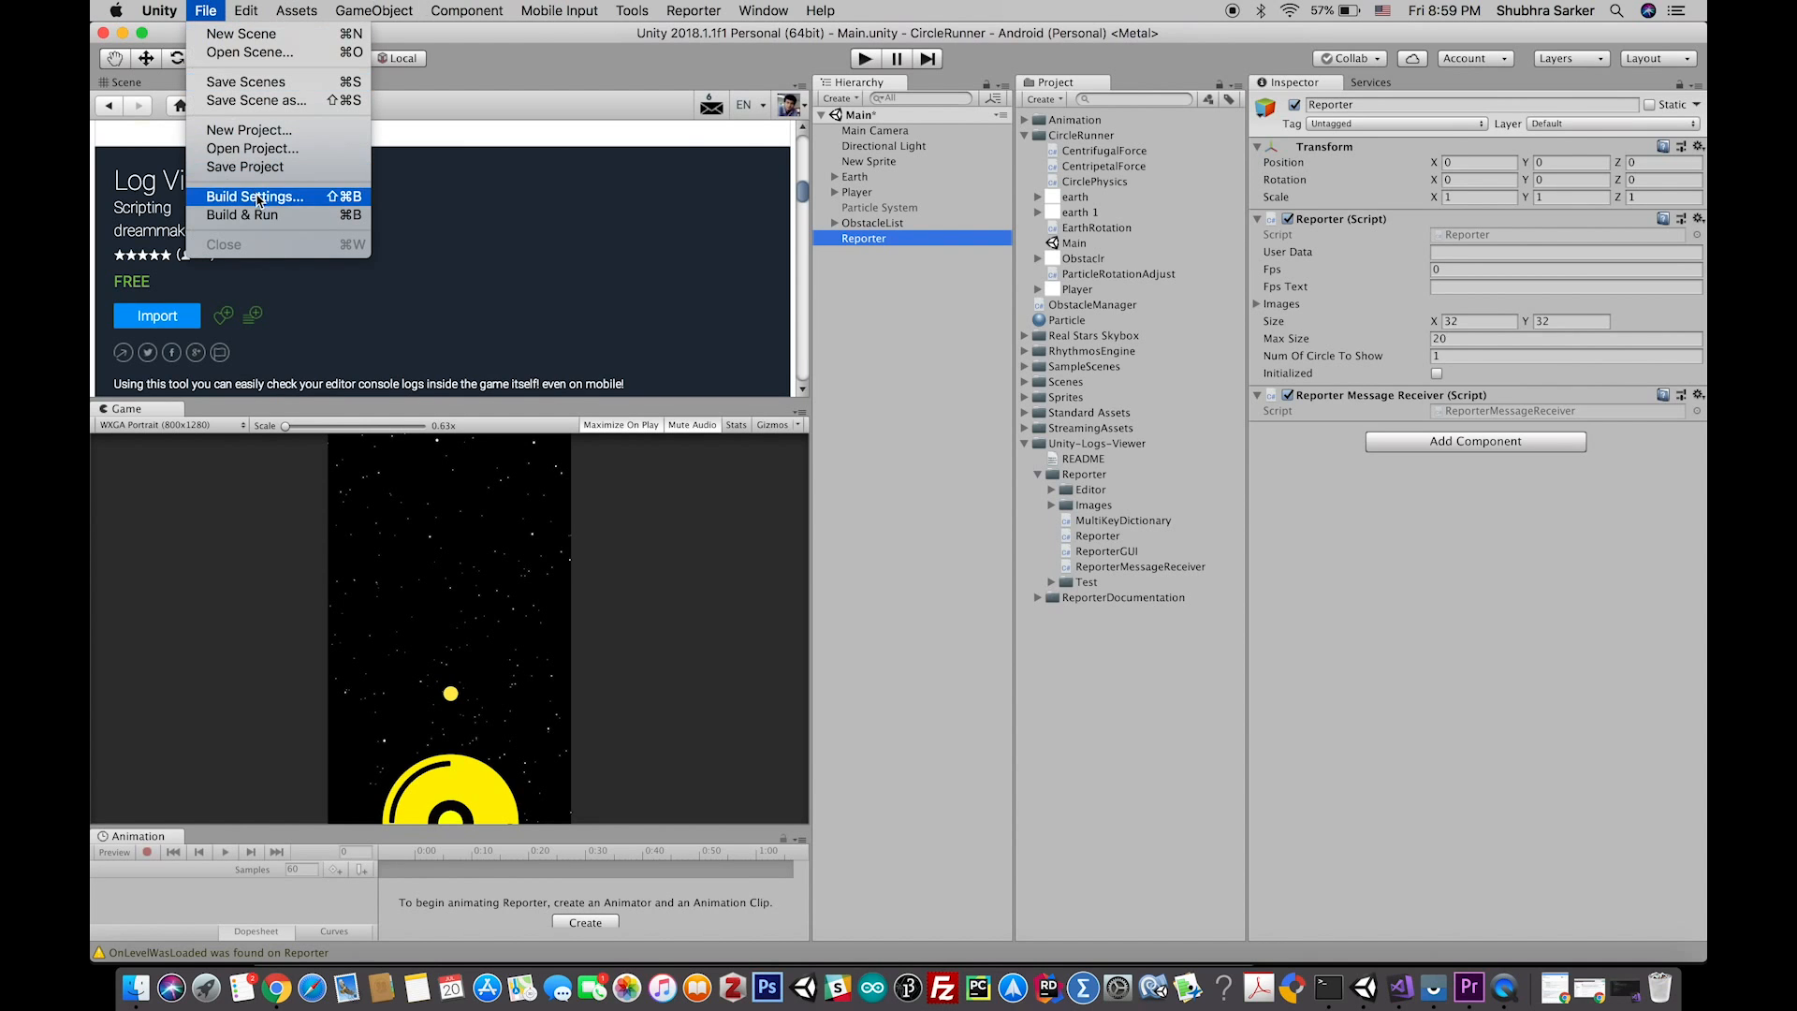